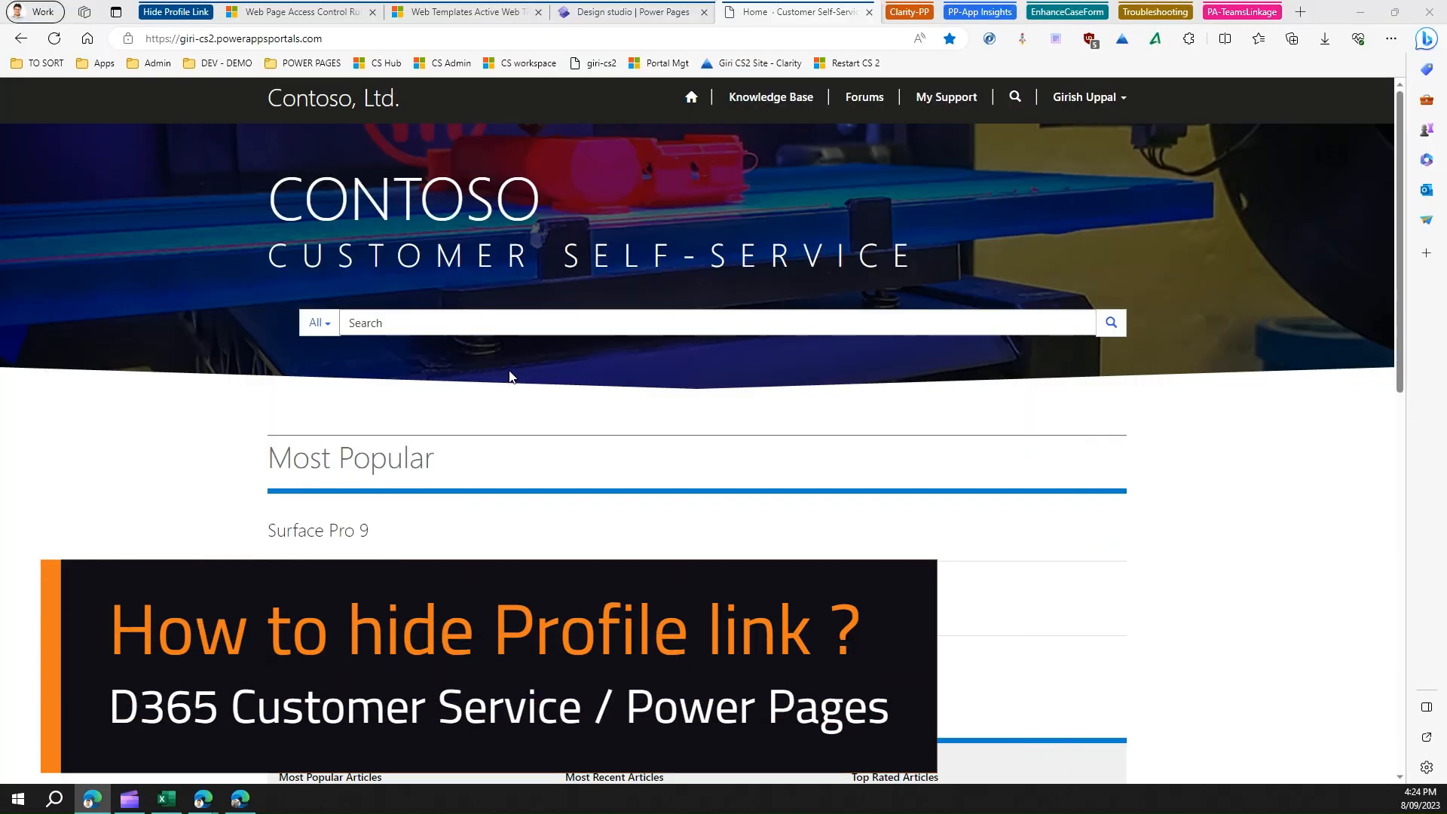
pyautogui.moveTo(521, 373)
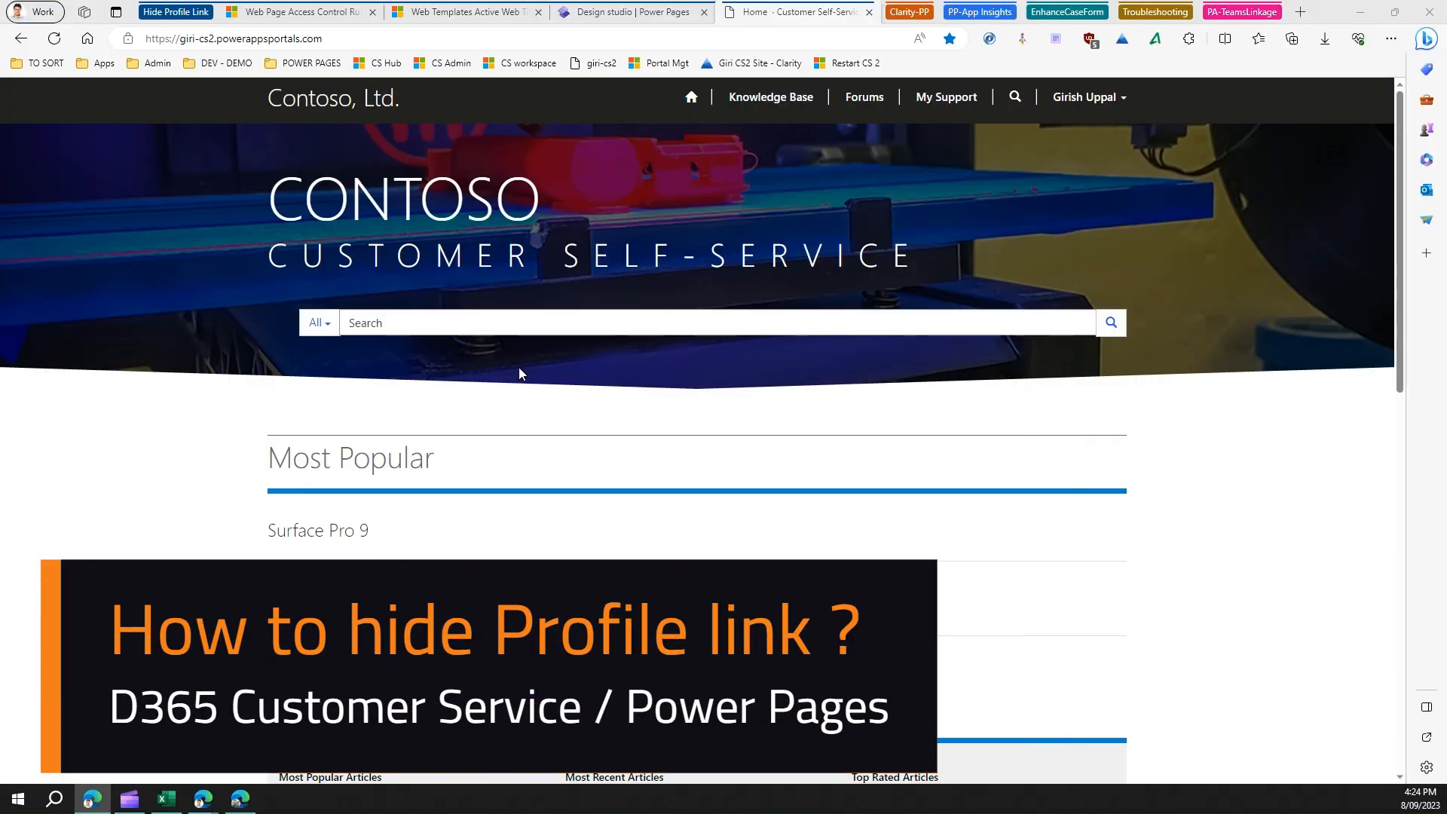
pyautogui.moveTo(527, 371)
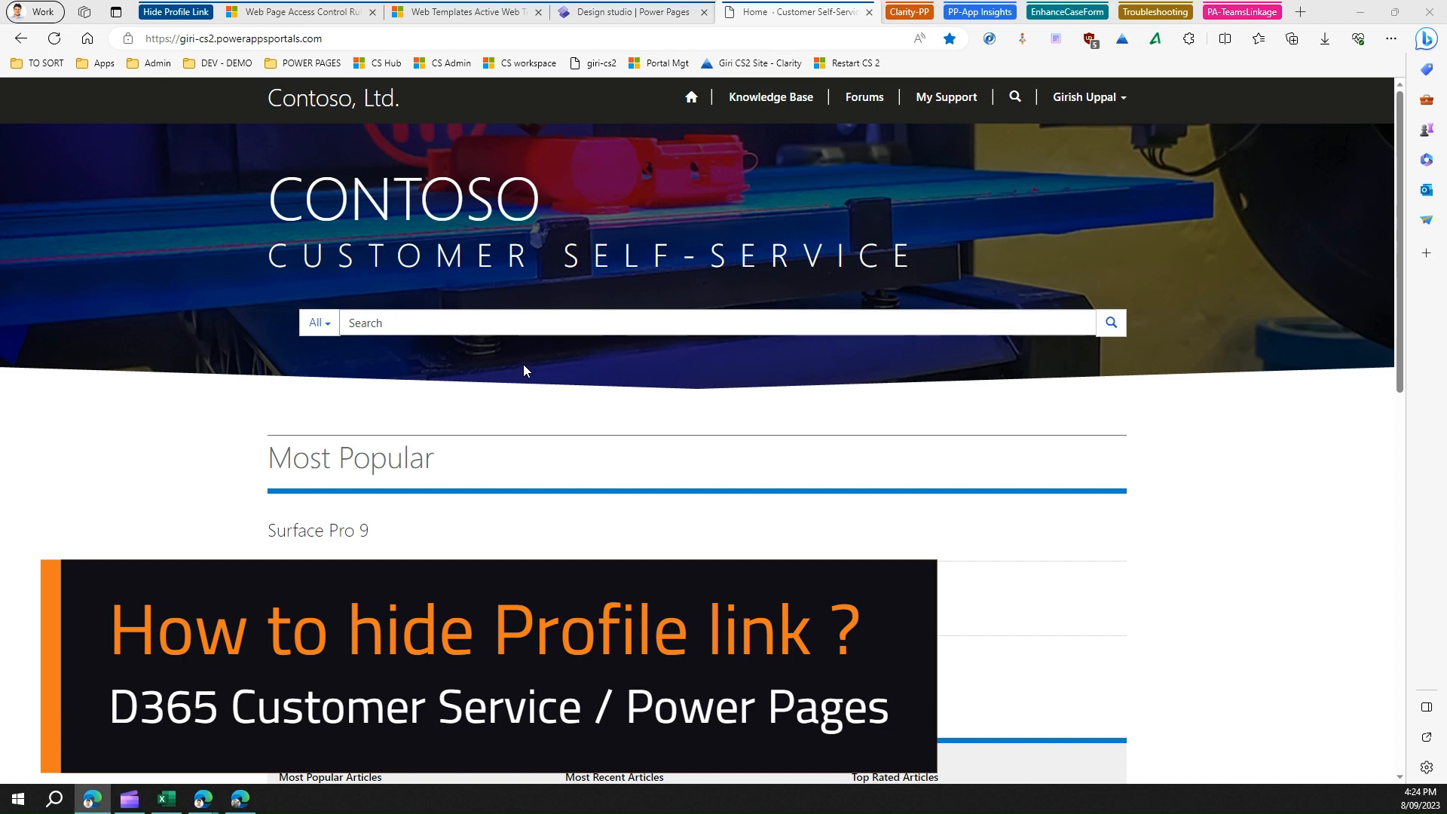
pyautogui.moveTo(535, 369)
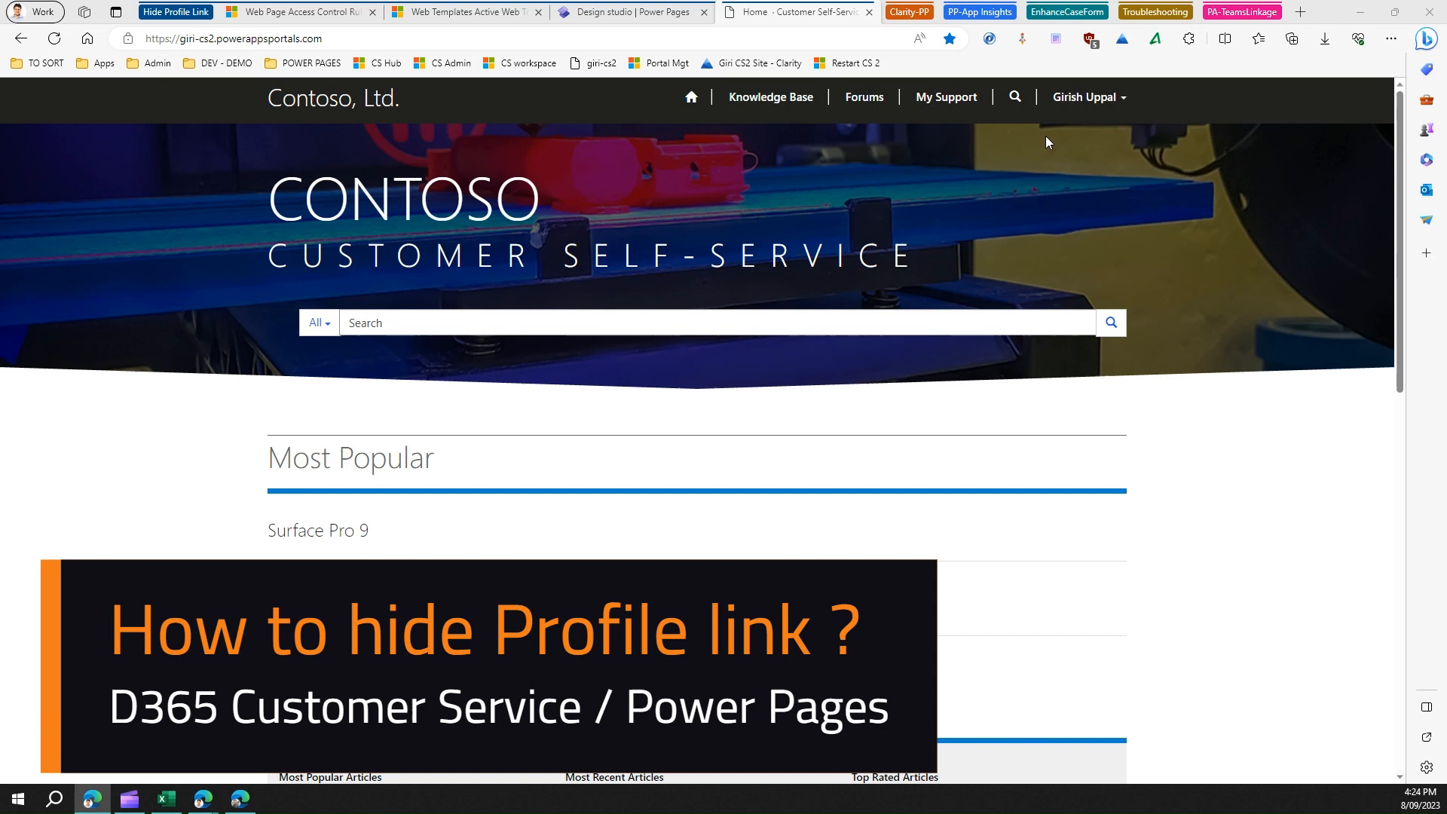
pyautogui.moveTo(456, 121)
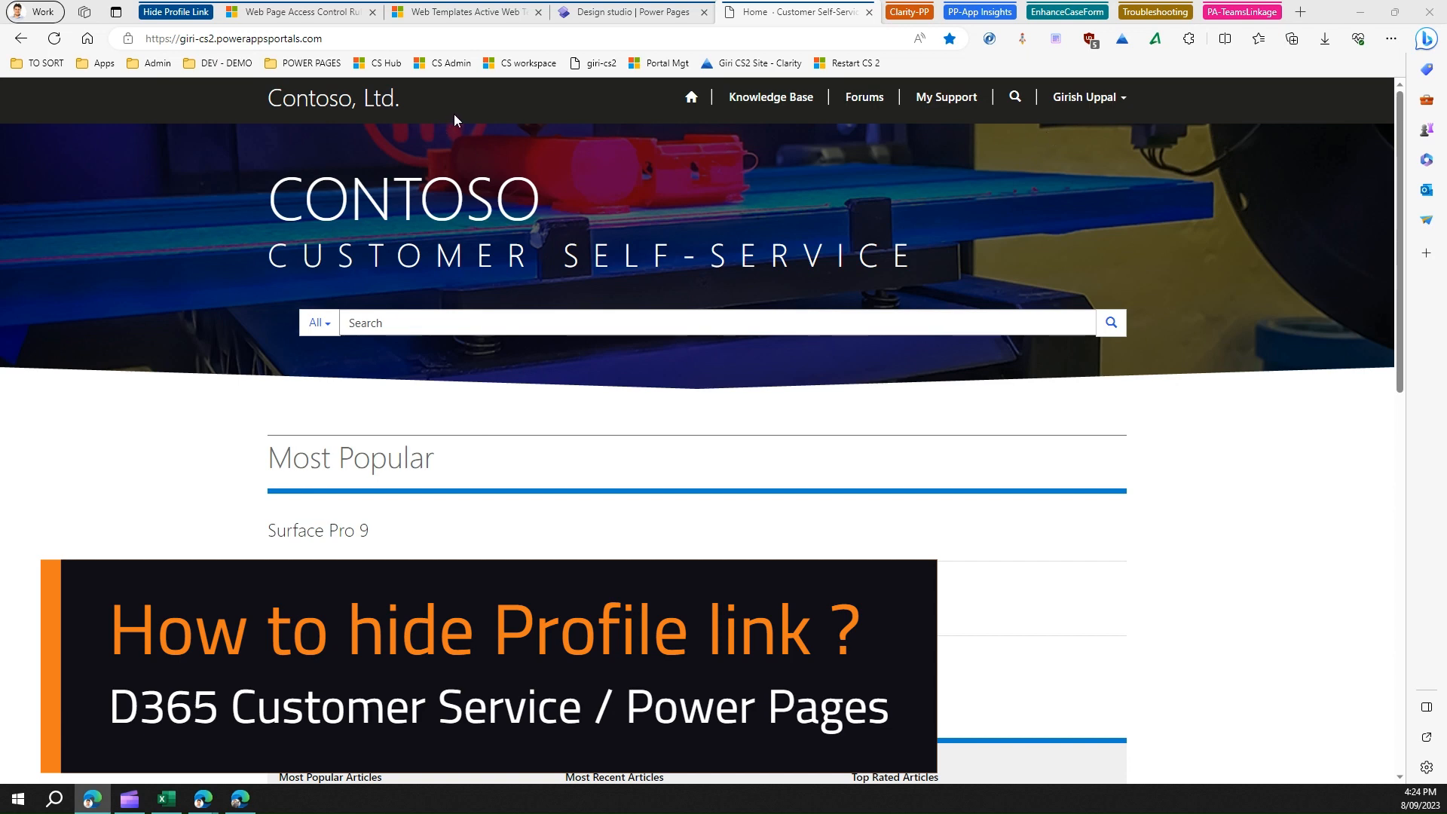
pyautogui.moveTo(463, 121)
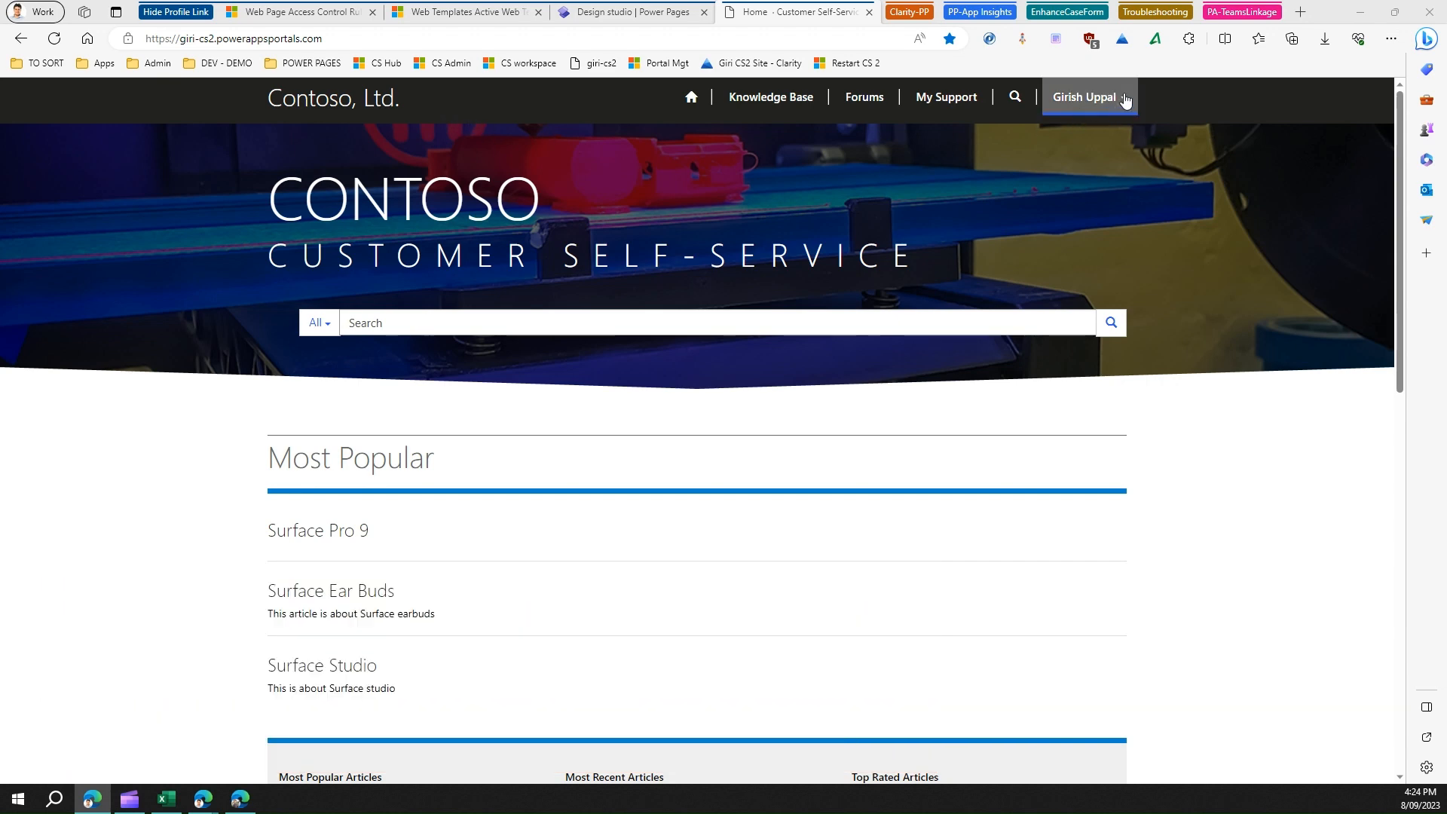
pyautogui.moveTo(1125, 97)
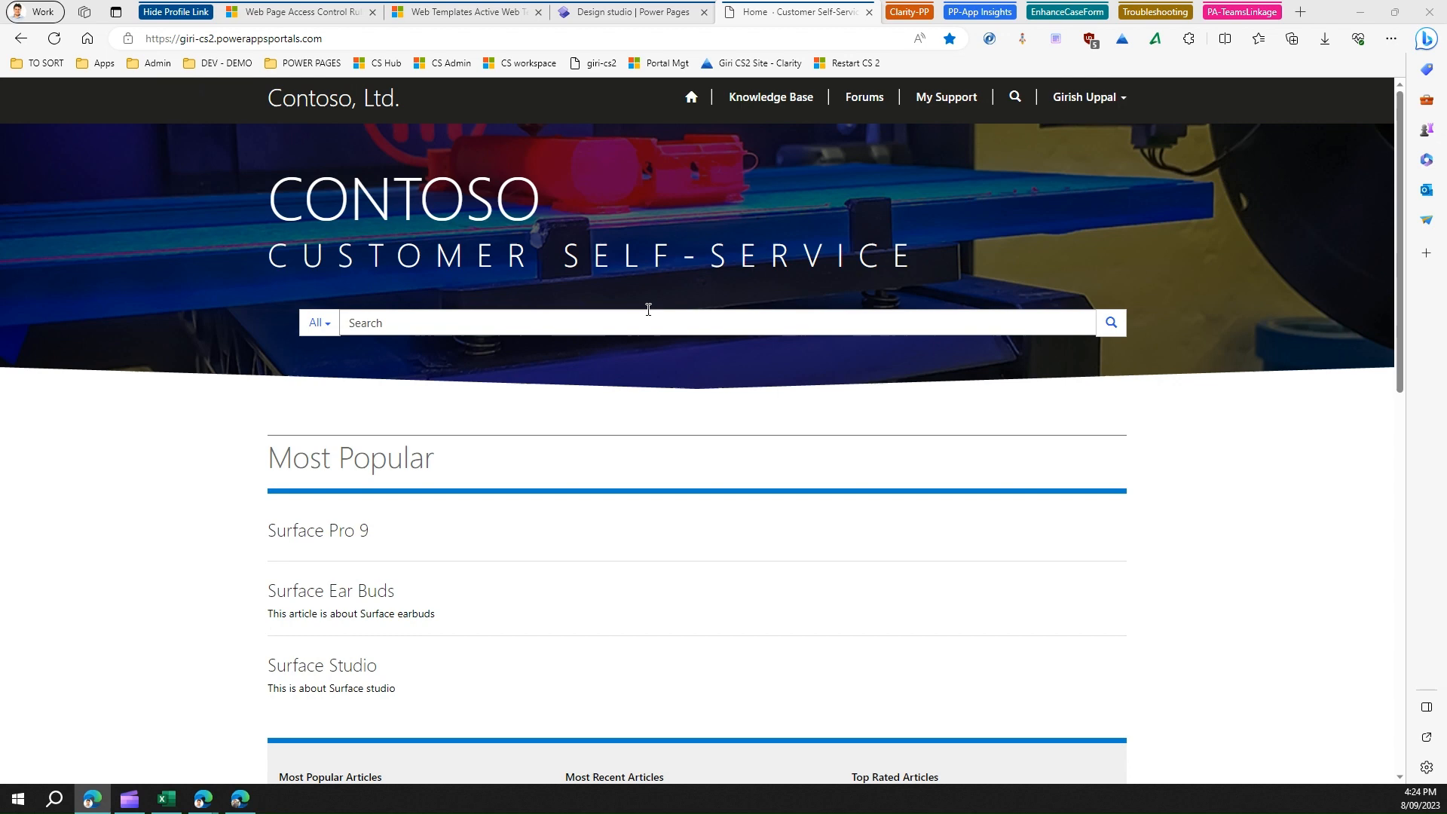
# Open the signed-in user's Profile page from the header user menu.
pyautogui.click(1087, 97)
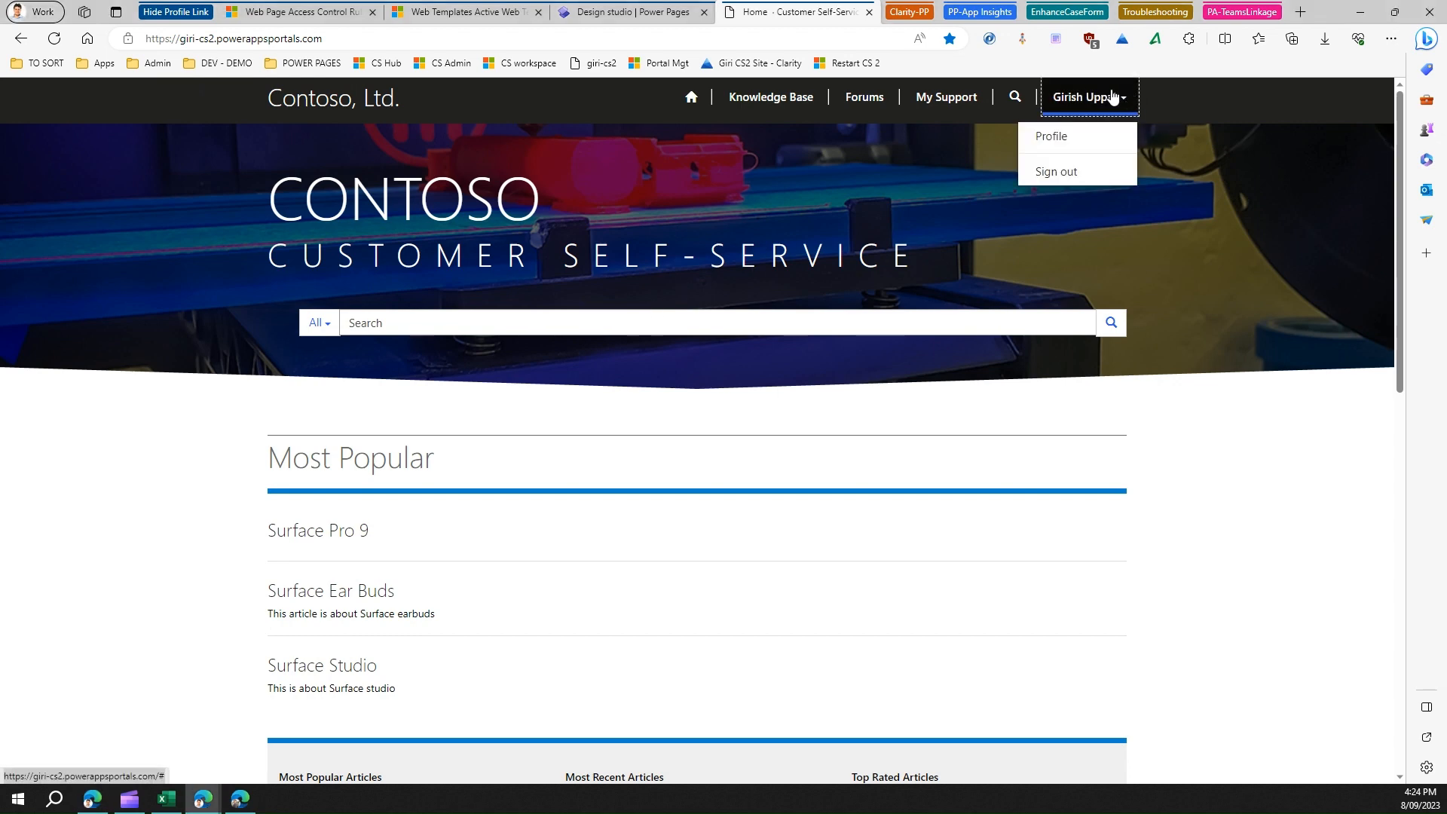
pyautogui.moveTo(1021, 113)
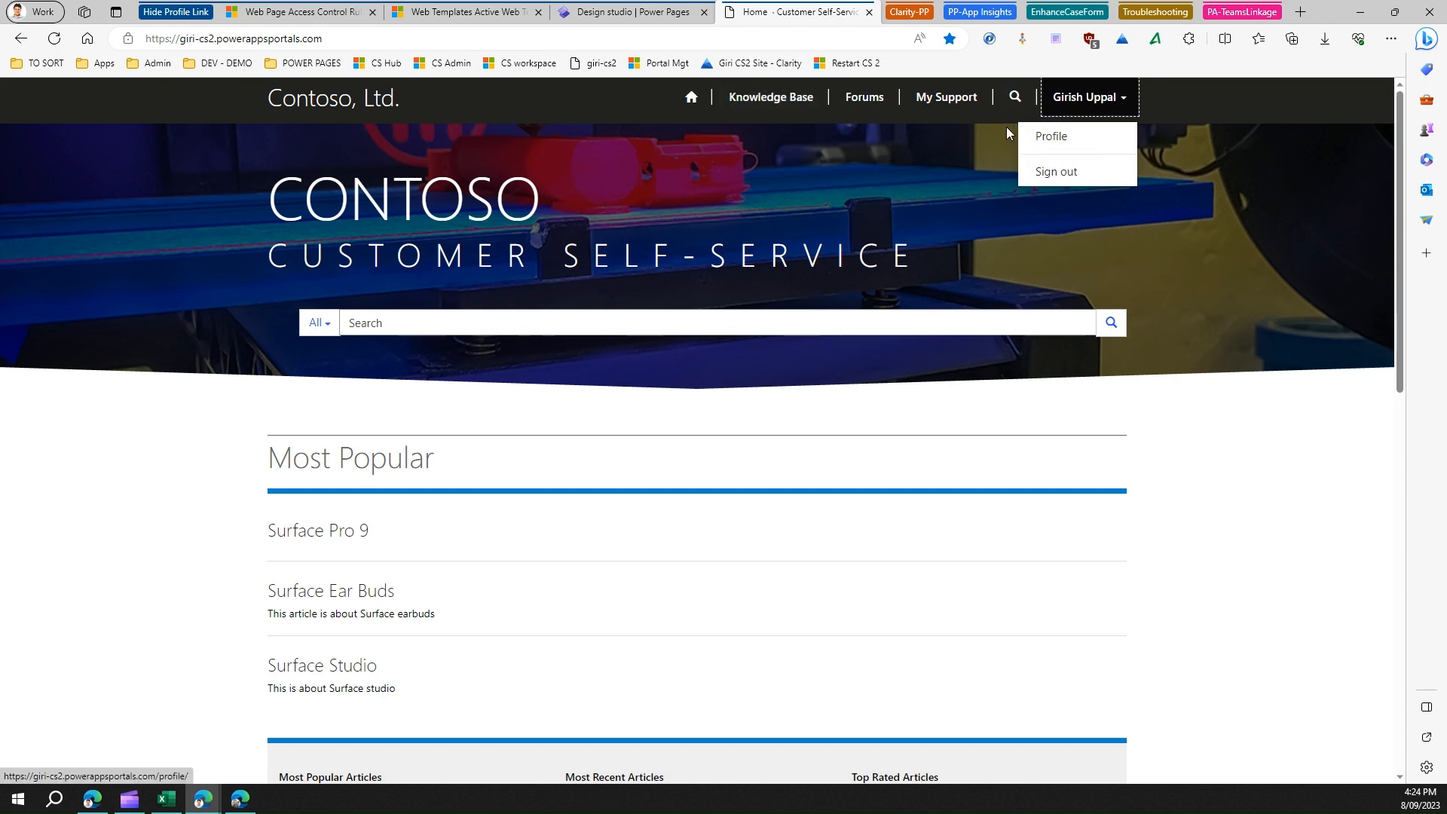
pyautogui.click(1050, 136)
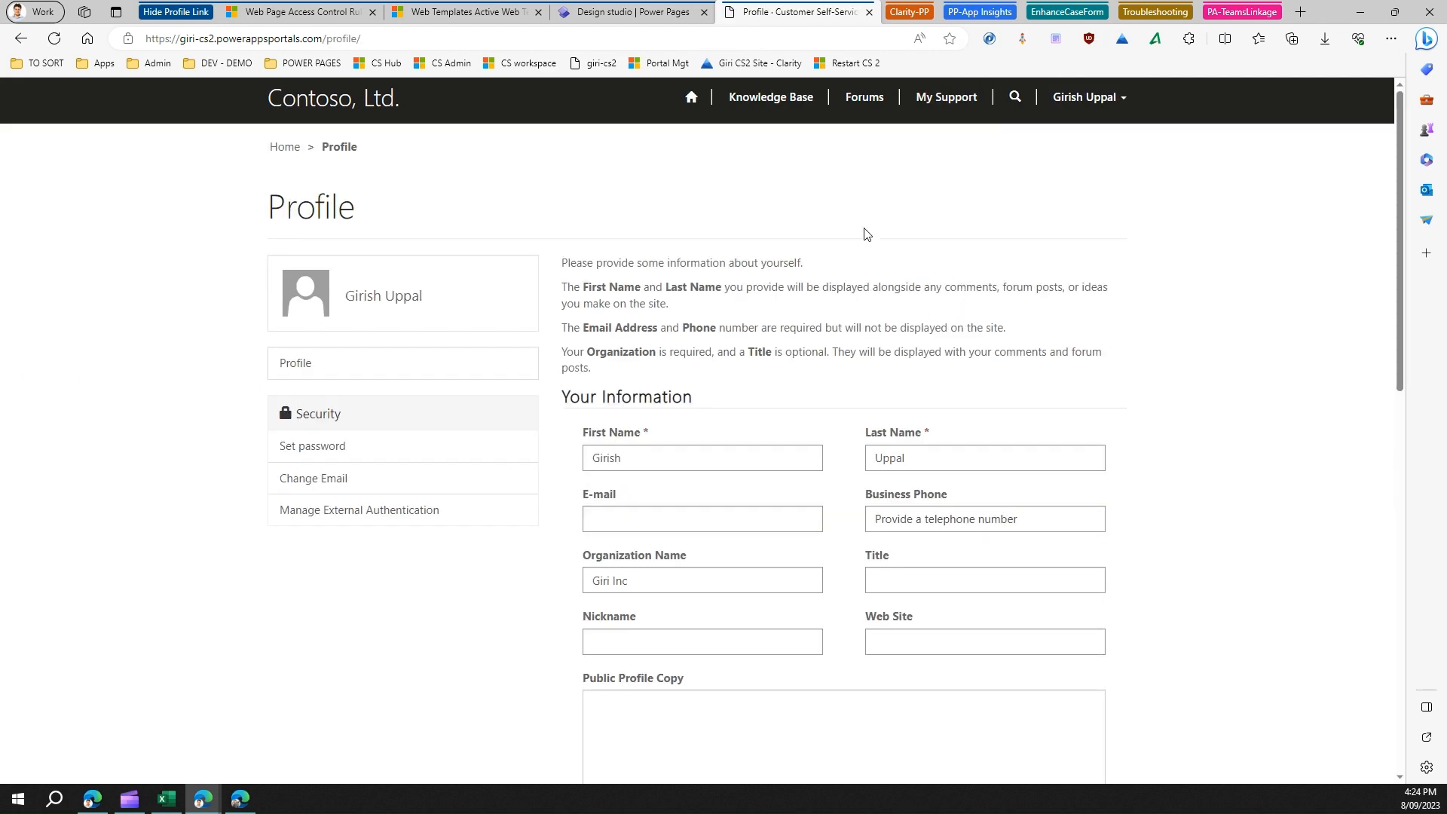
pyautogui.moveTo(275, 385)
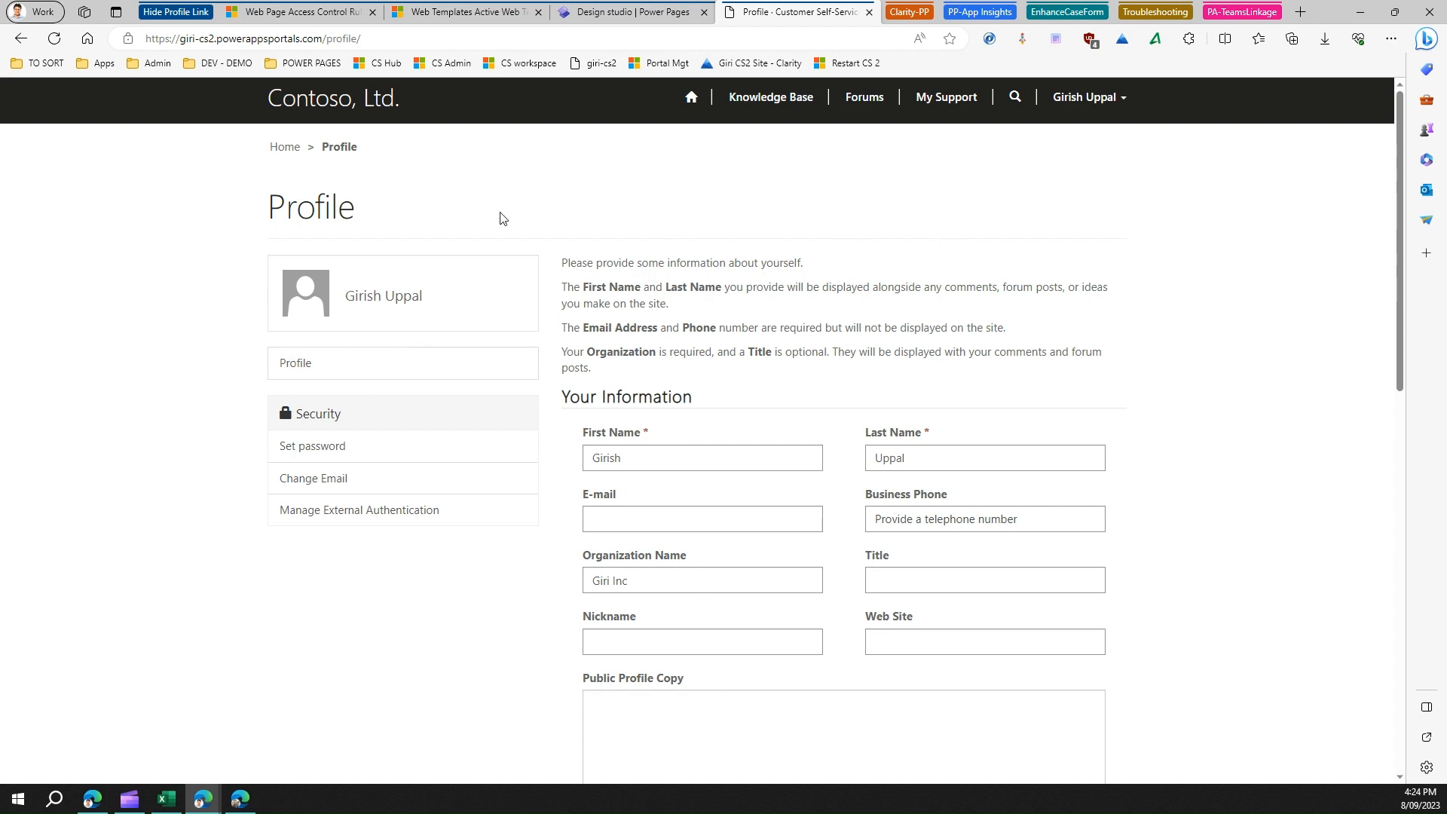
pyautogui.moveTo(448, 746)
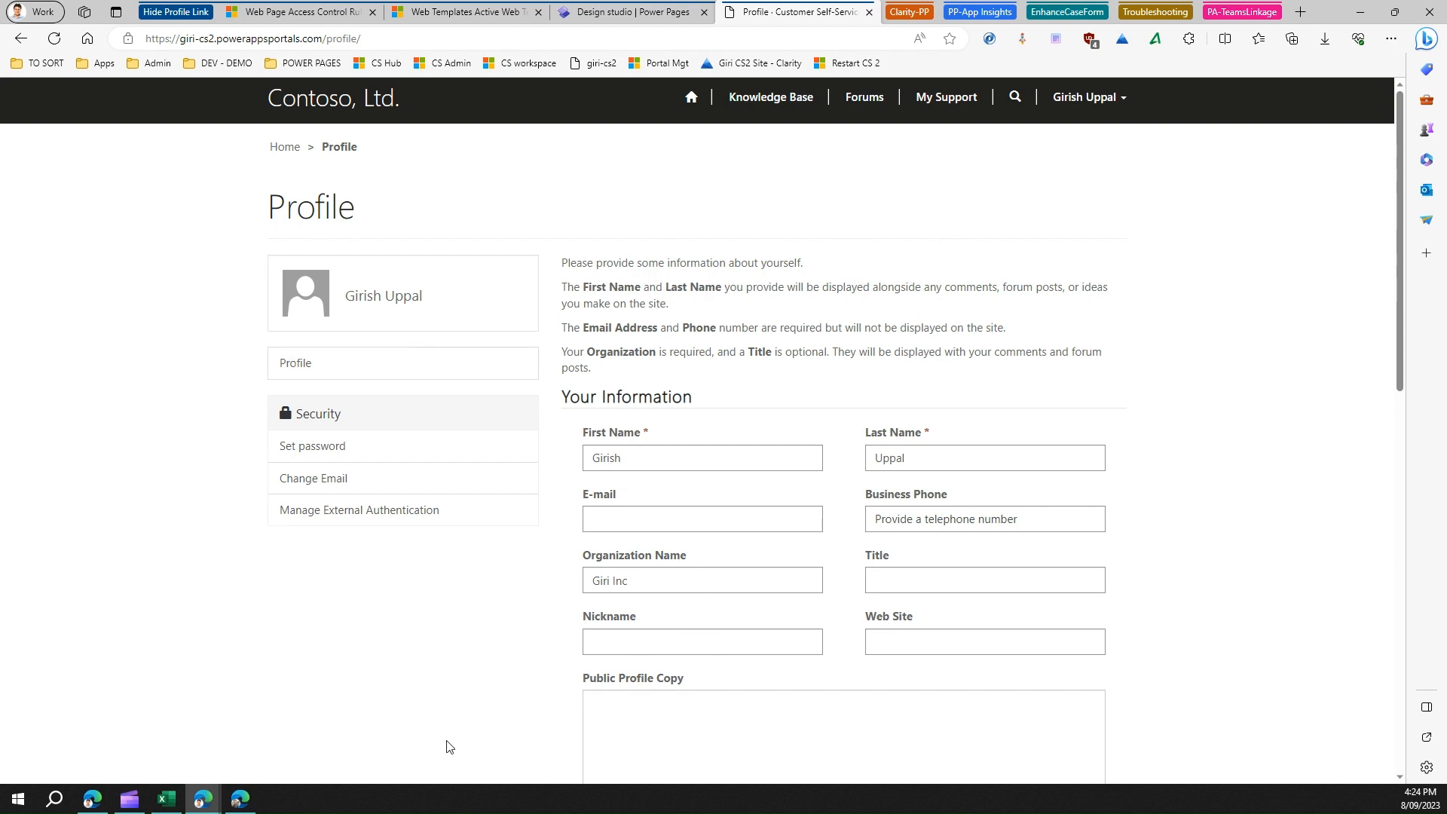
pyautogui.moveTo(241, 798)
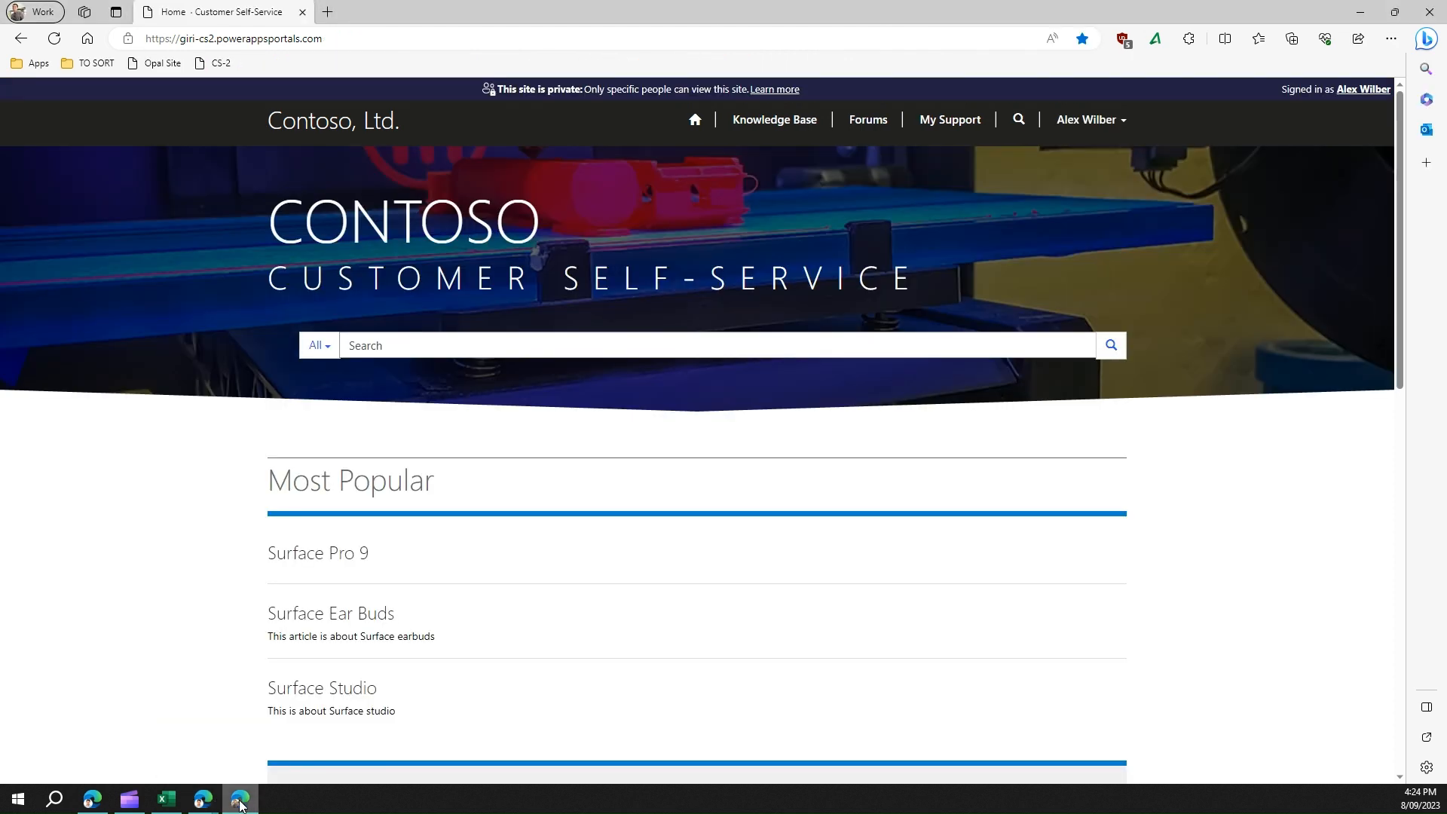
pyautogui.moveTo(1090, 149)
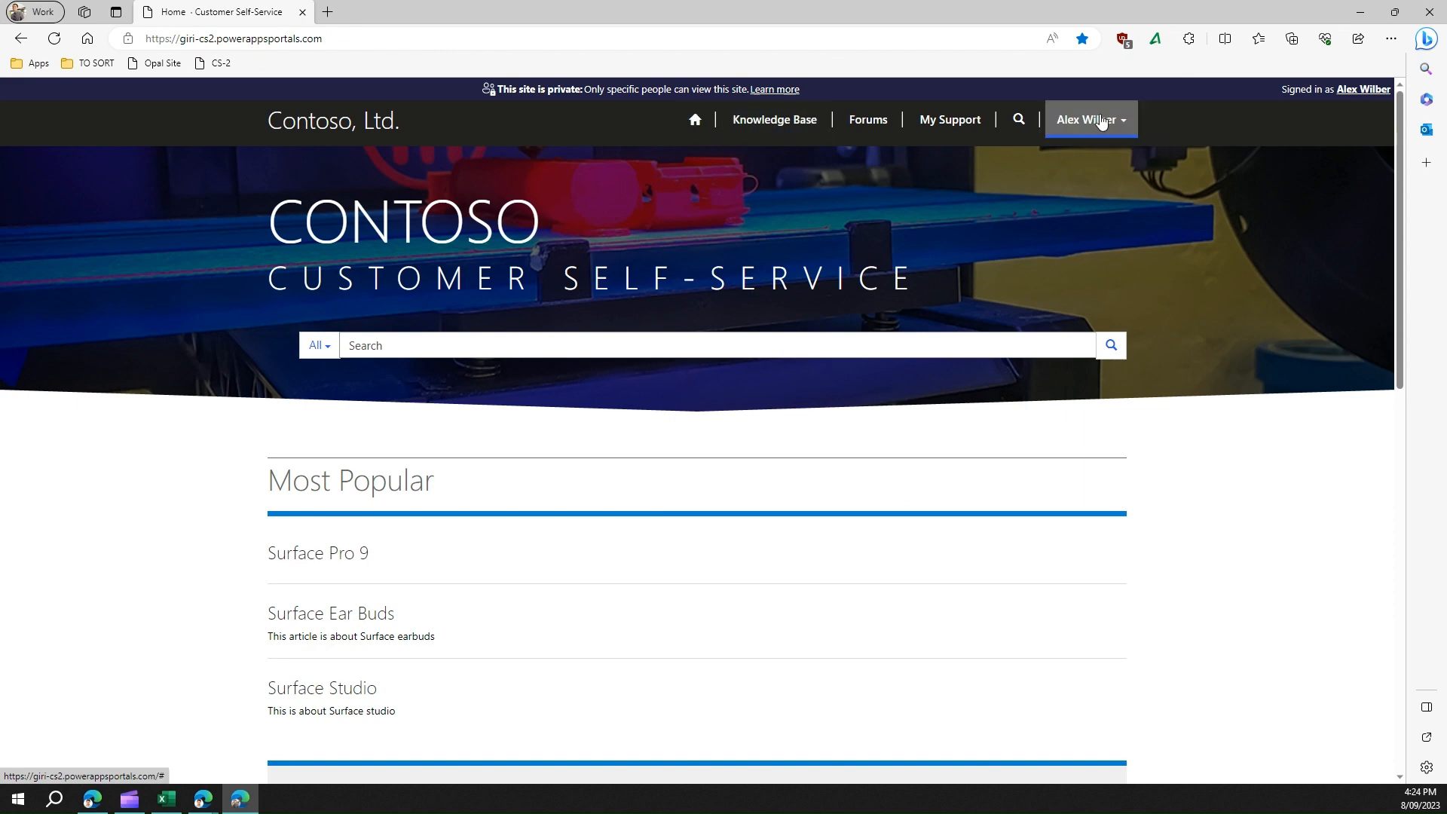
# Open Profile under the second account and select its /profile/ web address.
pyautogui.click(1090, 119)
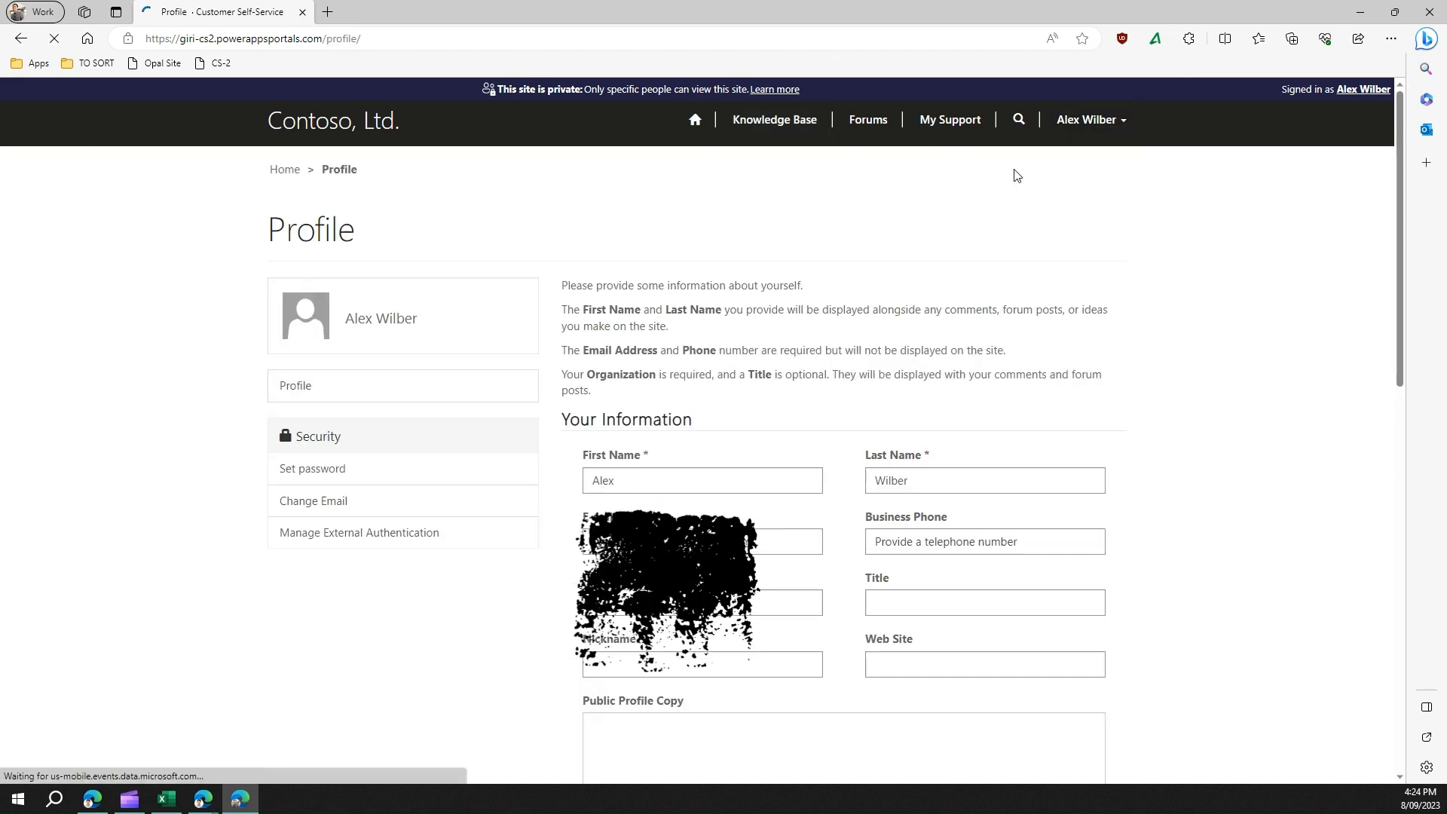
pyautogui.moveTo(1128, 123)
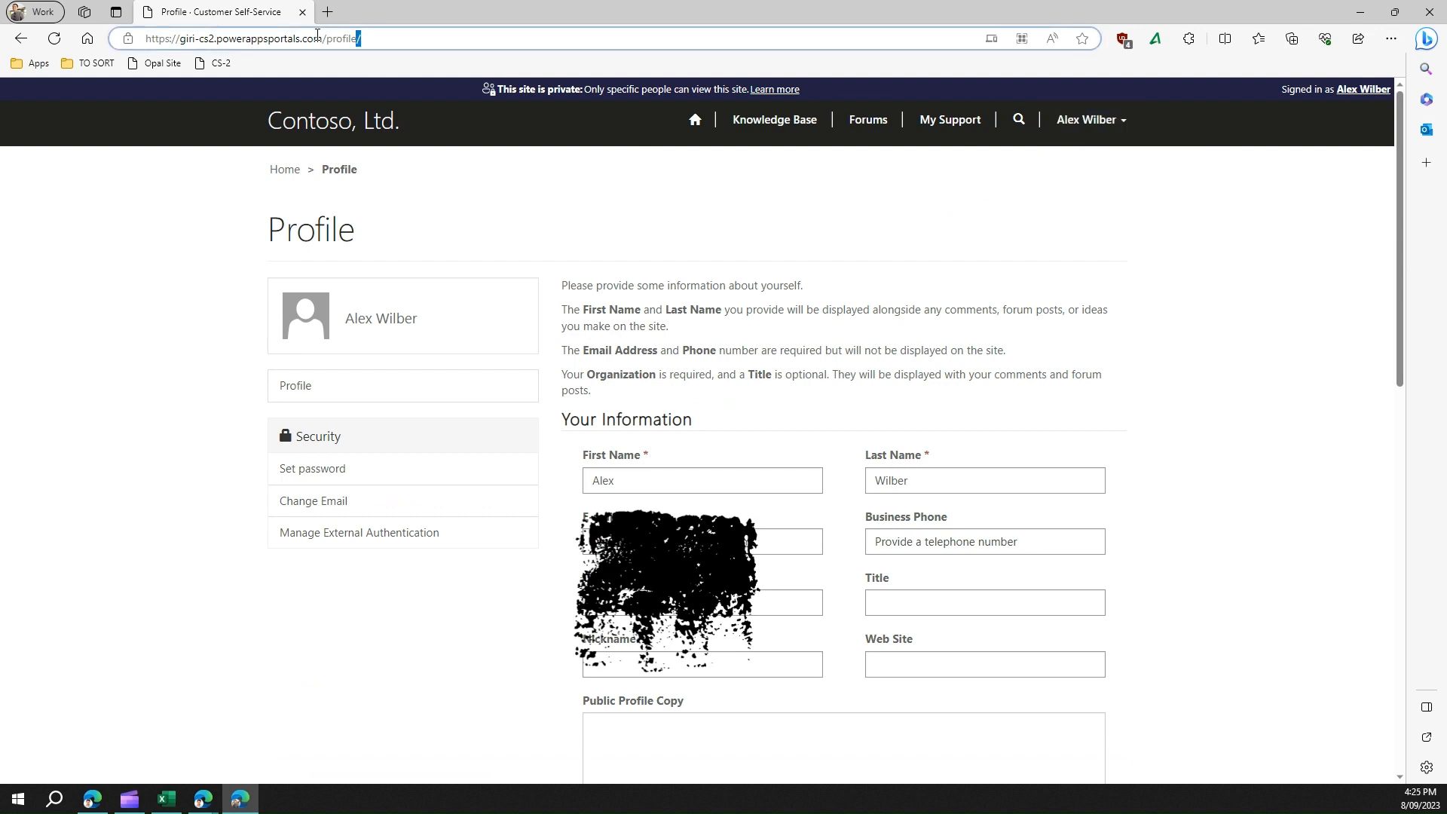
pyautogui.click(256, 39)
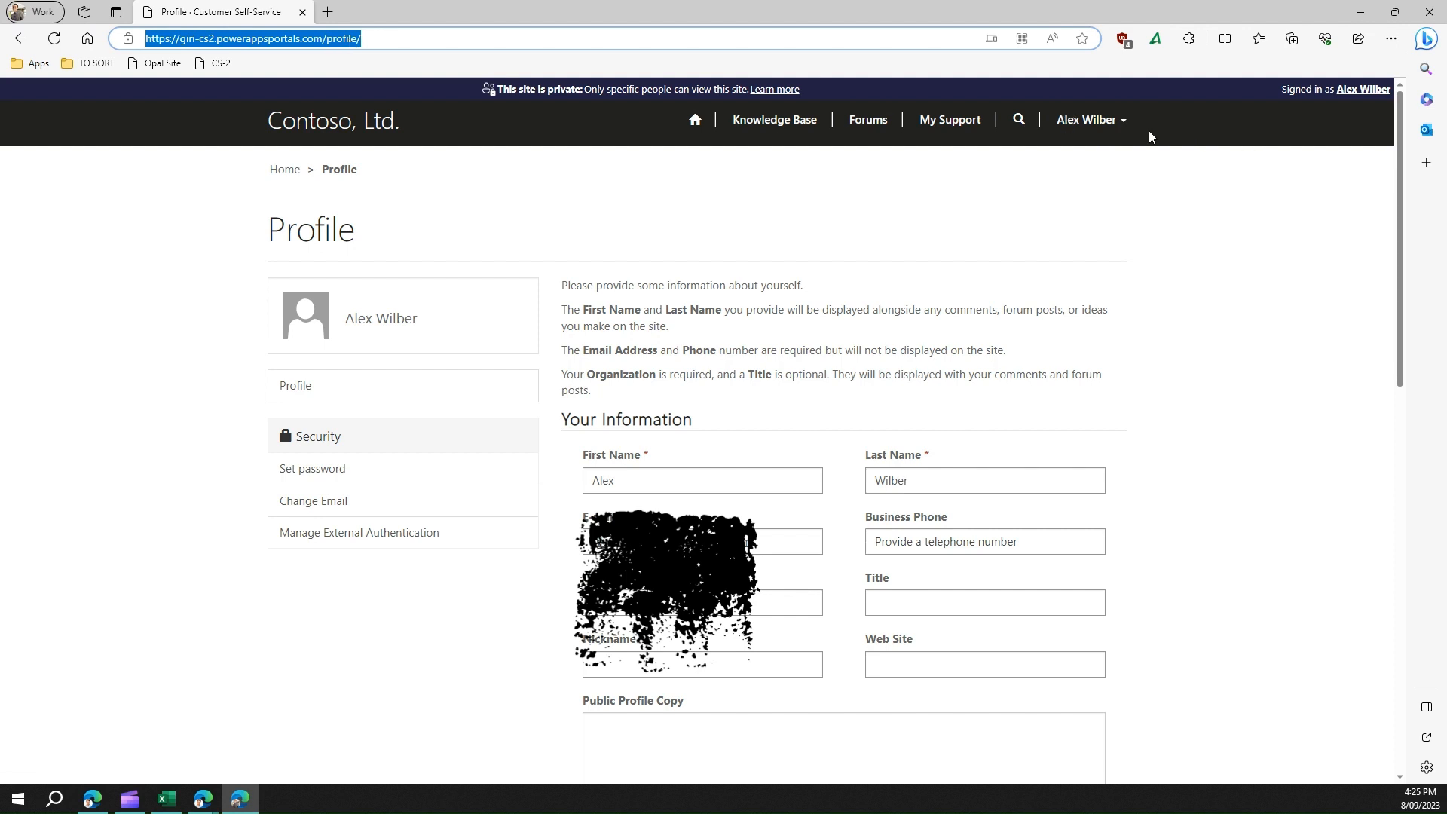
pyautogui.click(1090, 119)
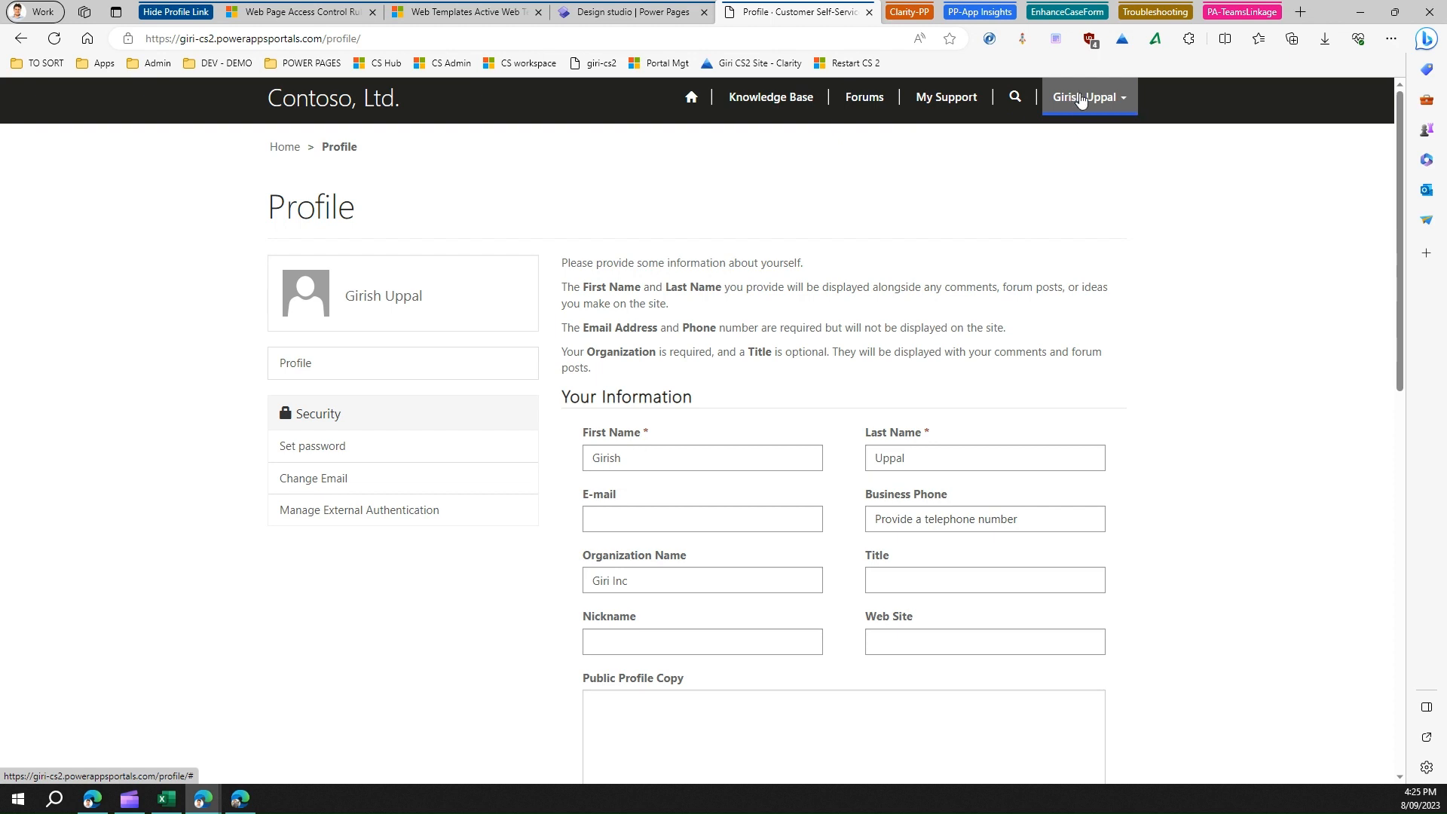
pyautogui.moveTo(1191, 24)
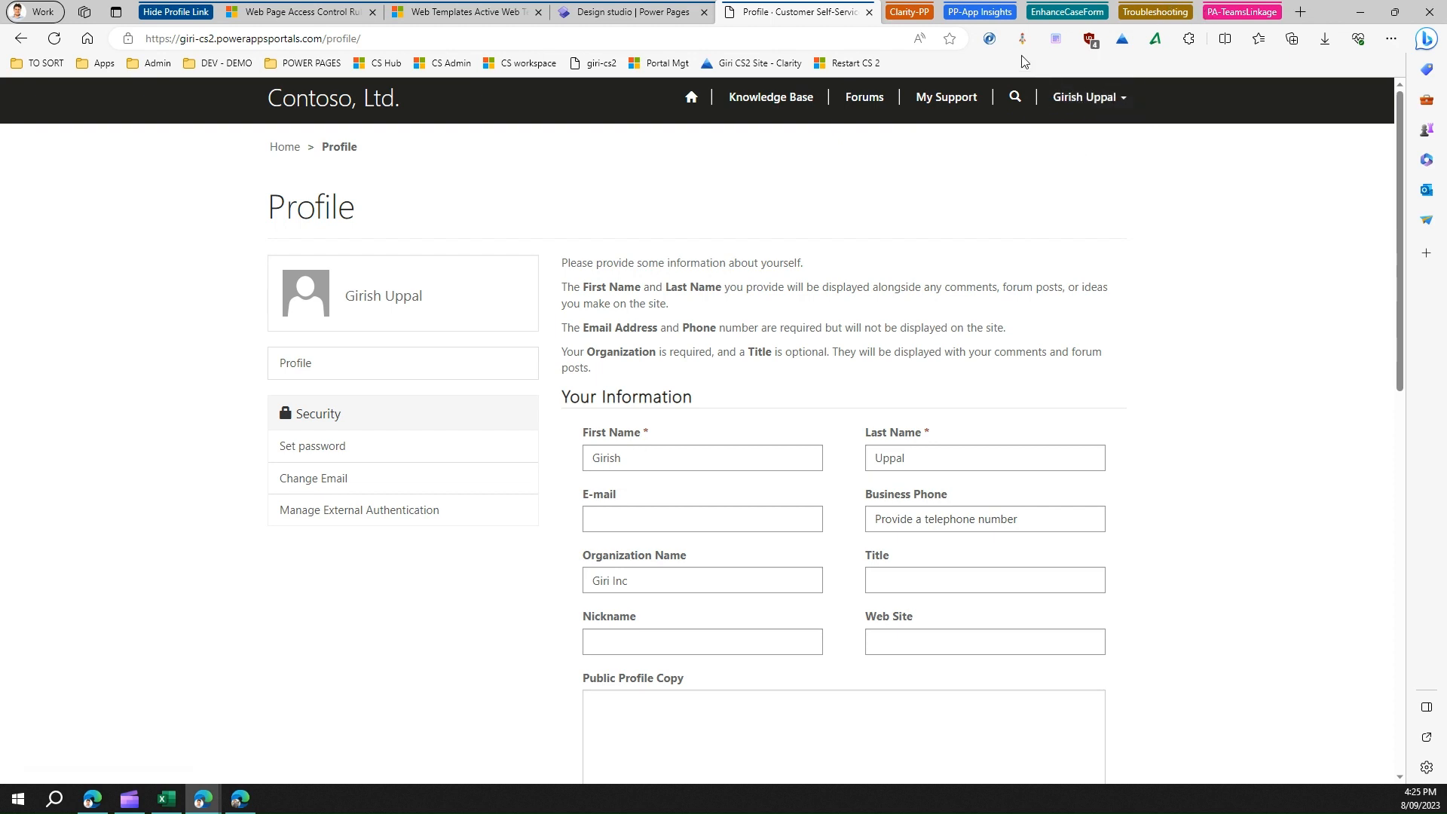
pyautogui.moveTo(303, 11)
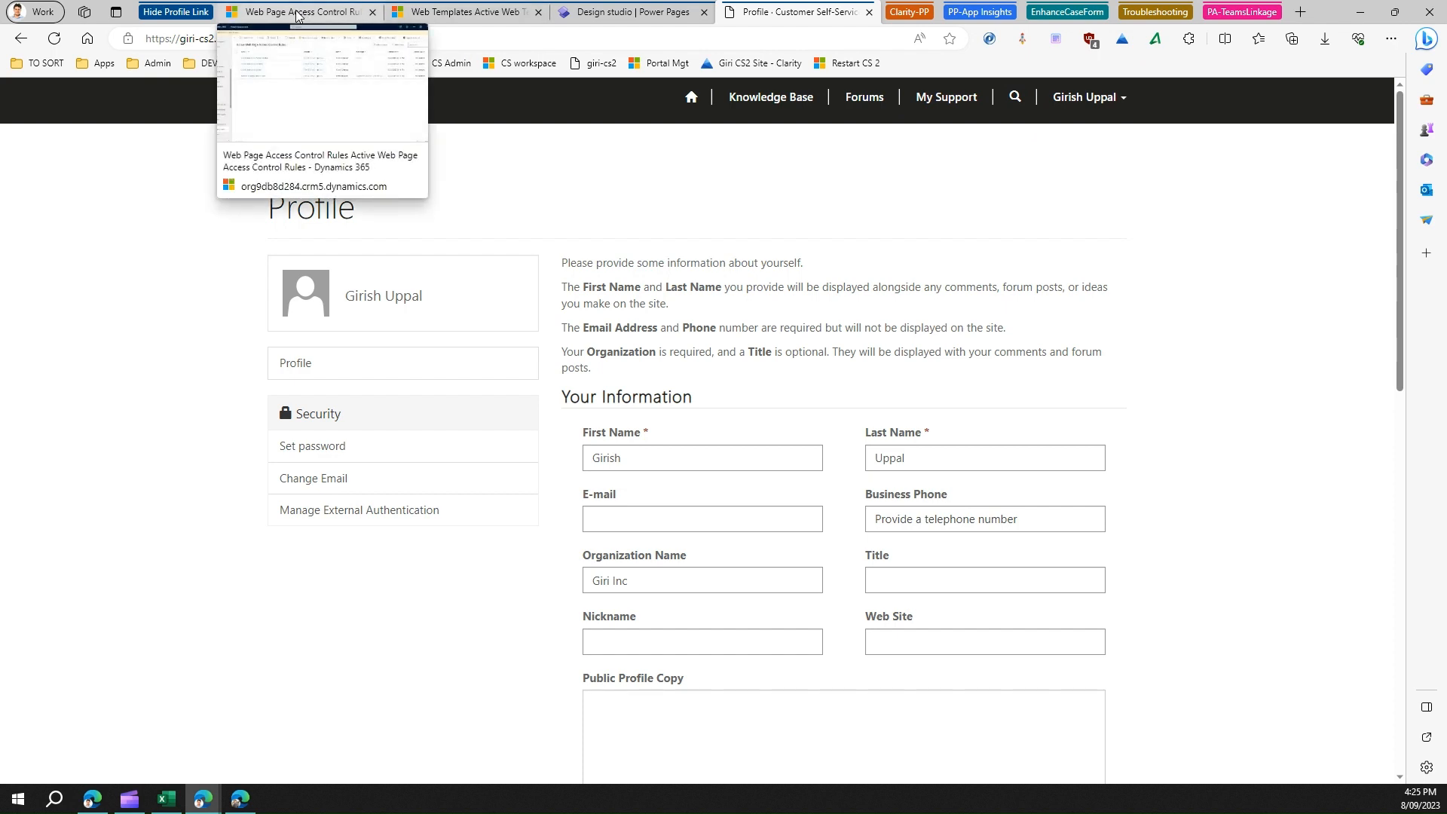
# Switch to Portal Management's Active Web Page Access Control Rules list.
pyautogui.click(297, 12)
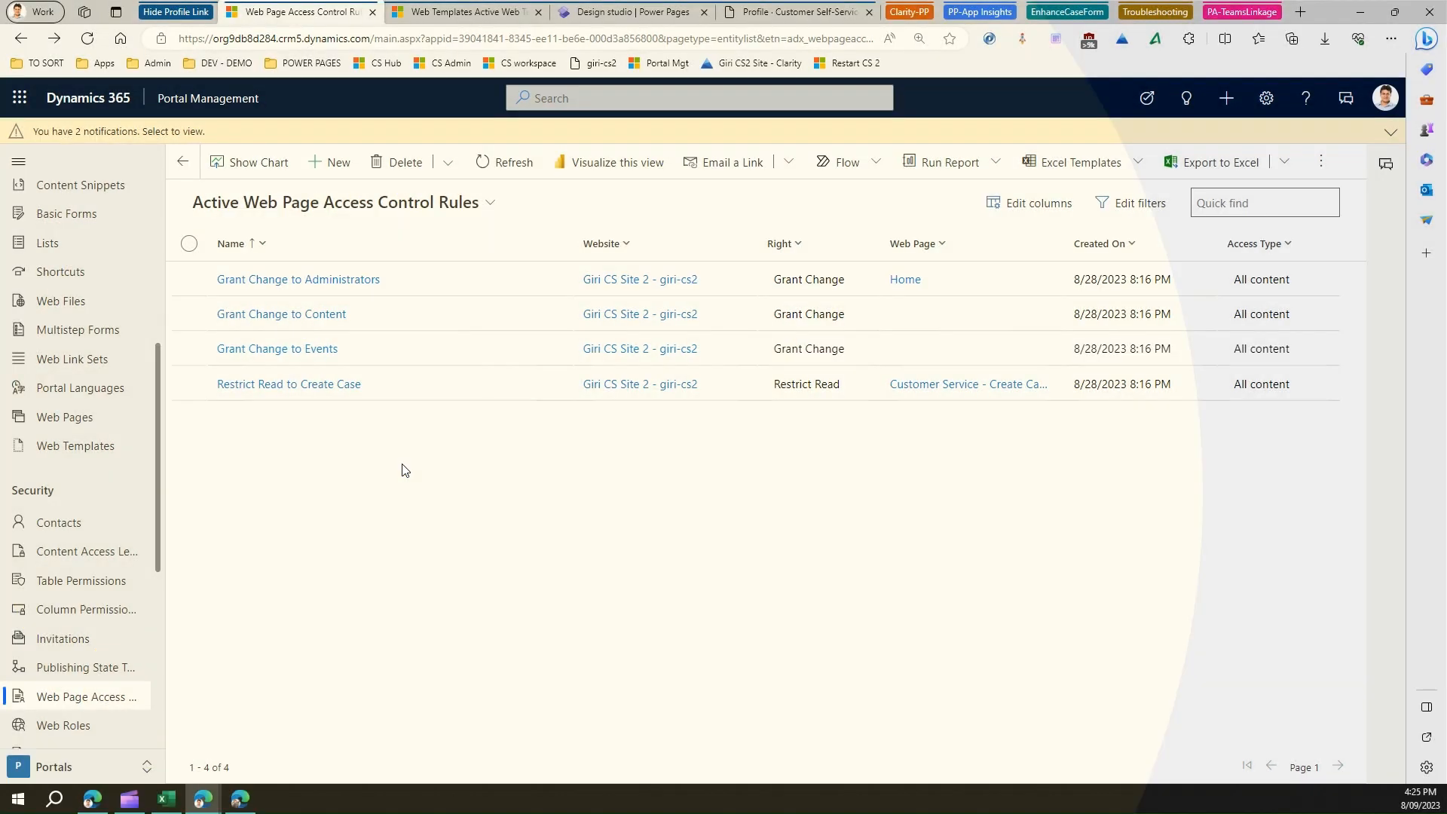
pyautogui.moveTo(339, 170)
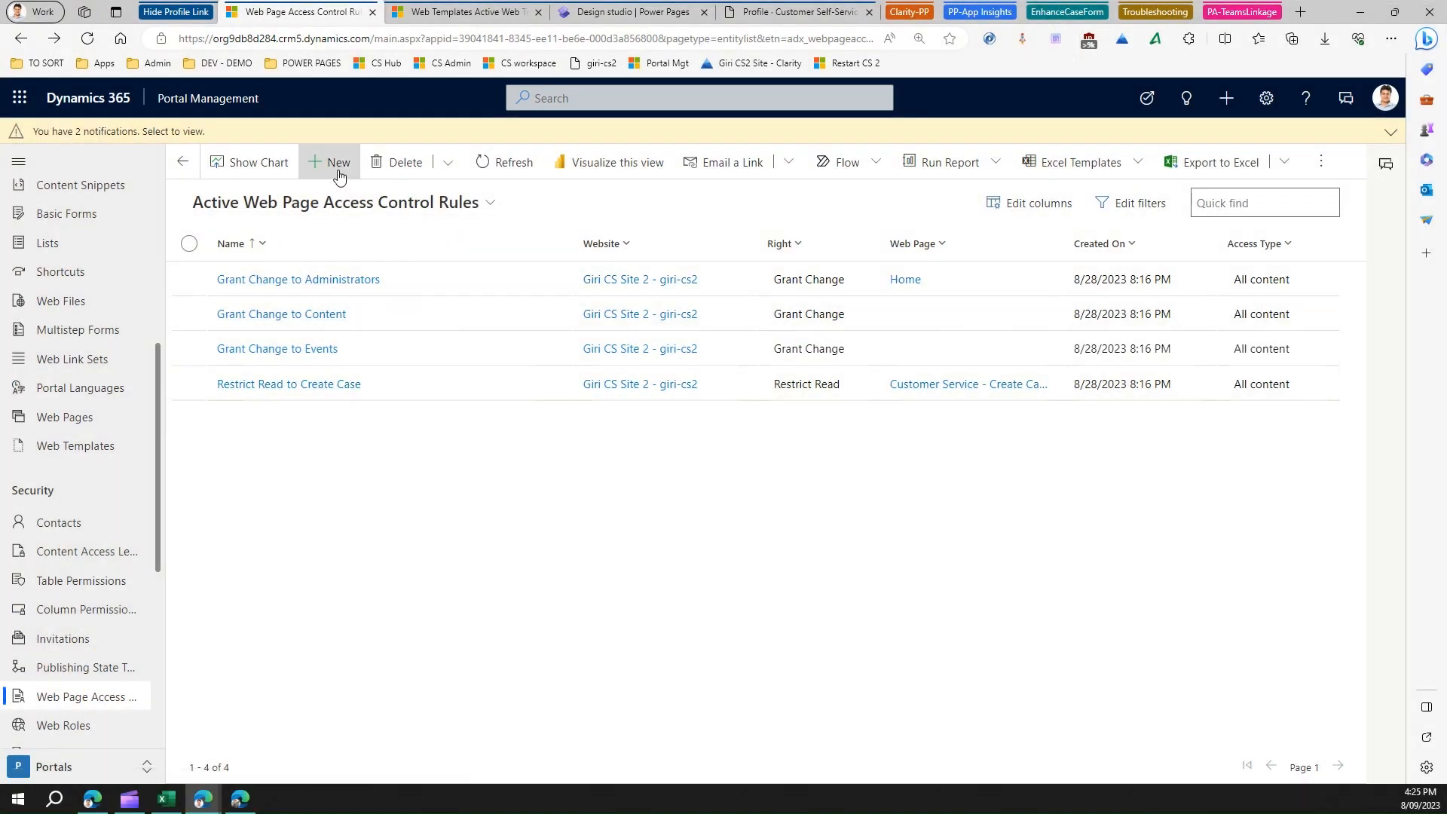
# Create a new access control rule named 'Profile Page - Read Restrictions'.
pyautogui.click(338, 162)
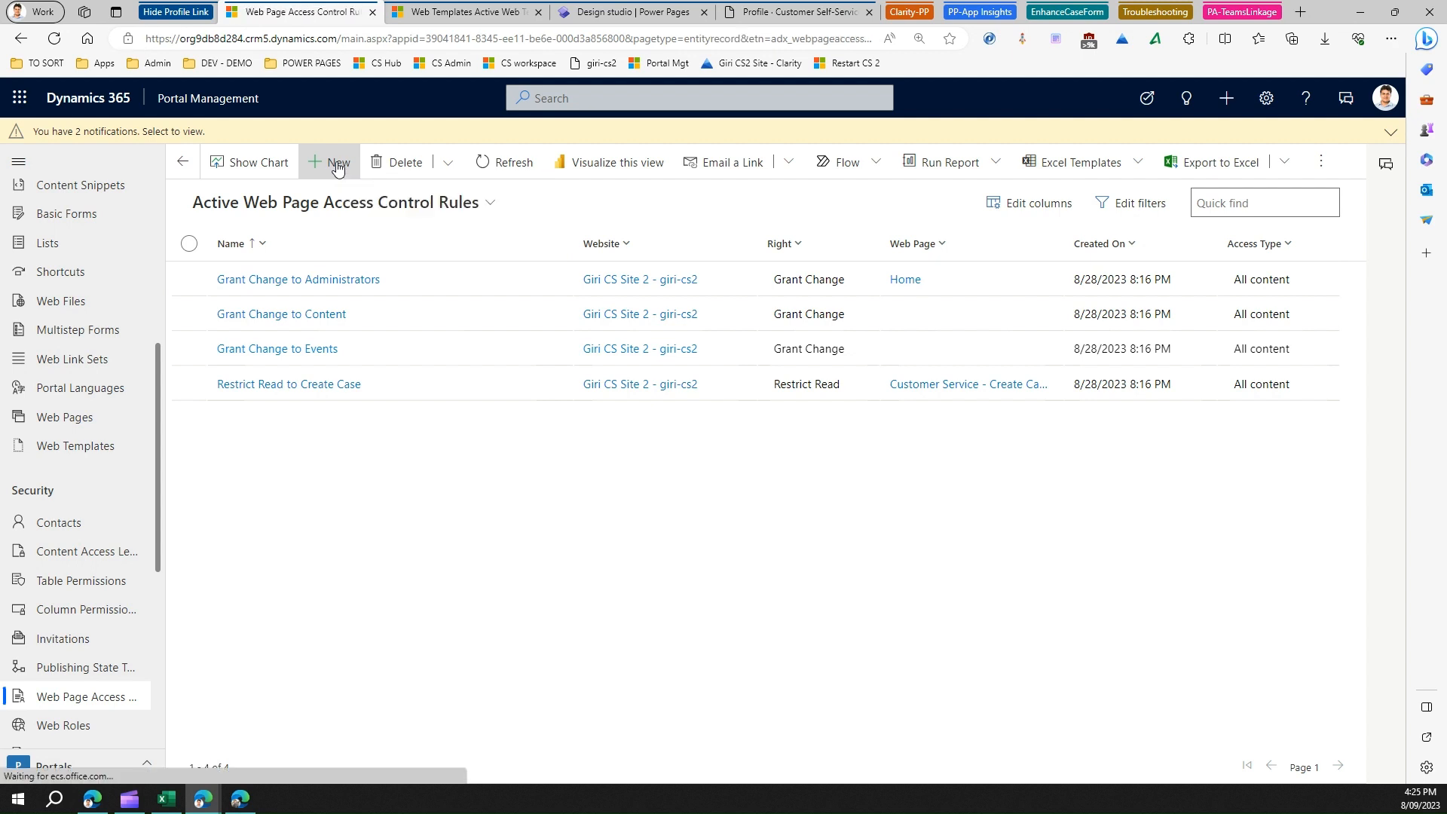
pyautogui.click(330, 162)
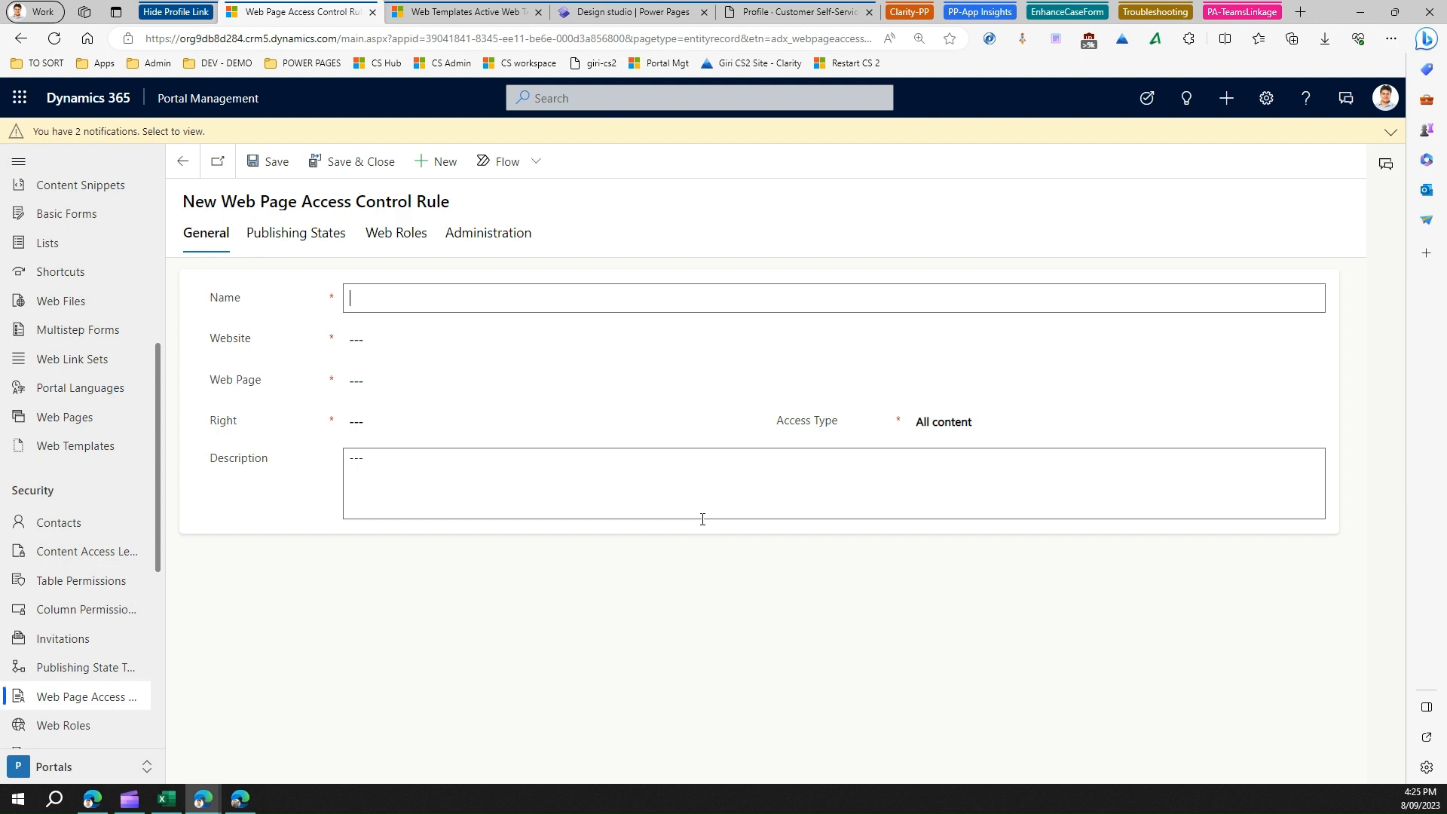
pyautogui.write('Profile Page')
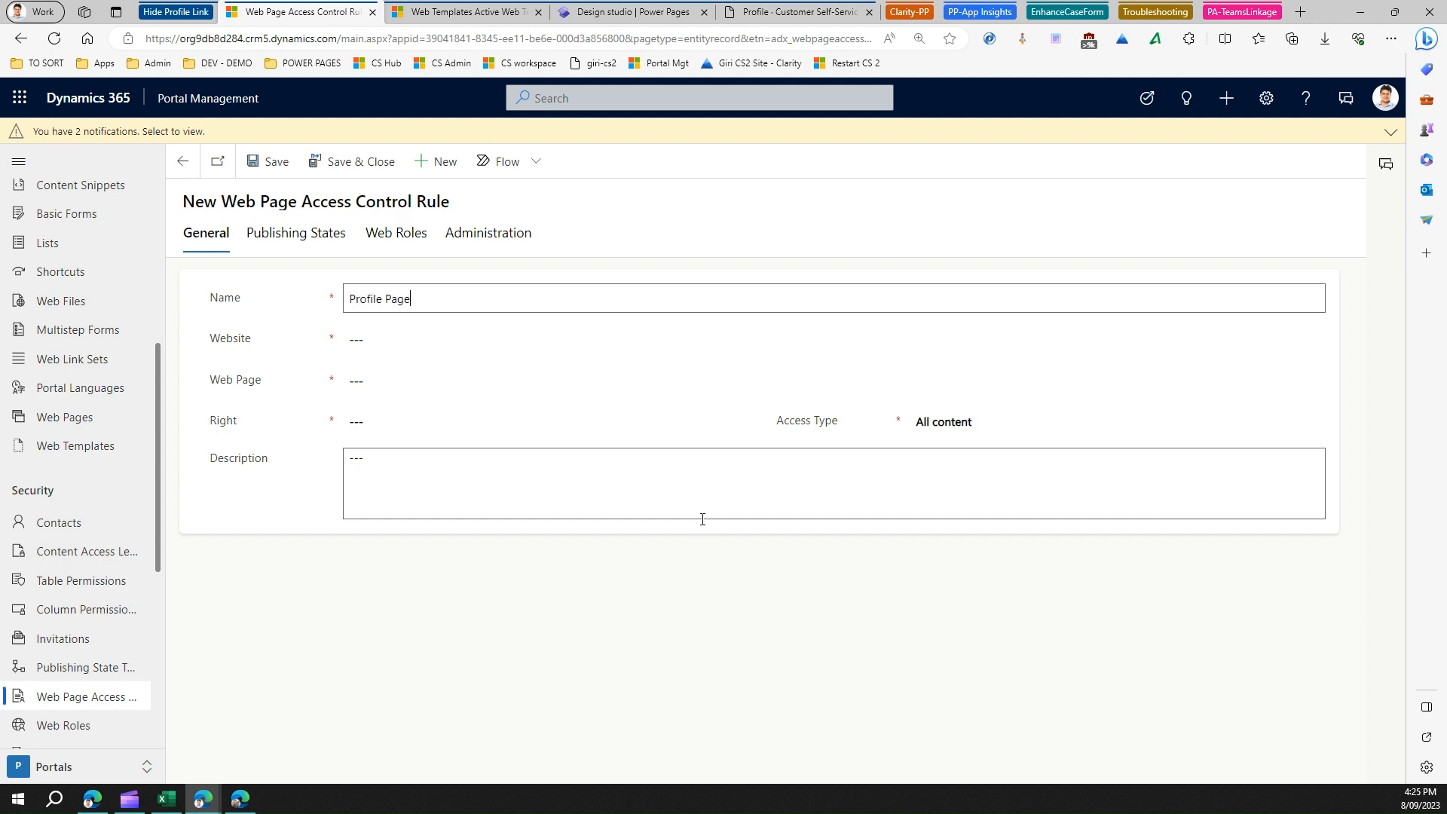
pyautogui.write('- Read')
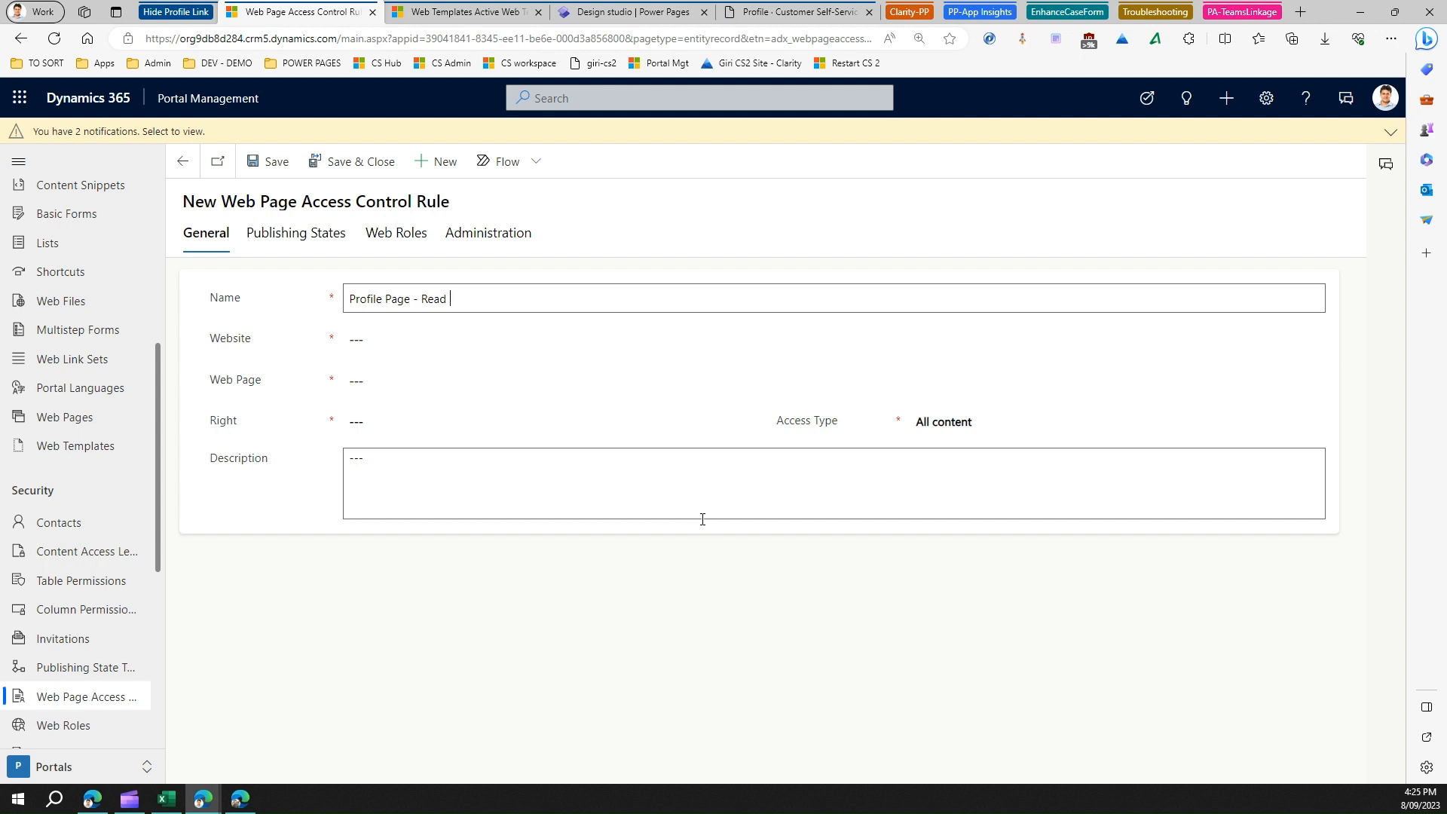
pyautogui.write('Restrictions')
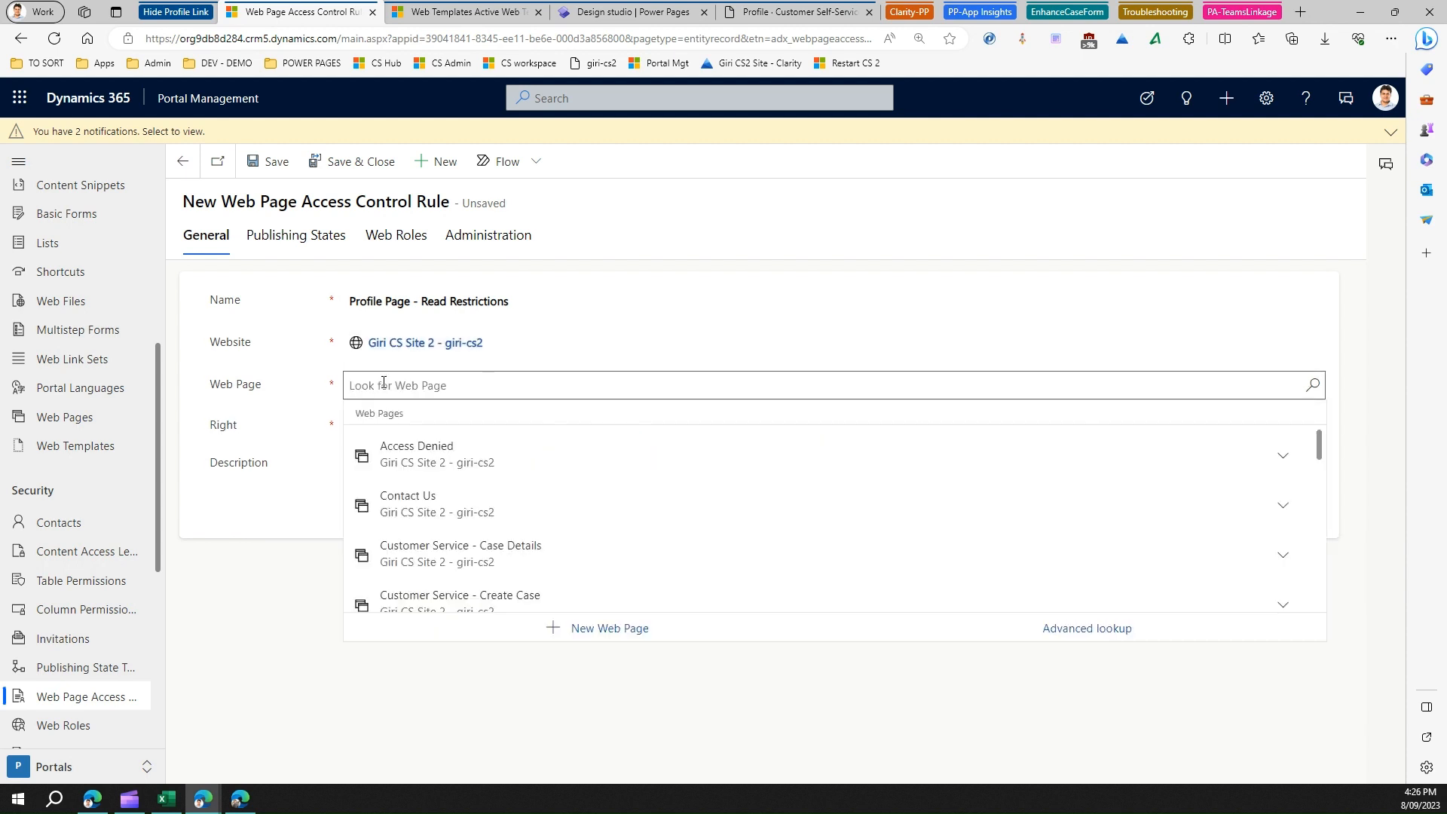
# Search the Web Page lookup for 'profile' and bring up Advanced lookup.
pyautogui.write('profile')
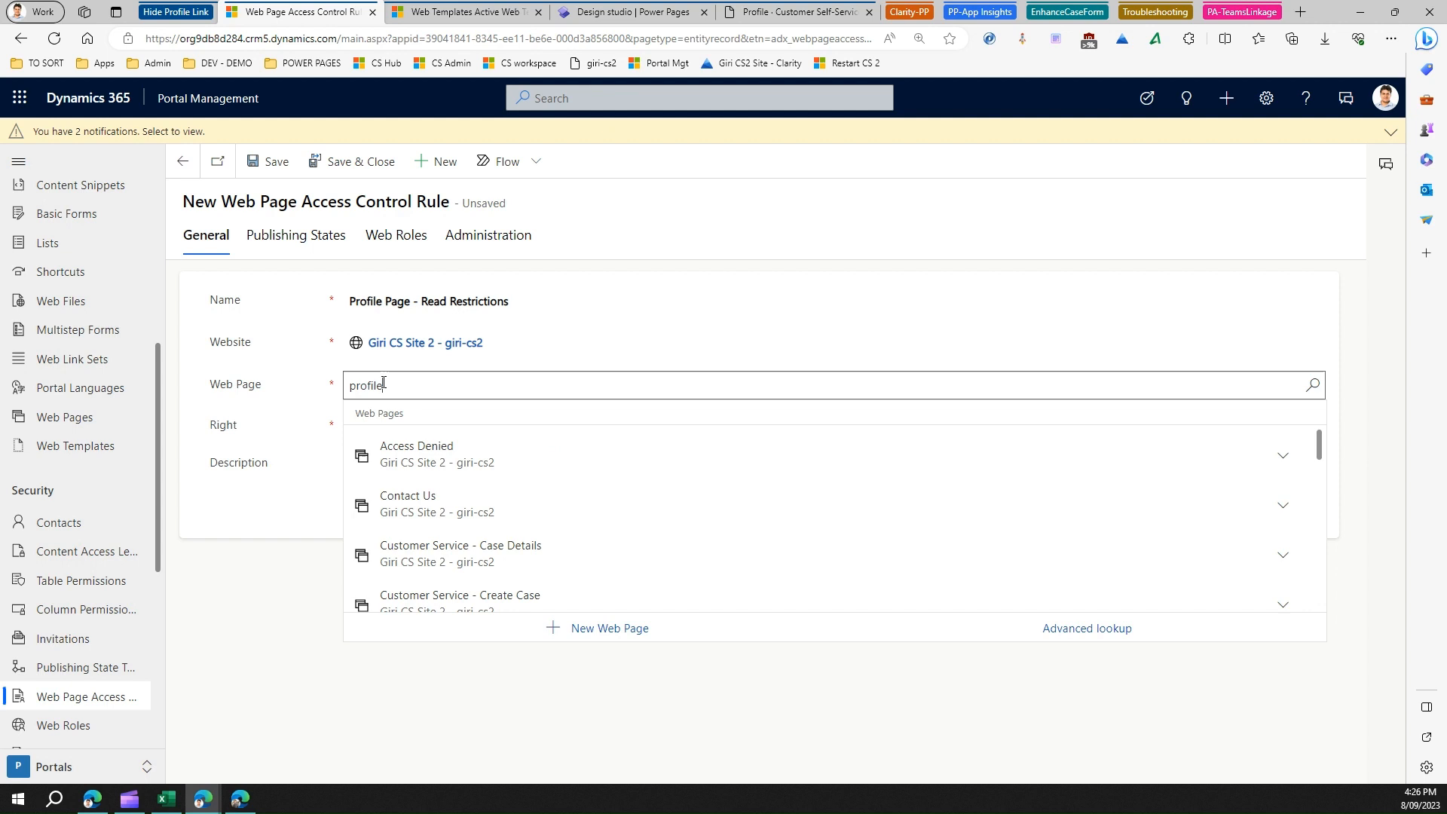
pyautogui.write('profile')
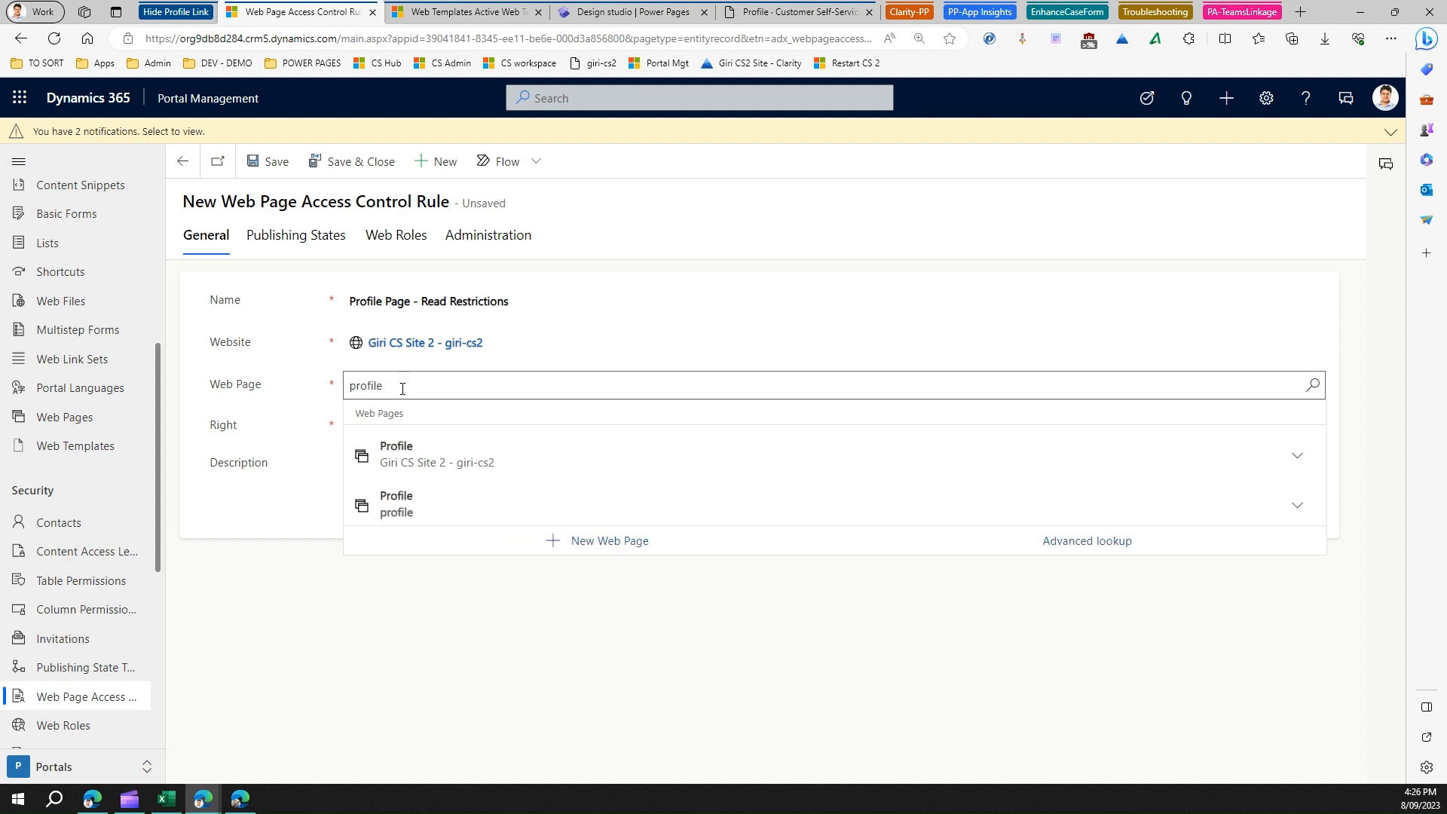
pyautogui.moveTo(856, 456)
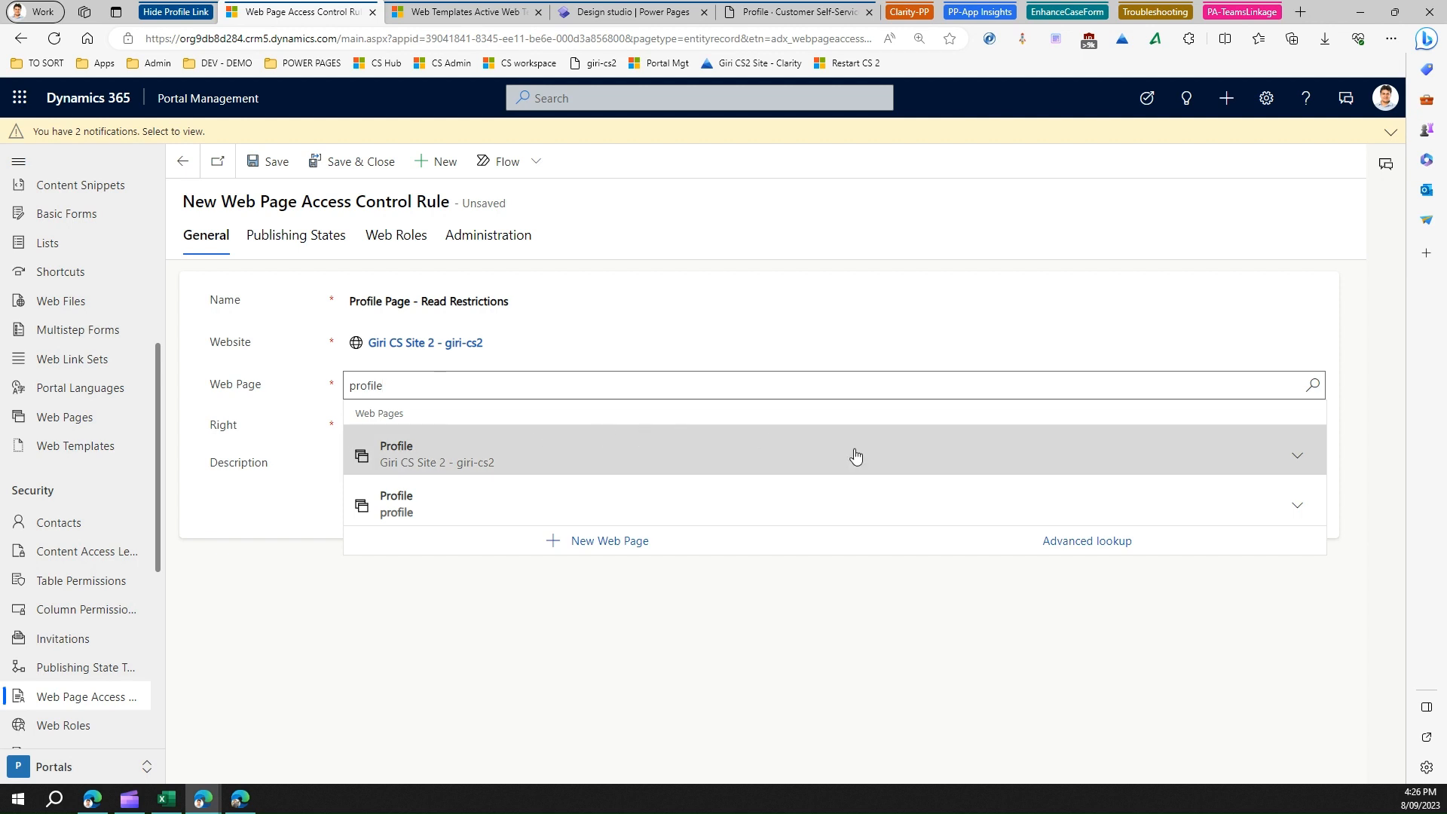
pyautogui.moveTo(1105, 547)
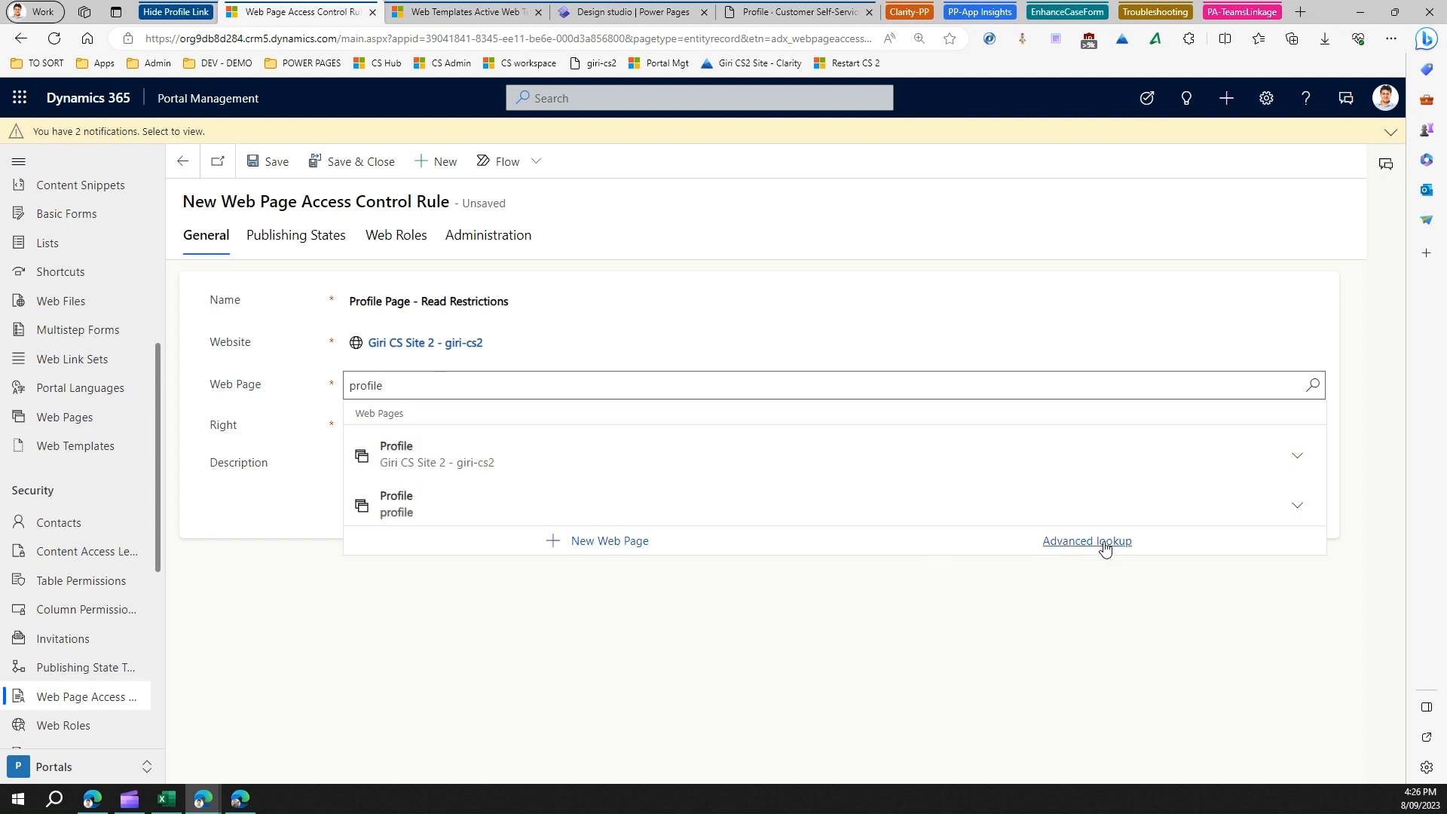
pyautogui.click(1087, 541)
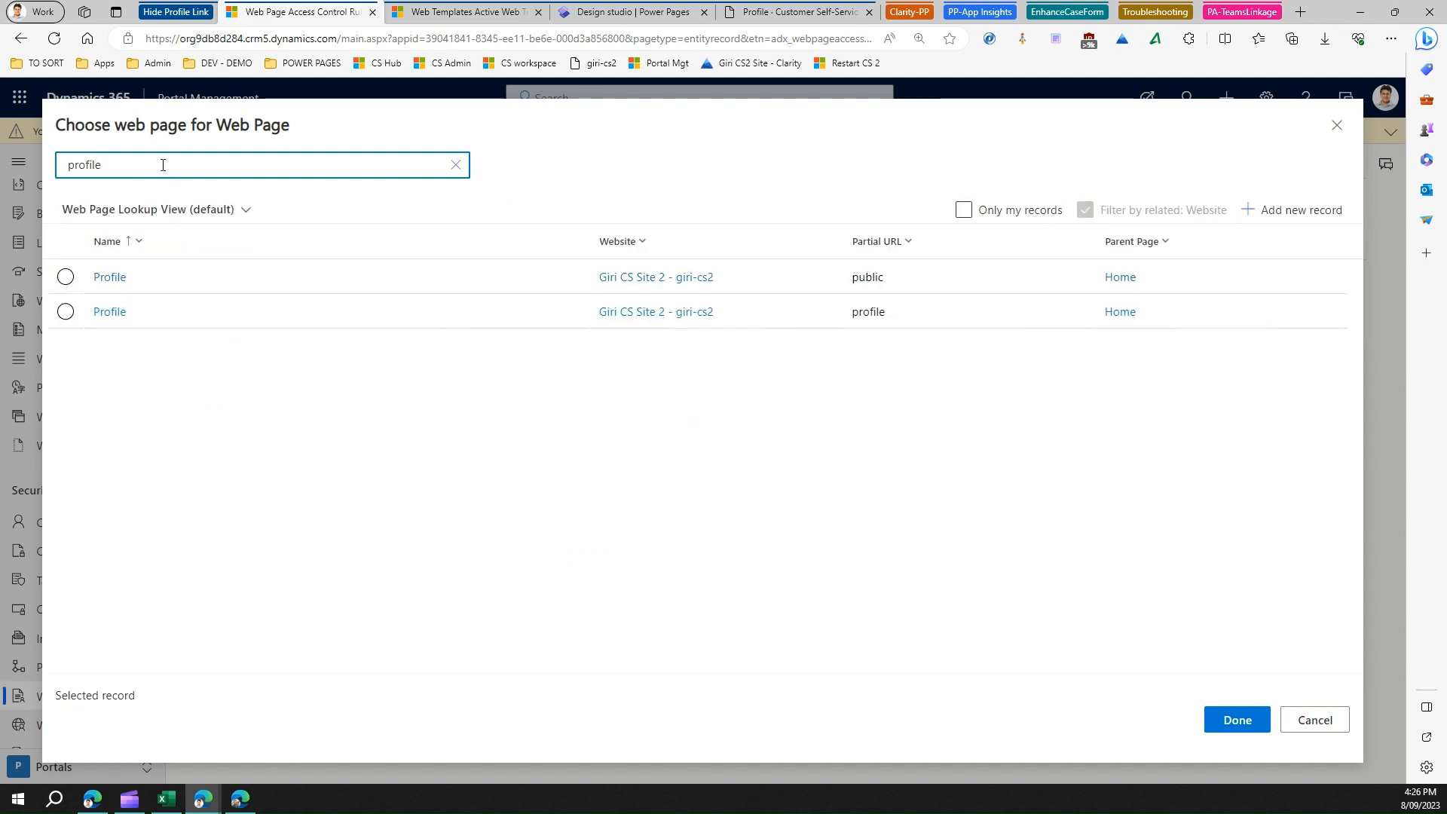
pyautogui.moveTo(152, 190)
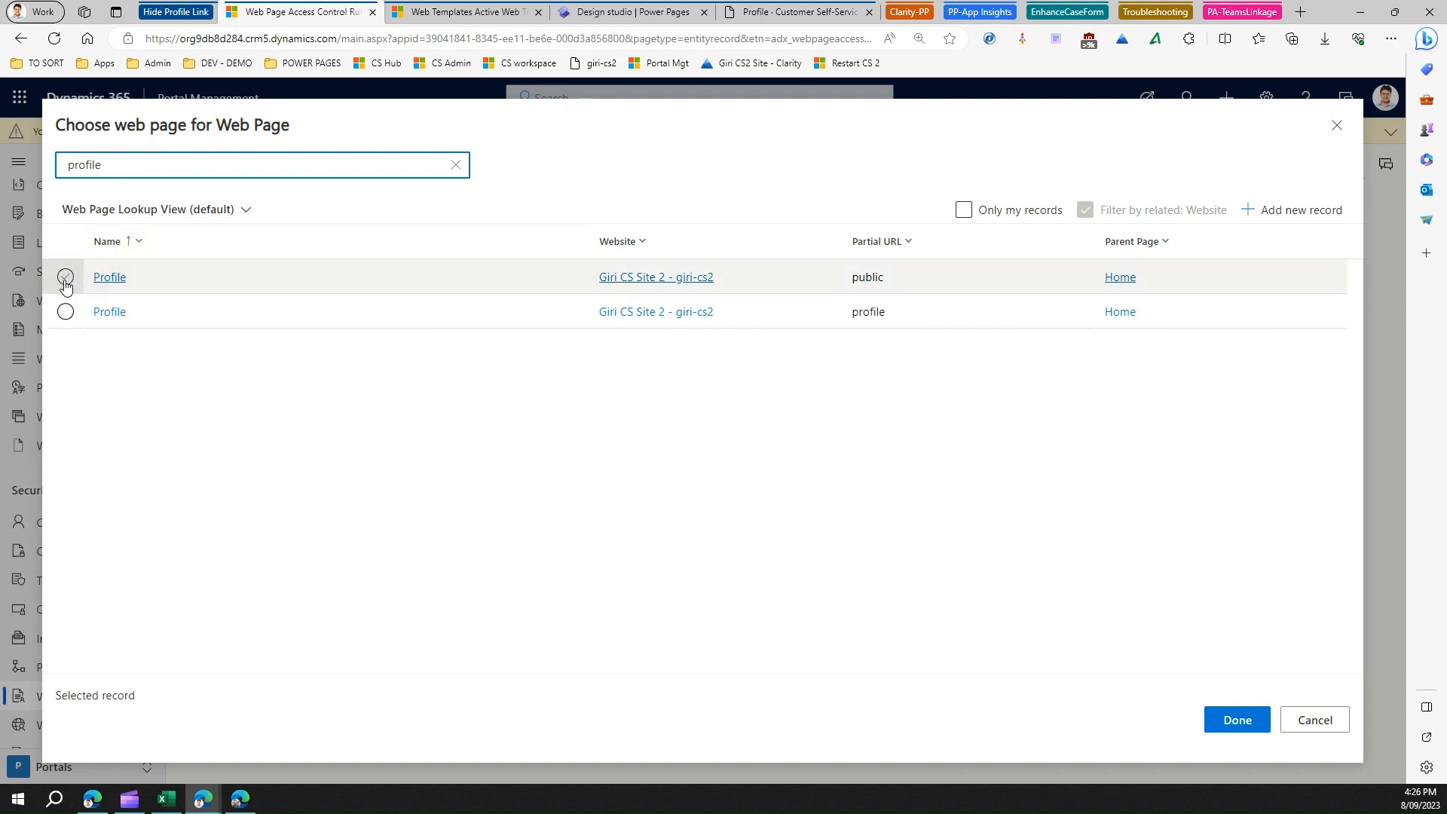
# Choose the first Profile record as the rule's Web Page.
pyautogui.click(64, 277)
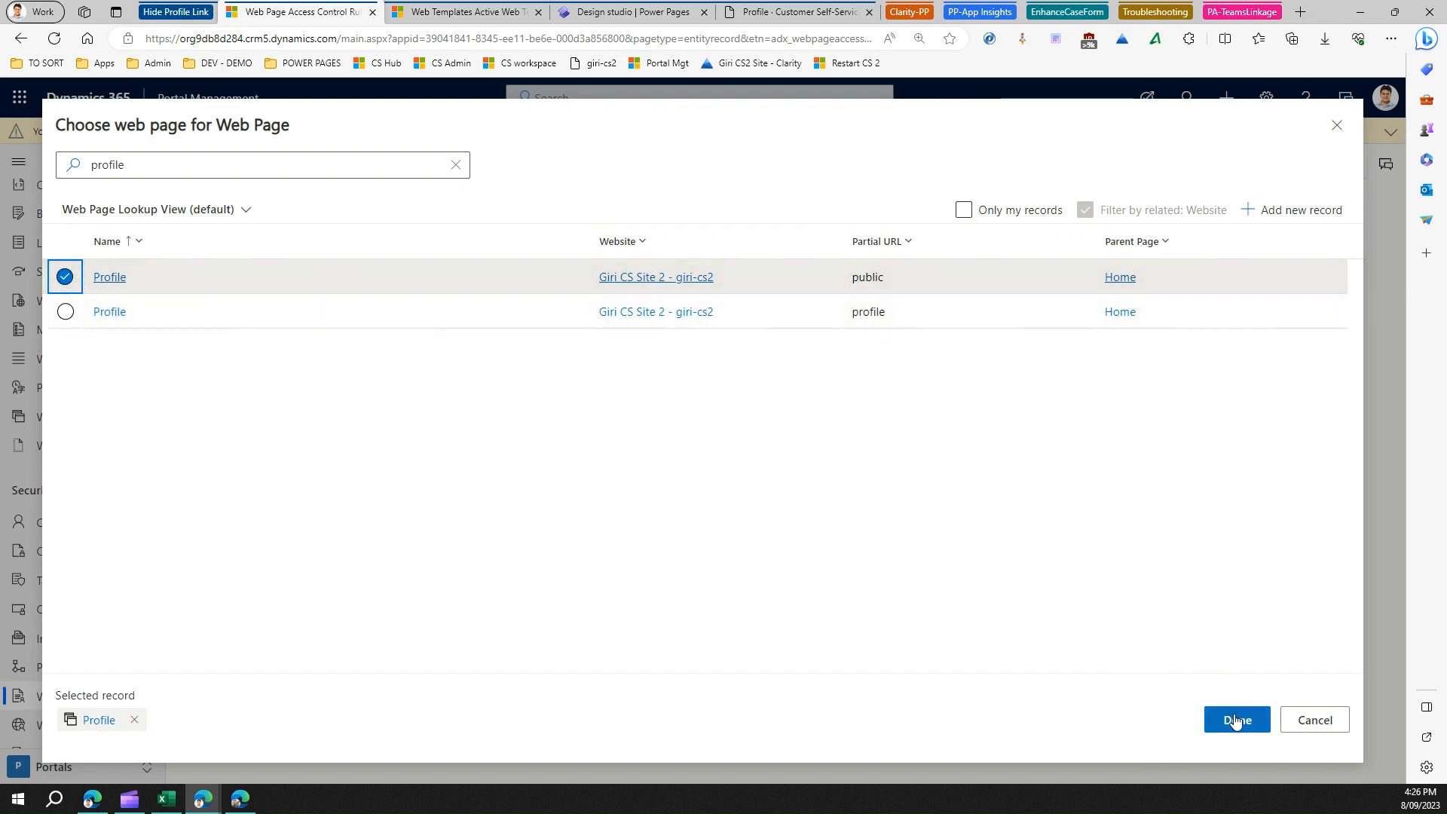
pyautogui.click(1236, 720)
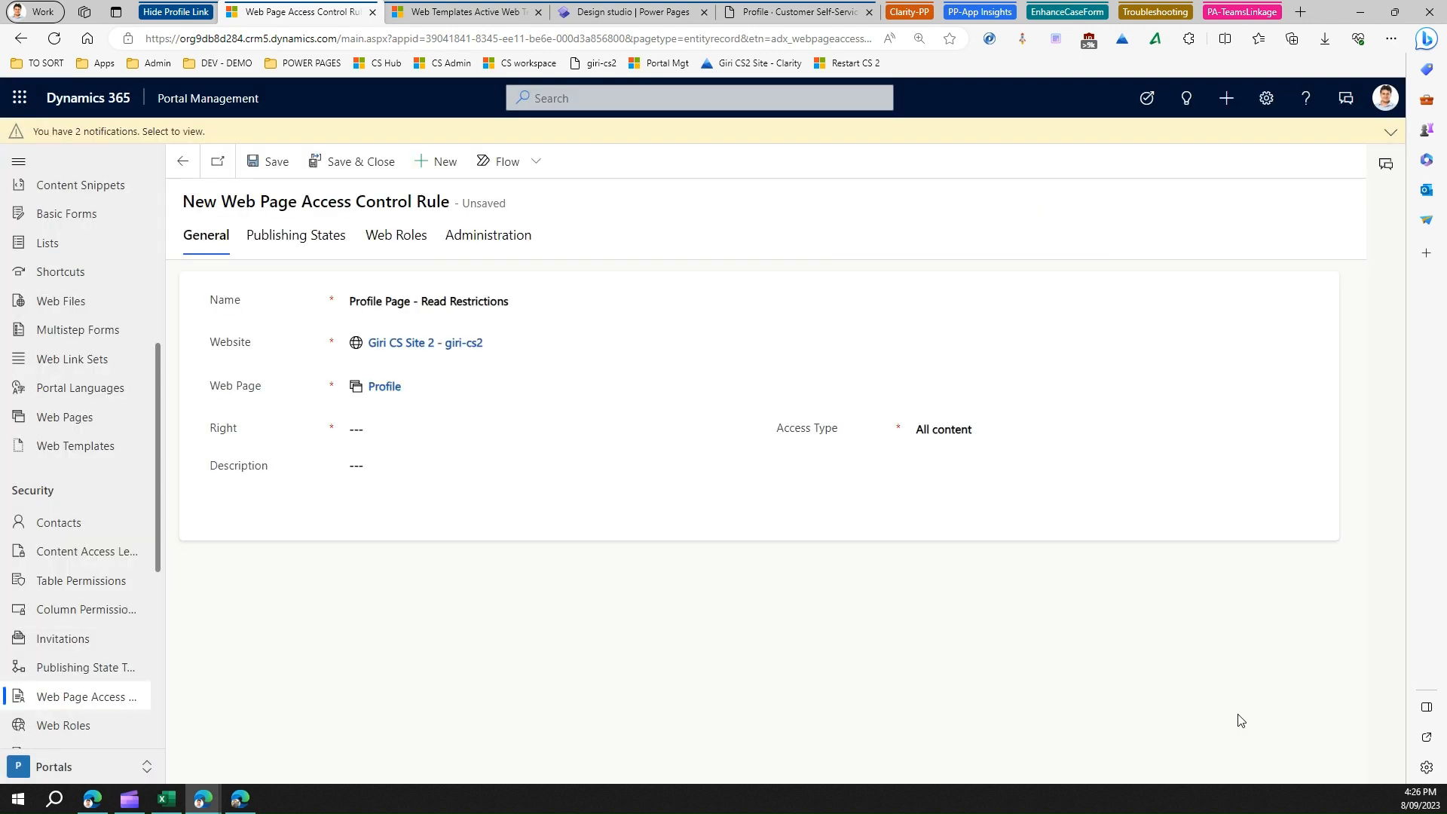
# Set the rule's Right to Restrict Read and save it.
pyautogui.click(548, 429)
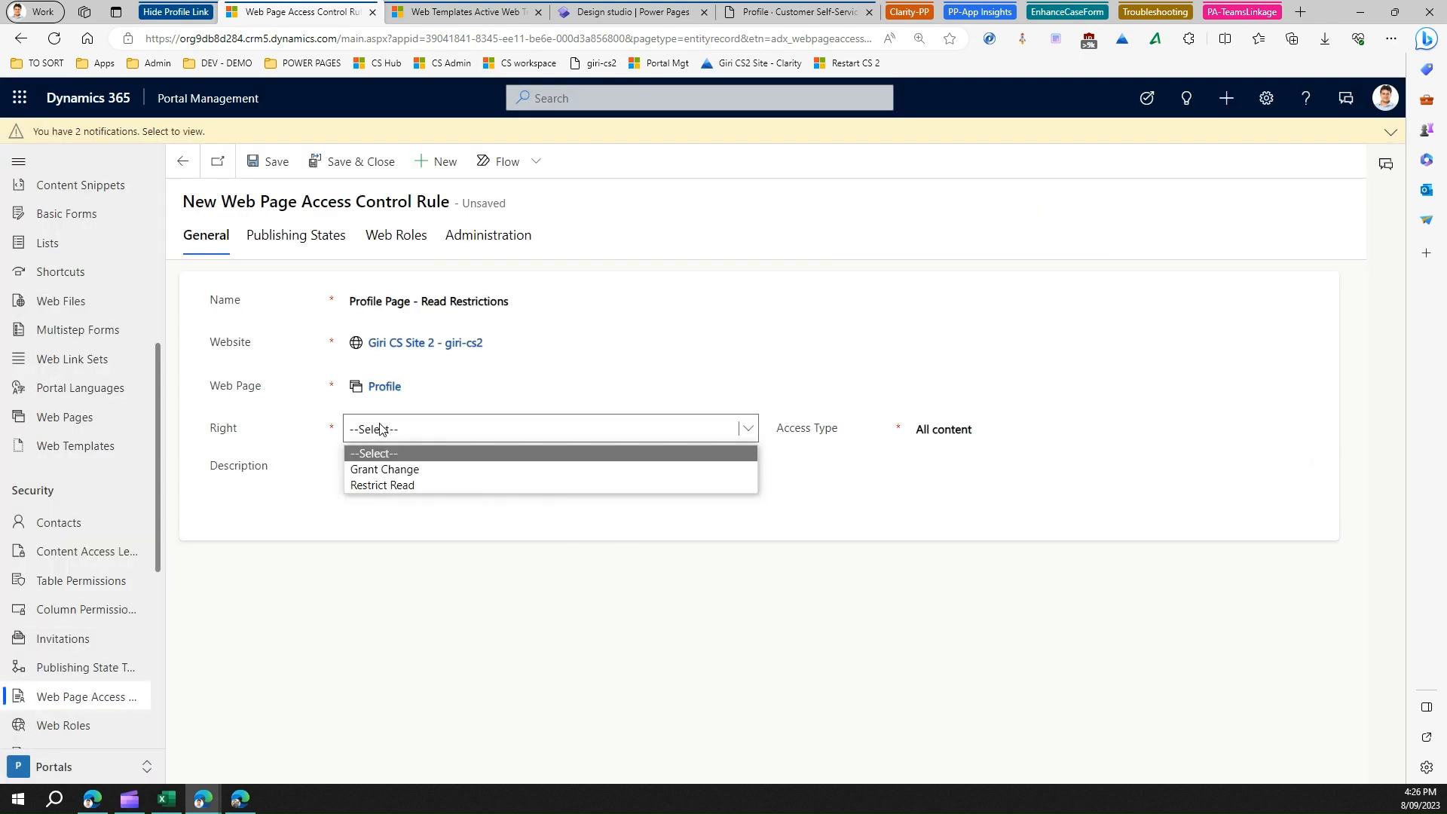
pyautogui.moveTo(382, 490)
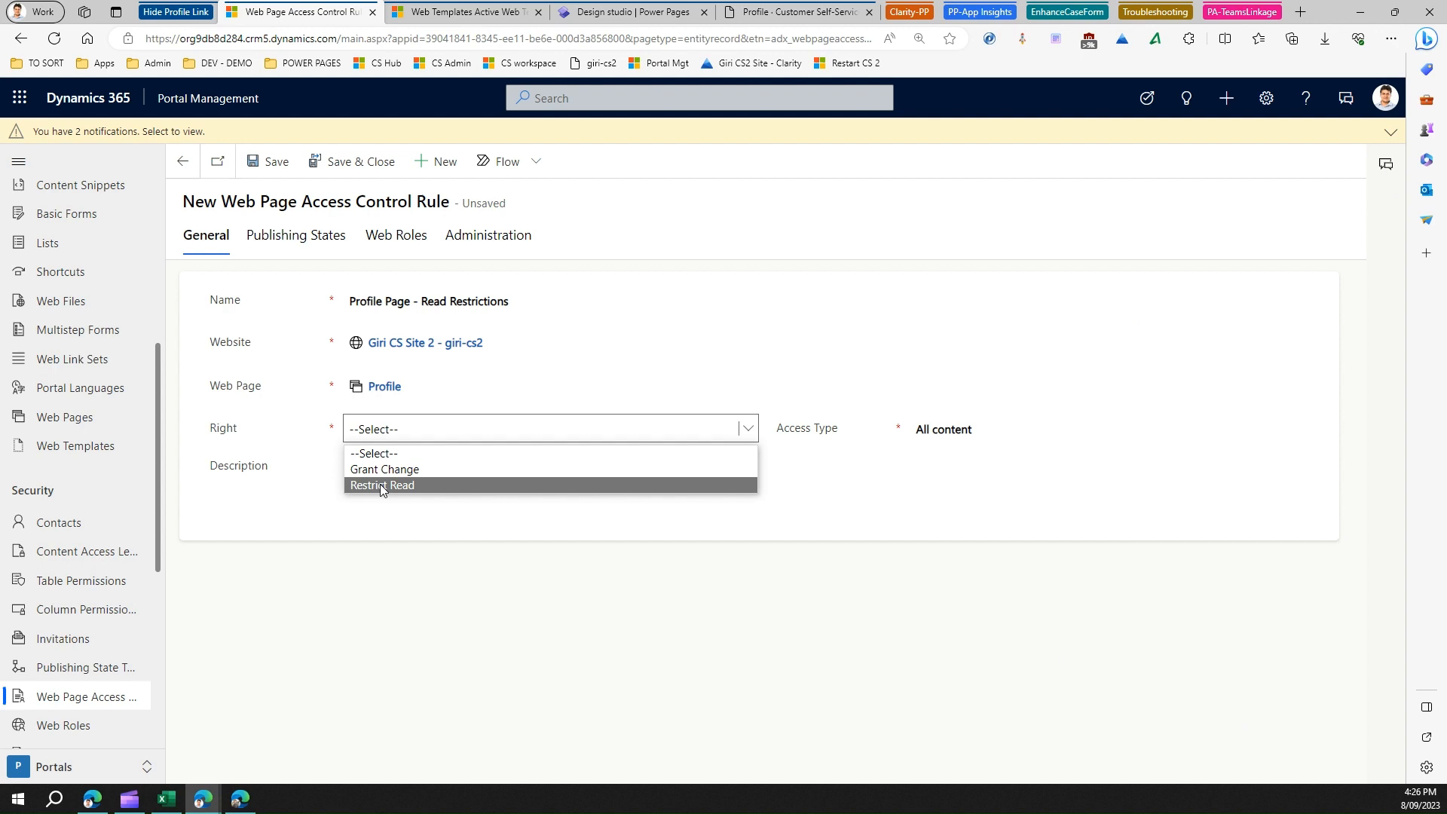
pyautogui.click(382, 485)
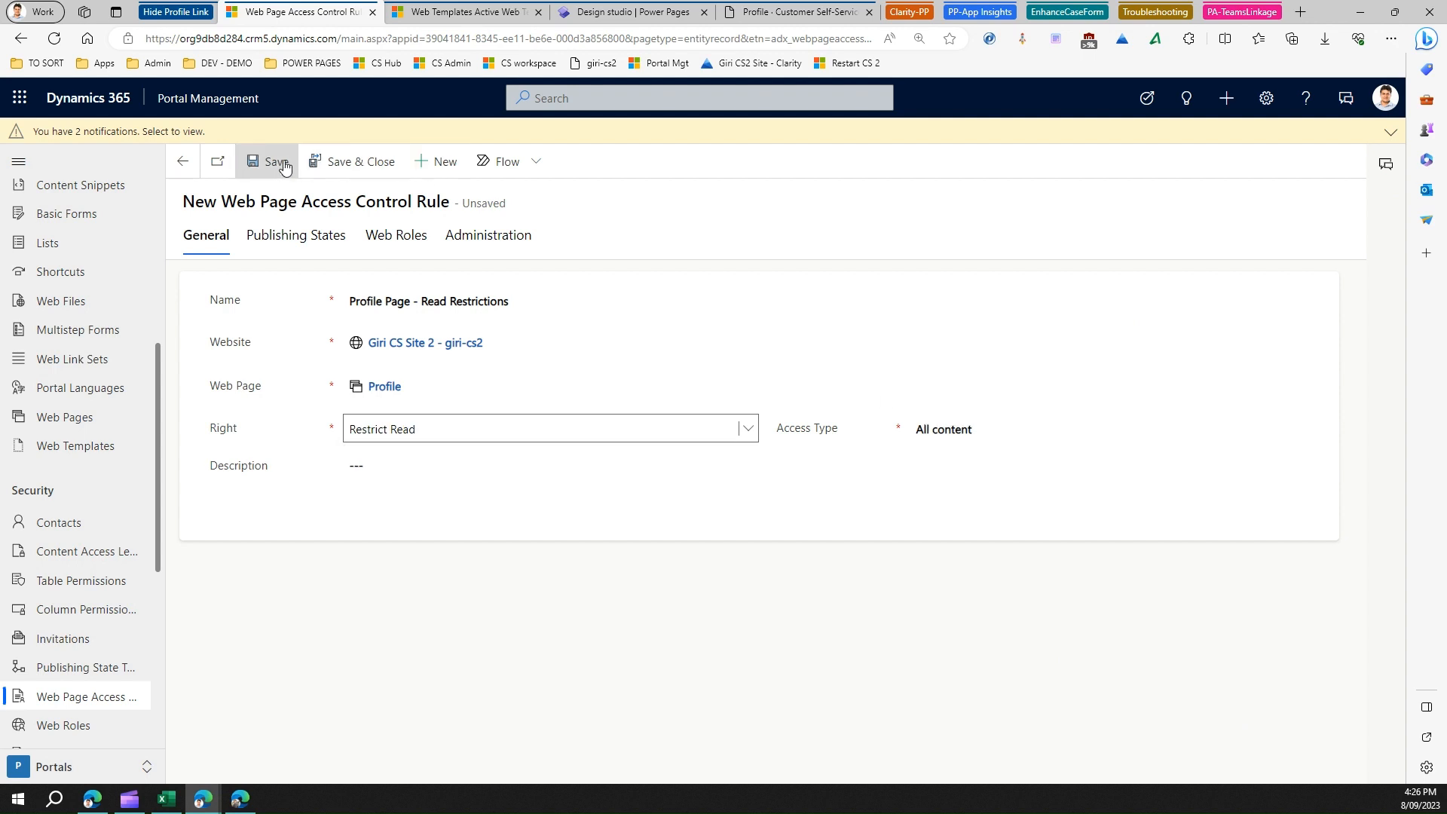
pyautogui.click(272, 161)
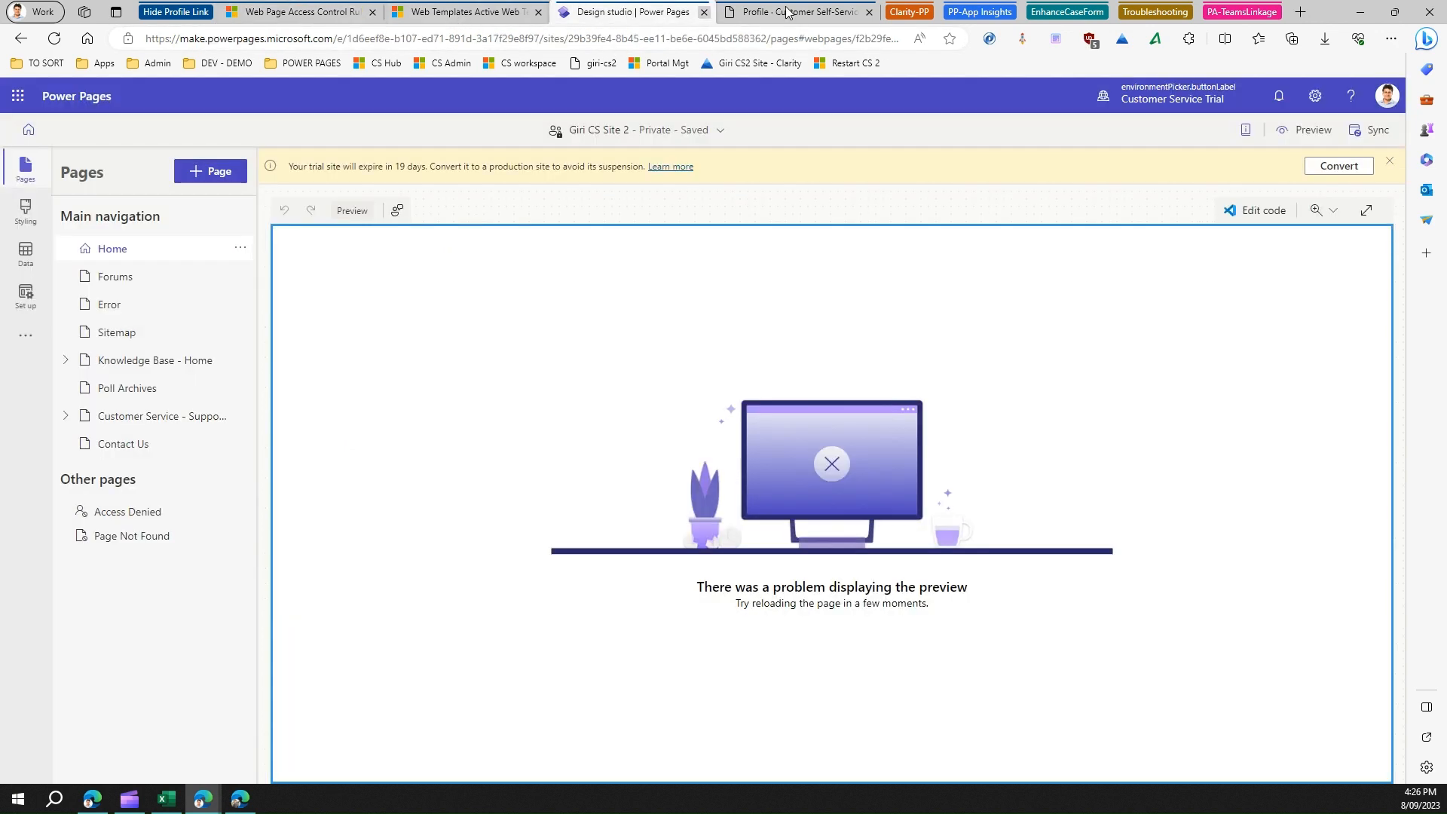
pyautogui.moveTo(1376, 130)
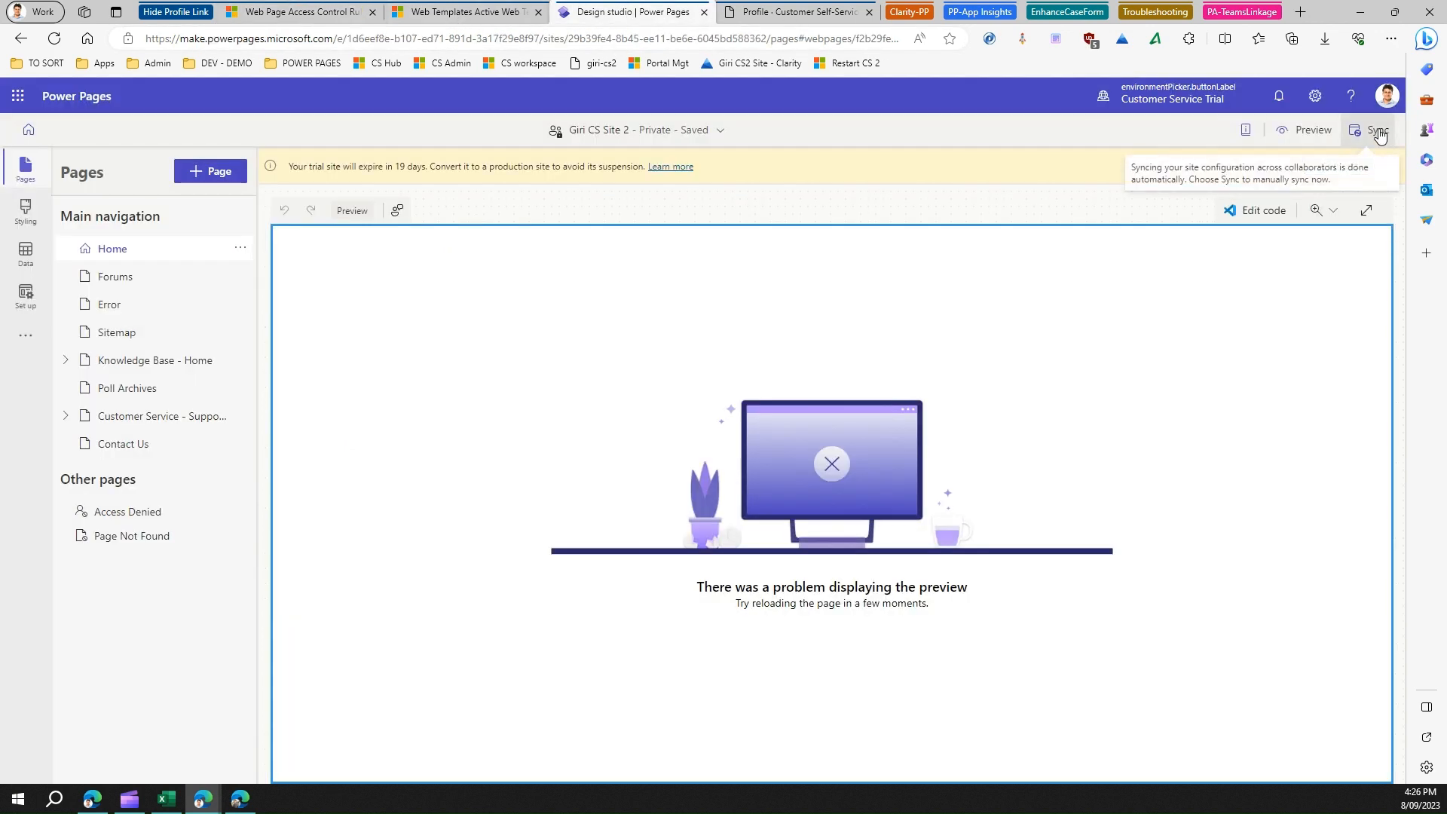
# Sync the design studio site configuration, then return to the portal's Profile tab.
pyautogui.click(1372, 129)
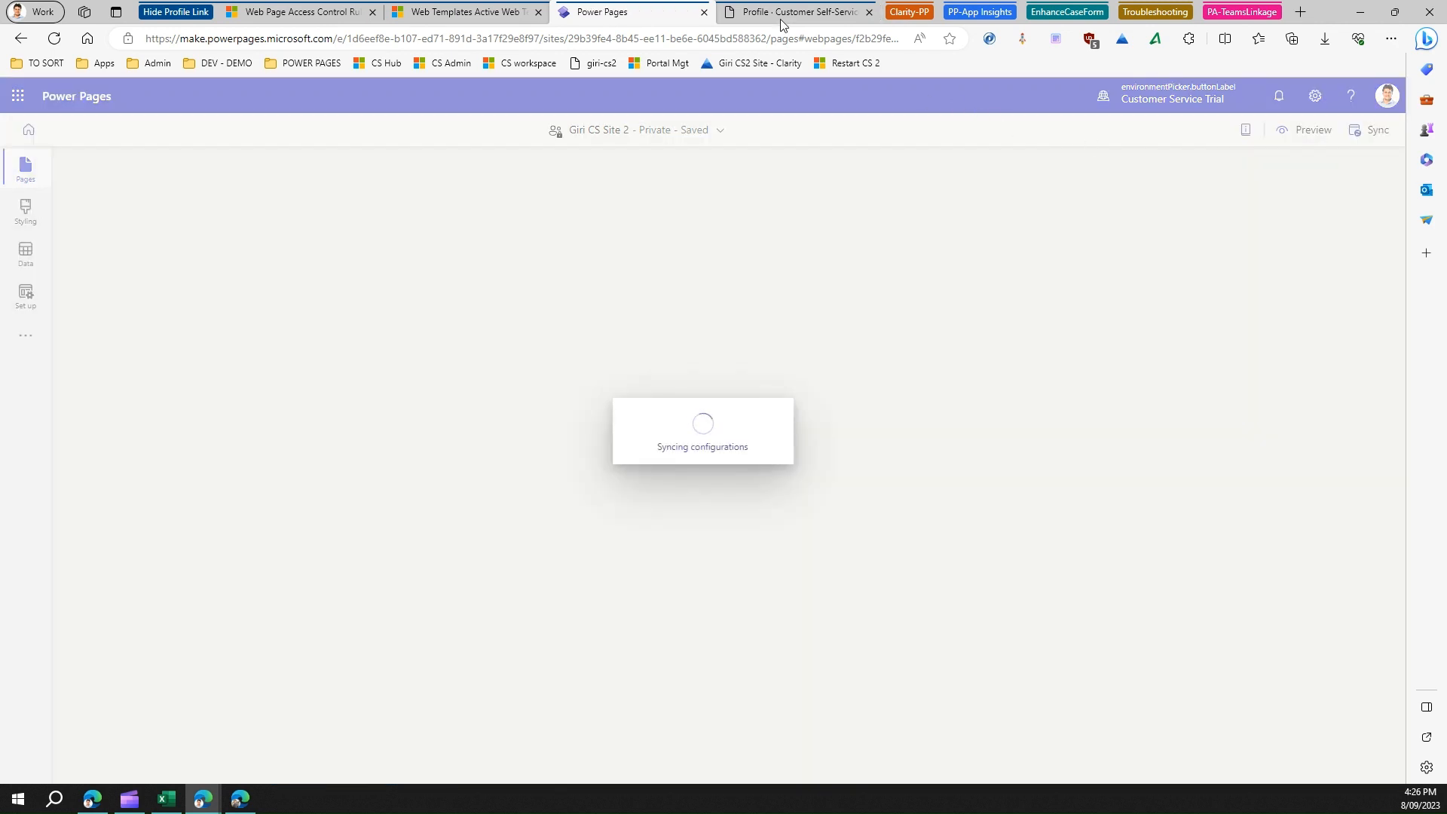
pyautogui.moveTo(798, 24)
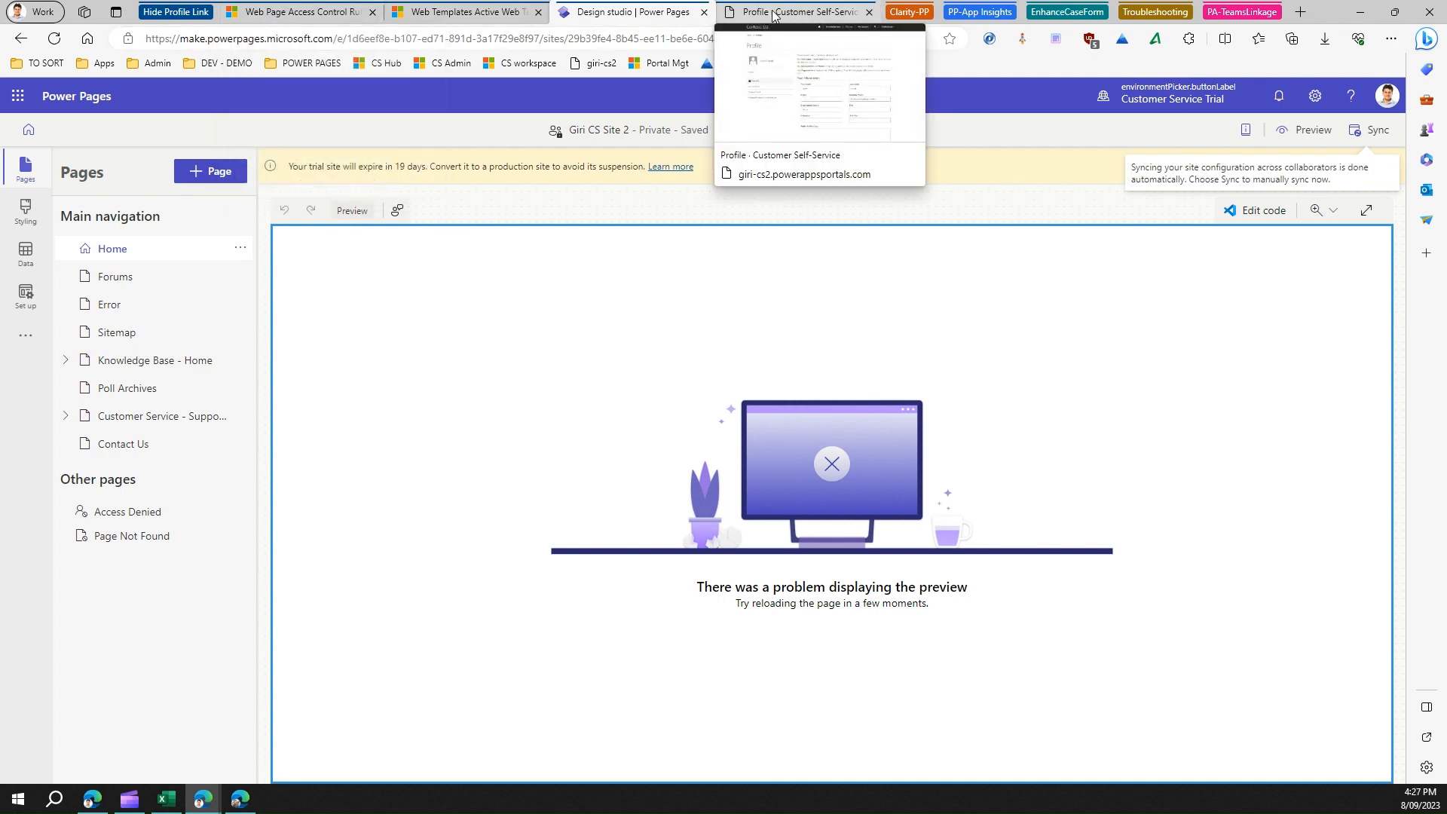
pyautogui.click(793, 11)
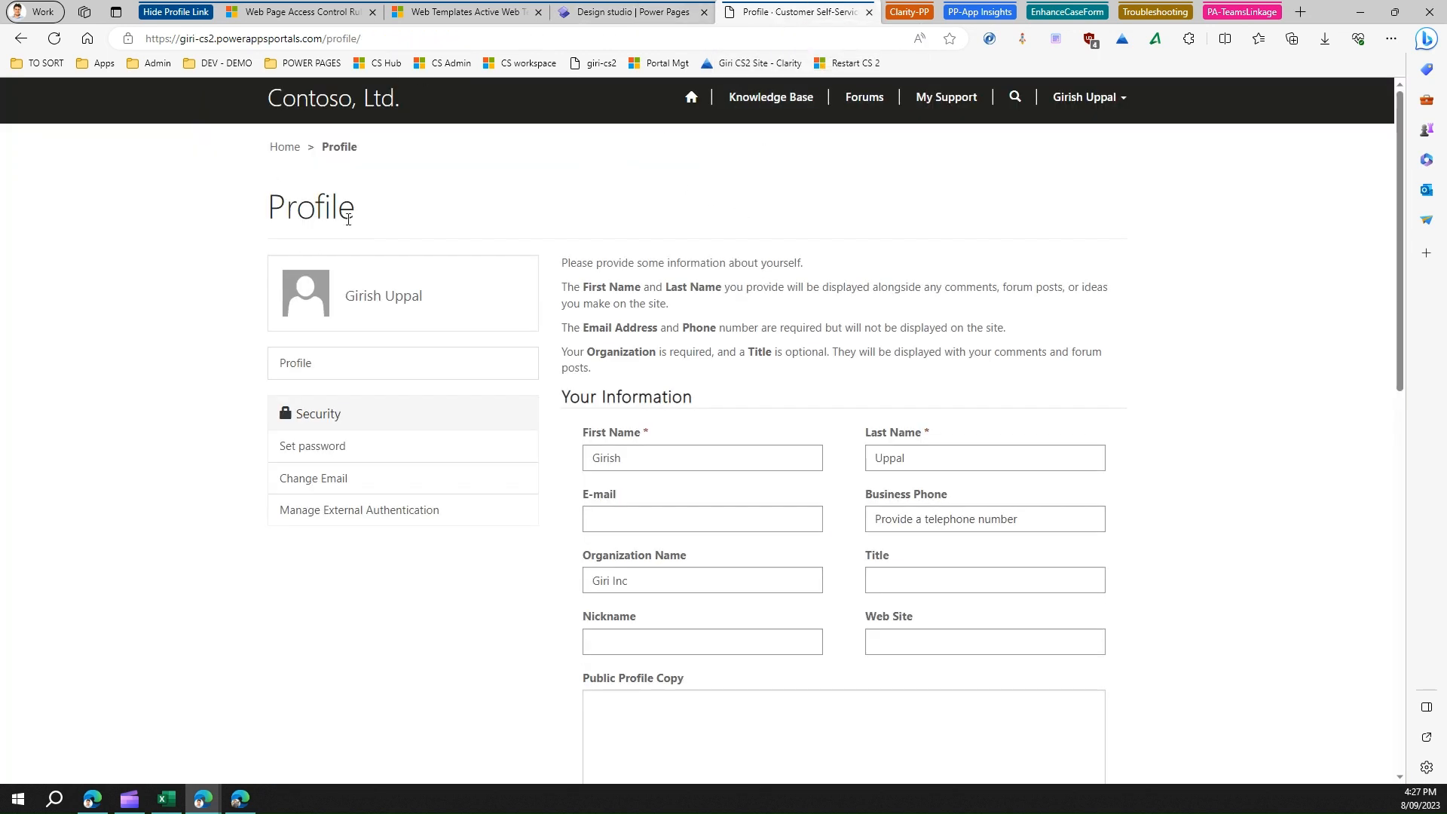
# Go back to the portal home page and reopen Profile from the user menu.
pyautogui.click(284, 147)
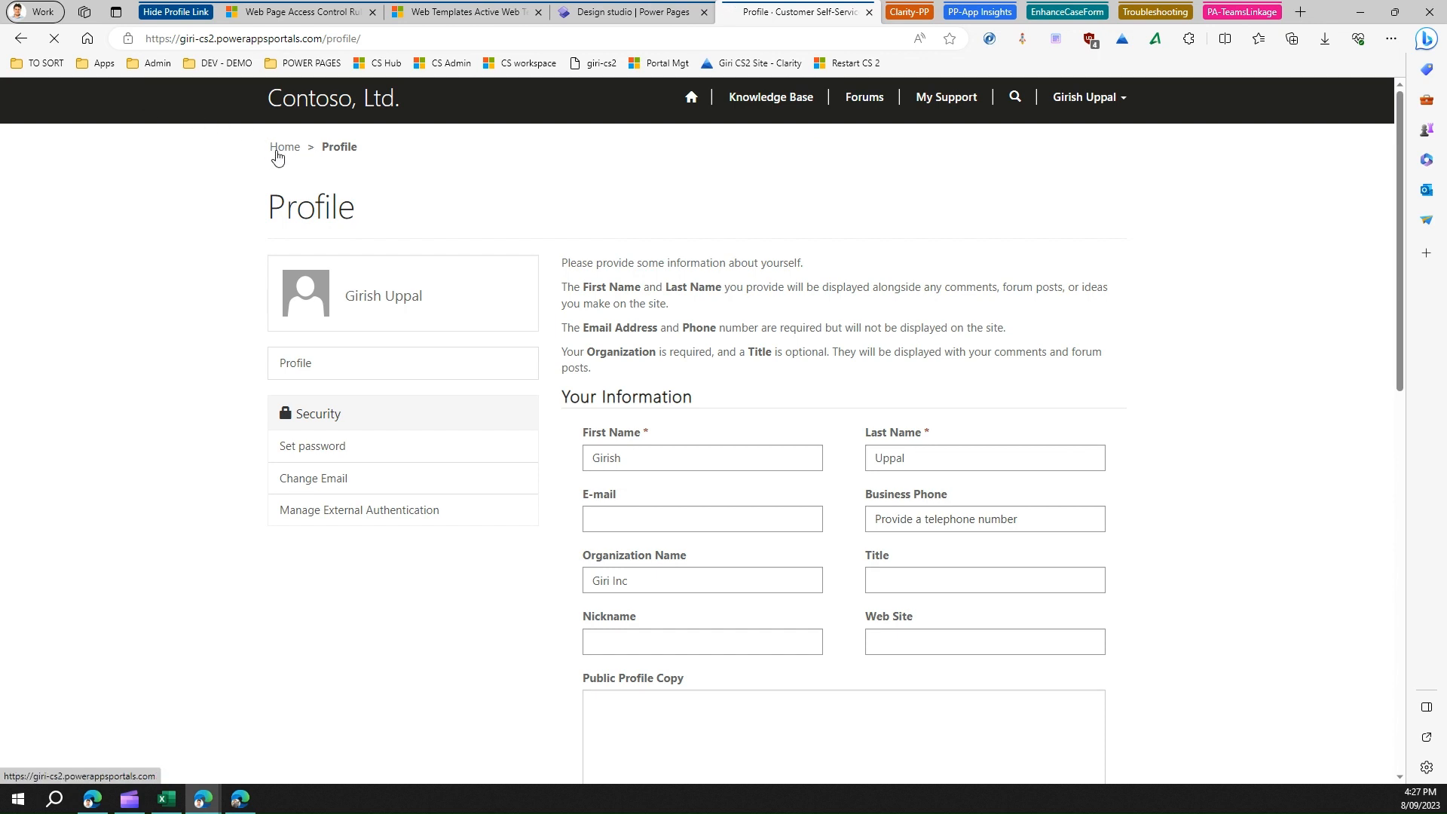
pyautogui.click(285, 147)
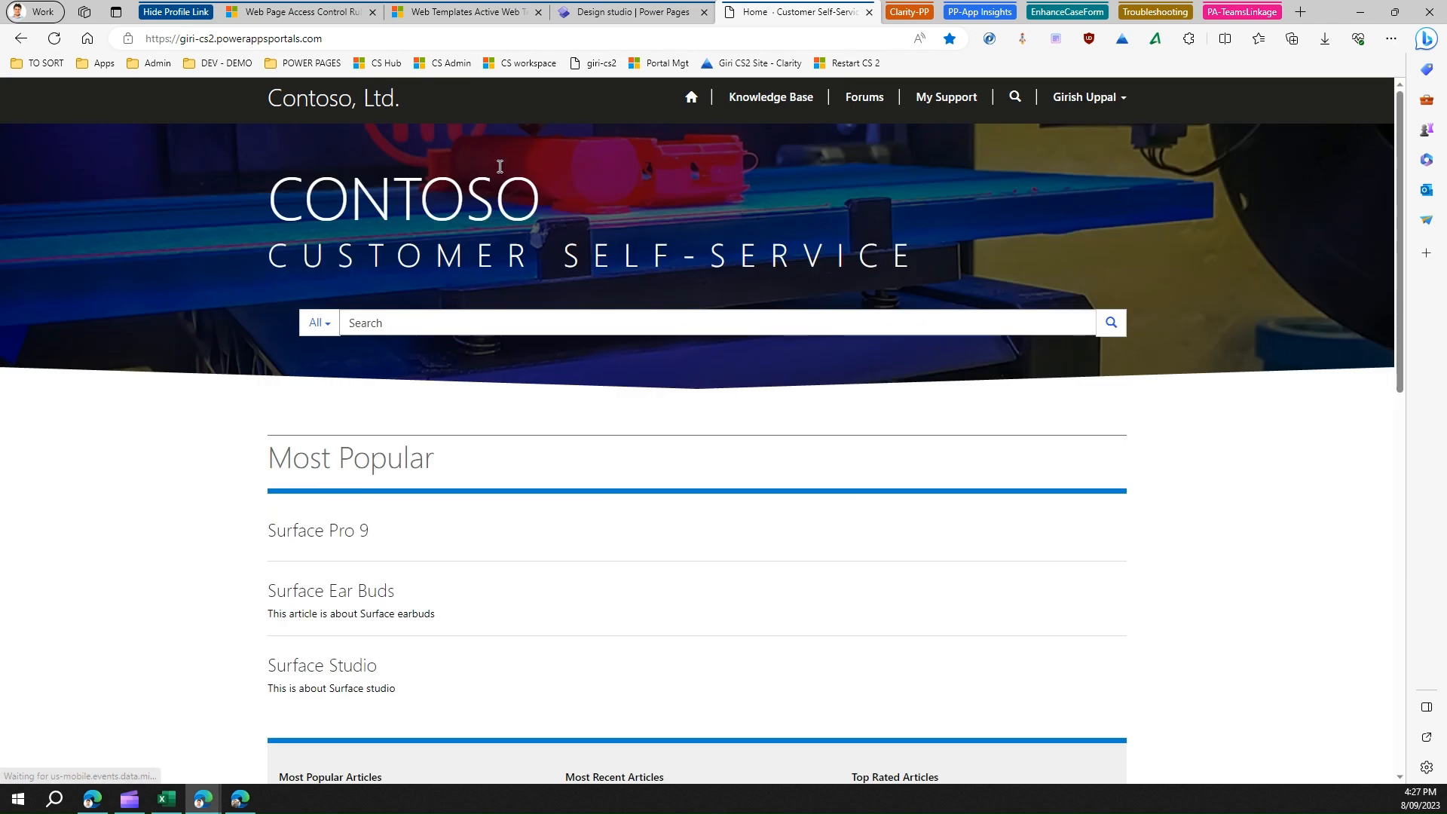
pyautogui.click(1088, 97)
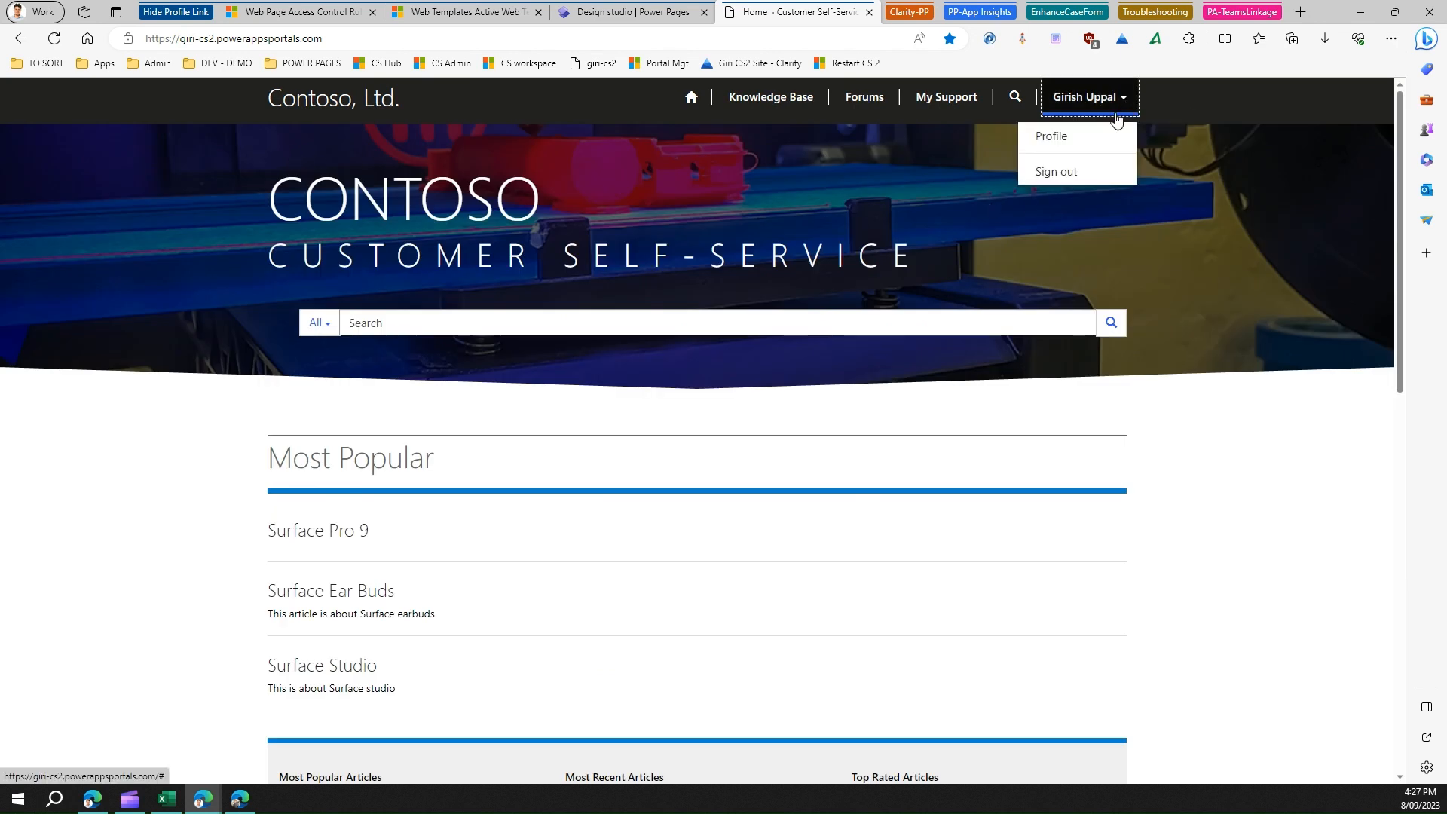
pyautogui.click(770, 96)
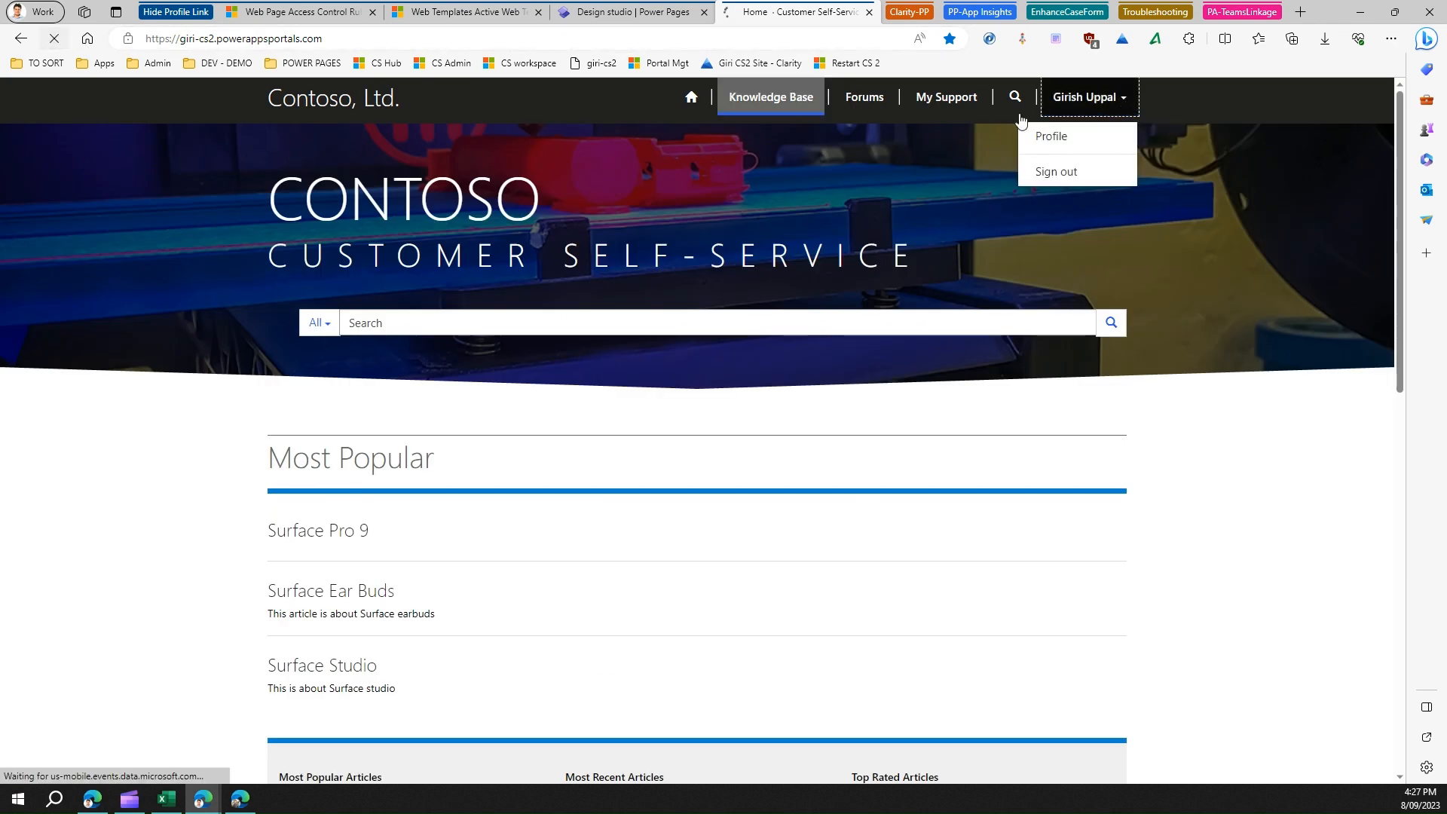
pyautogui.moveTo(1058, 140)
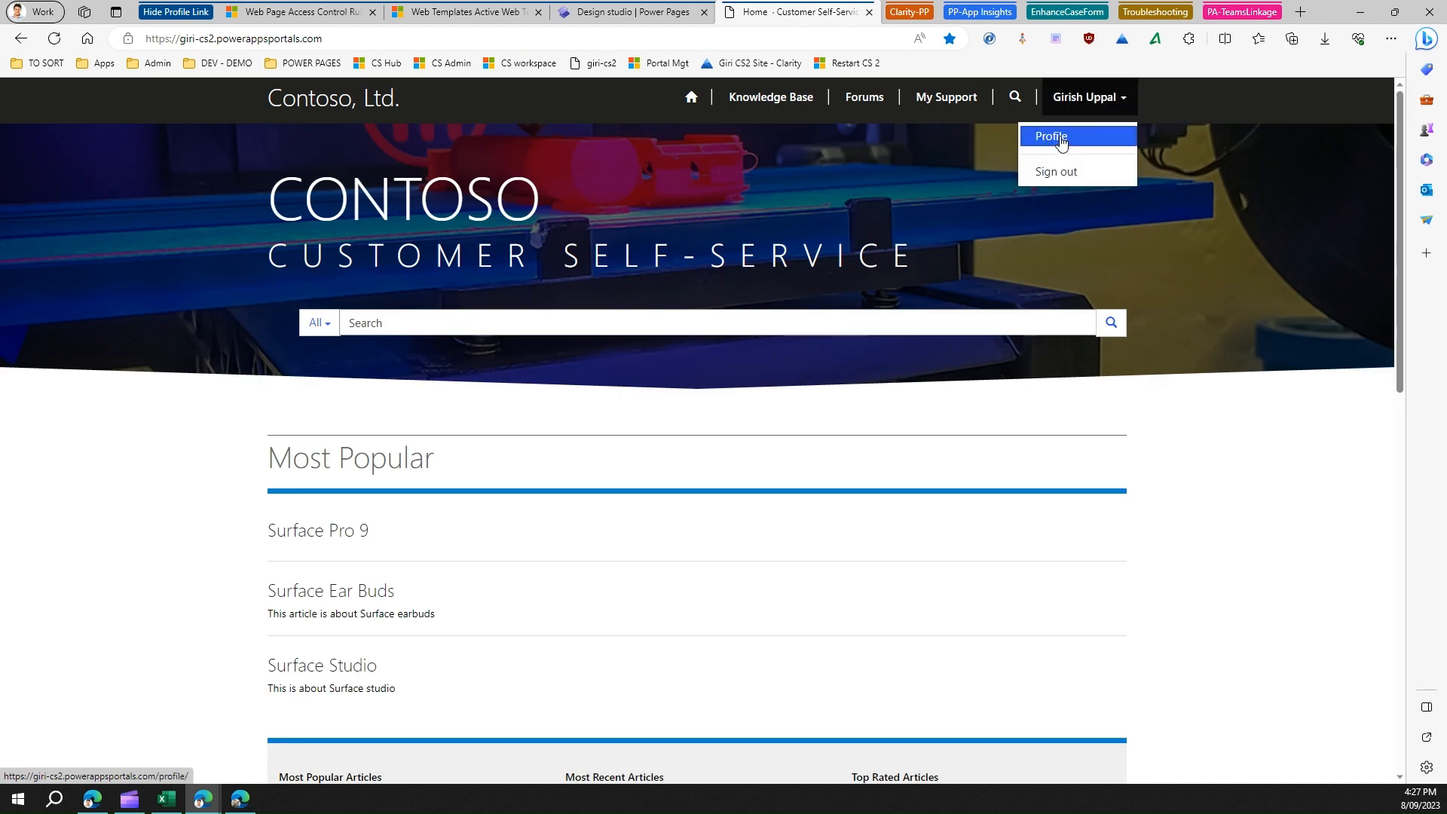
pyautogui.click(1049, 136)
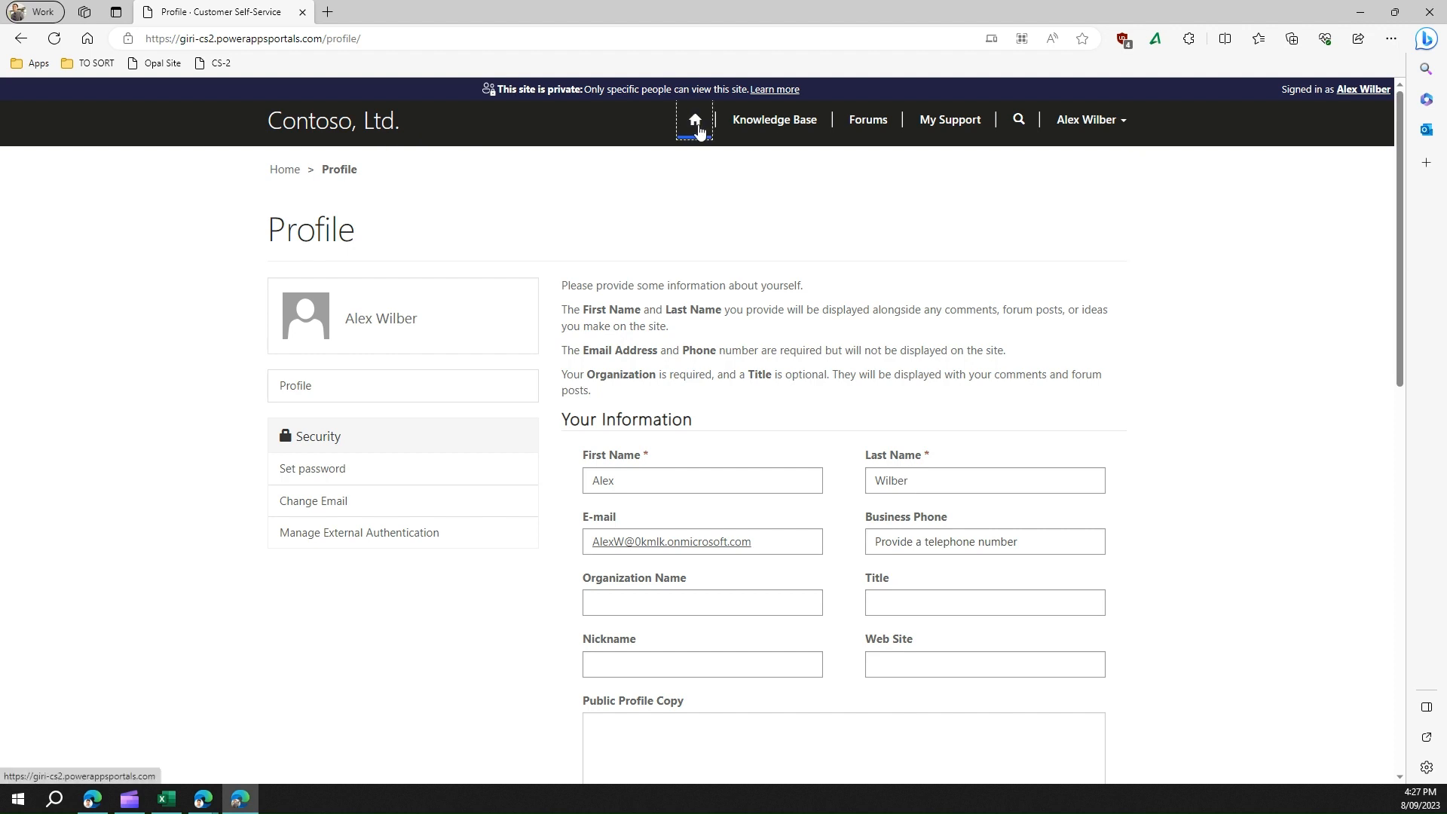
# Reopen Profile under the second account, then bring up the 'Profile Page - Read Restrictions' rule.
pyautogui.click(694, 121)
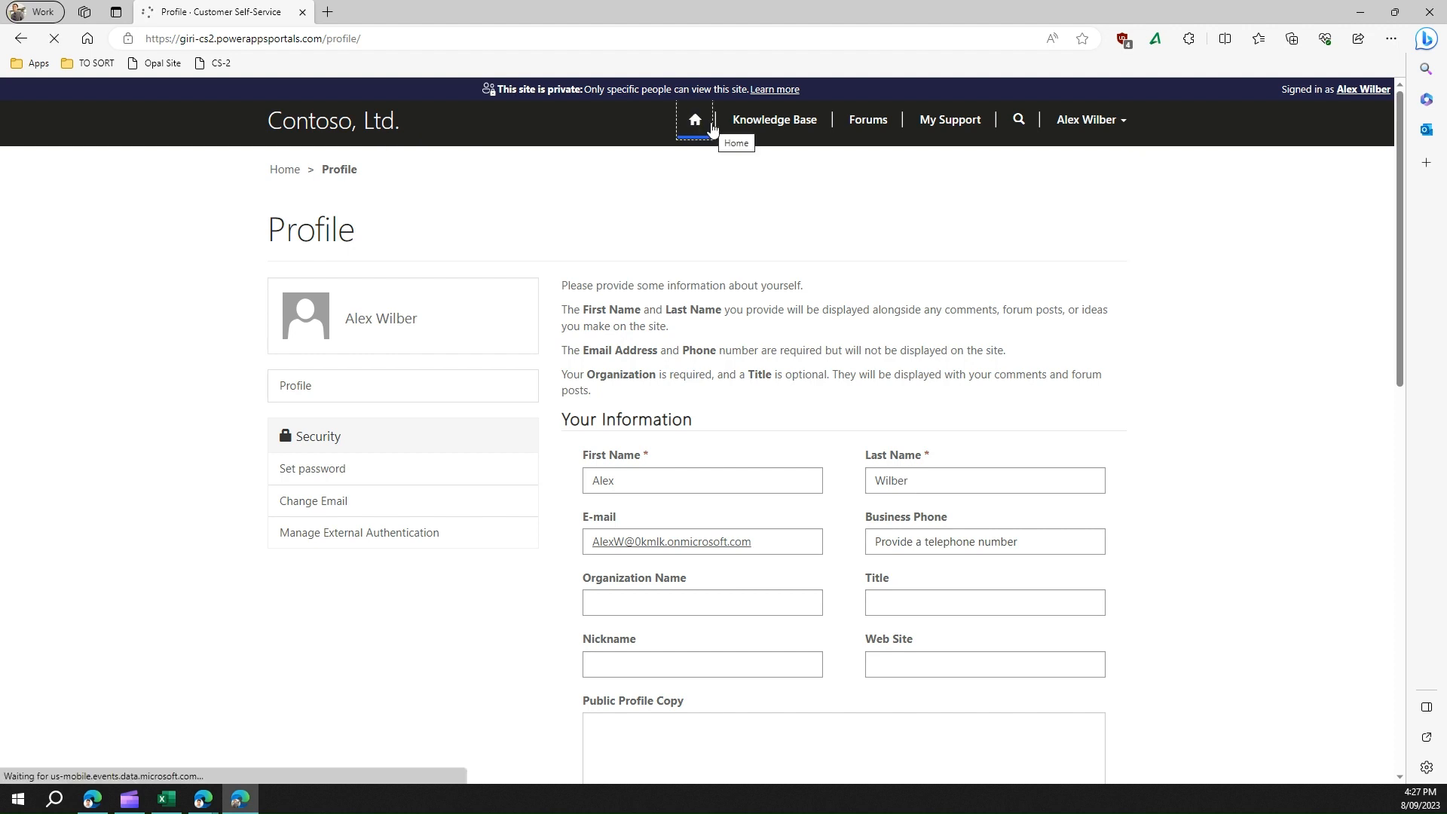
pyautogui.click(695, 119)
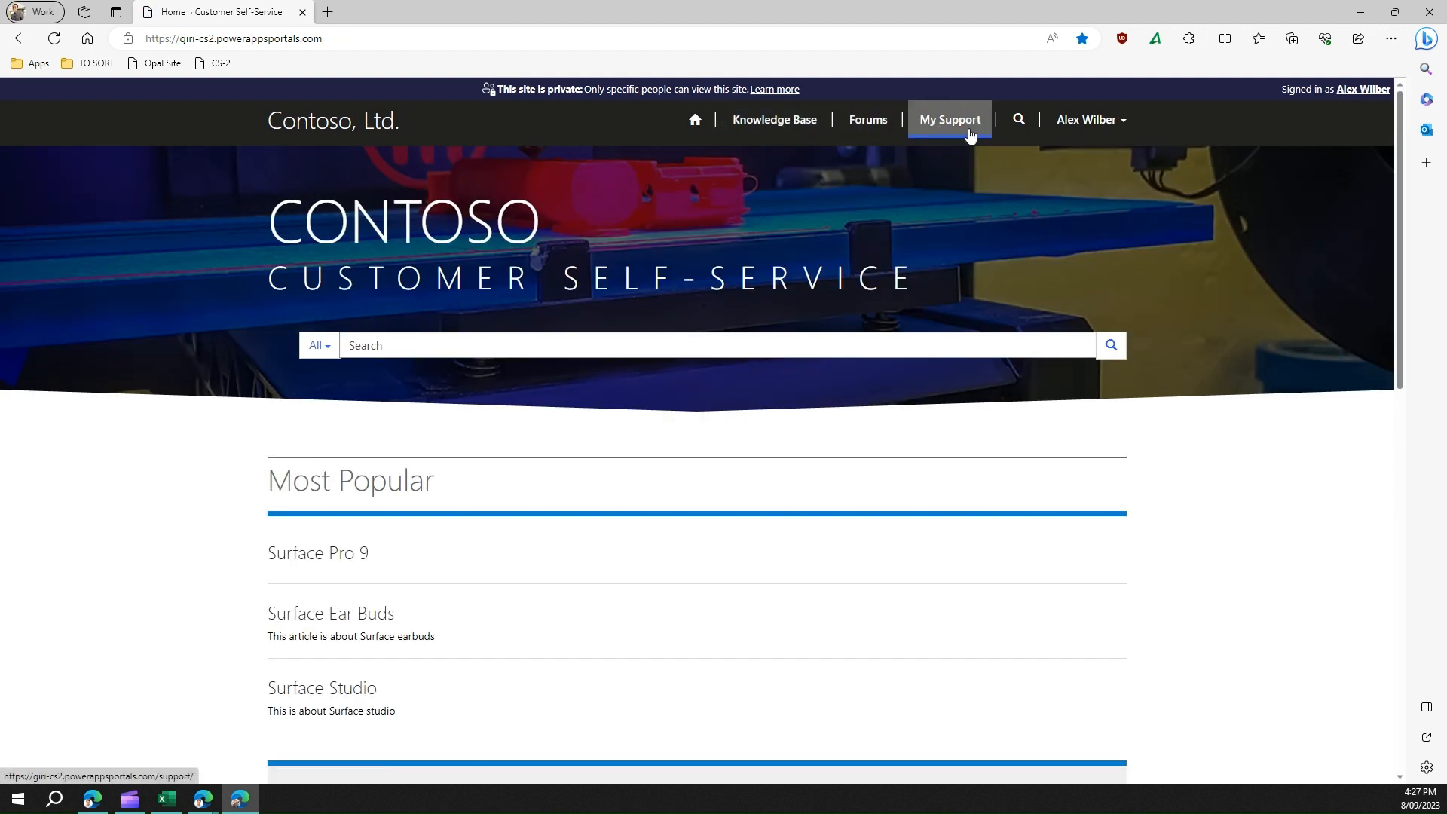
pyautogui.click(1092, 119)
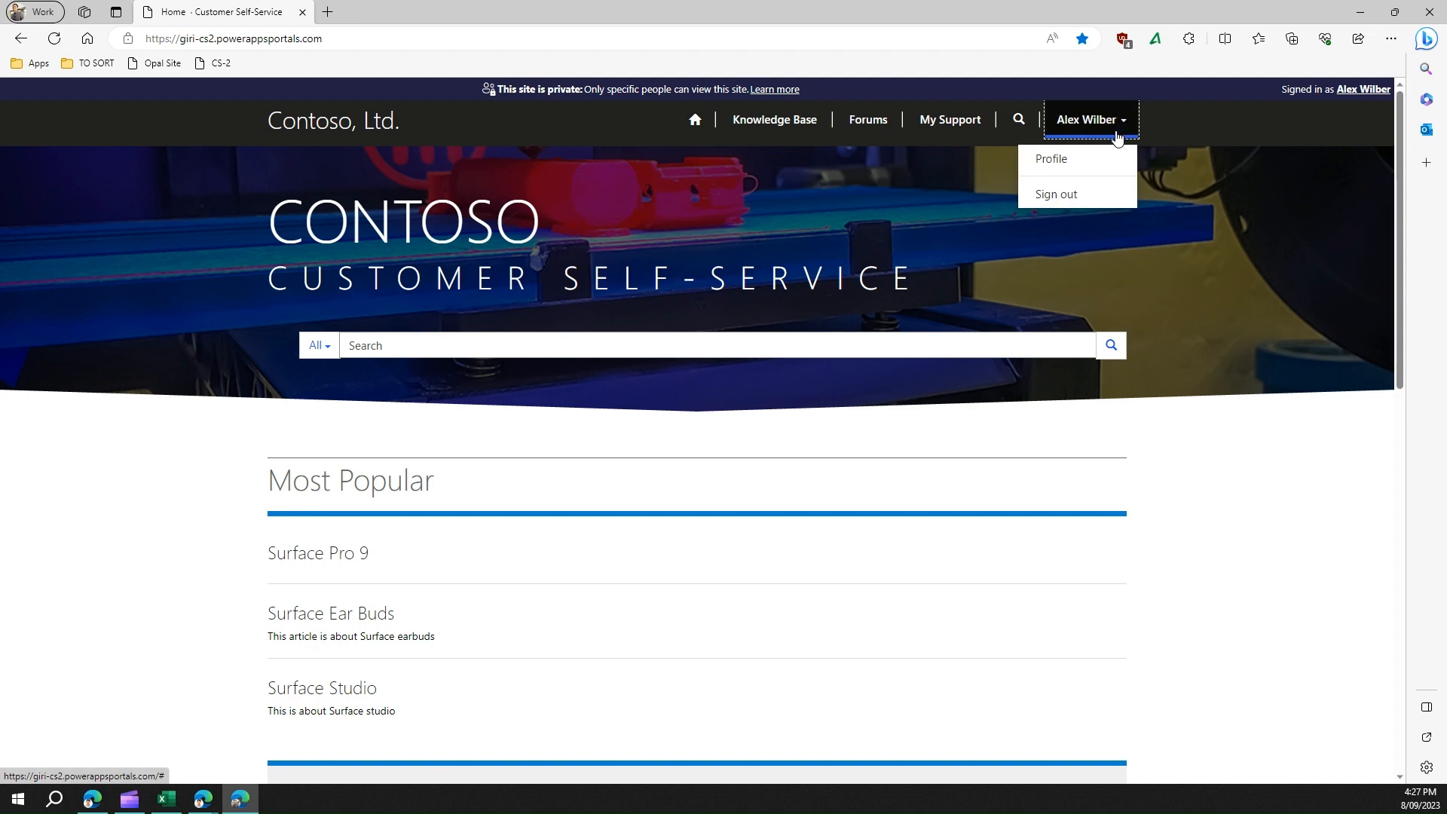
pyautogui.click(1052, 159)
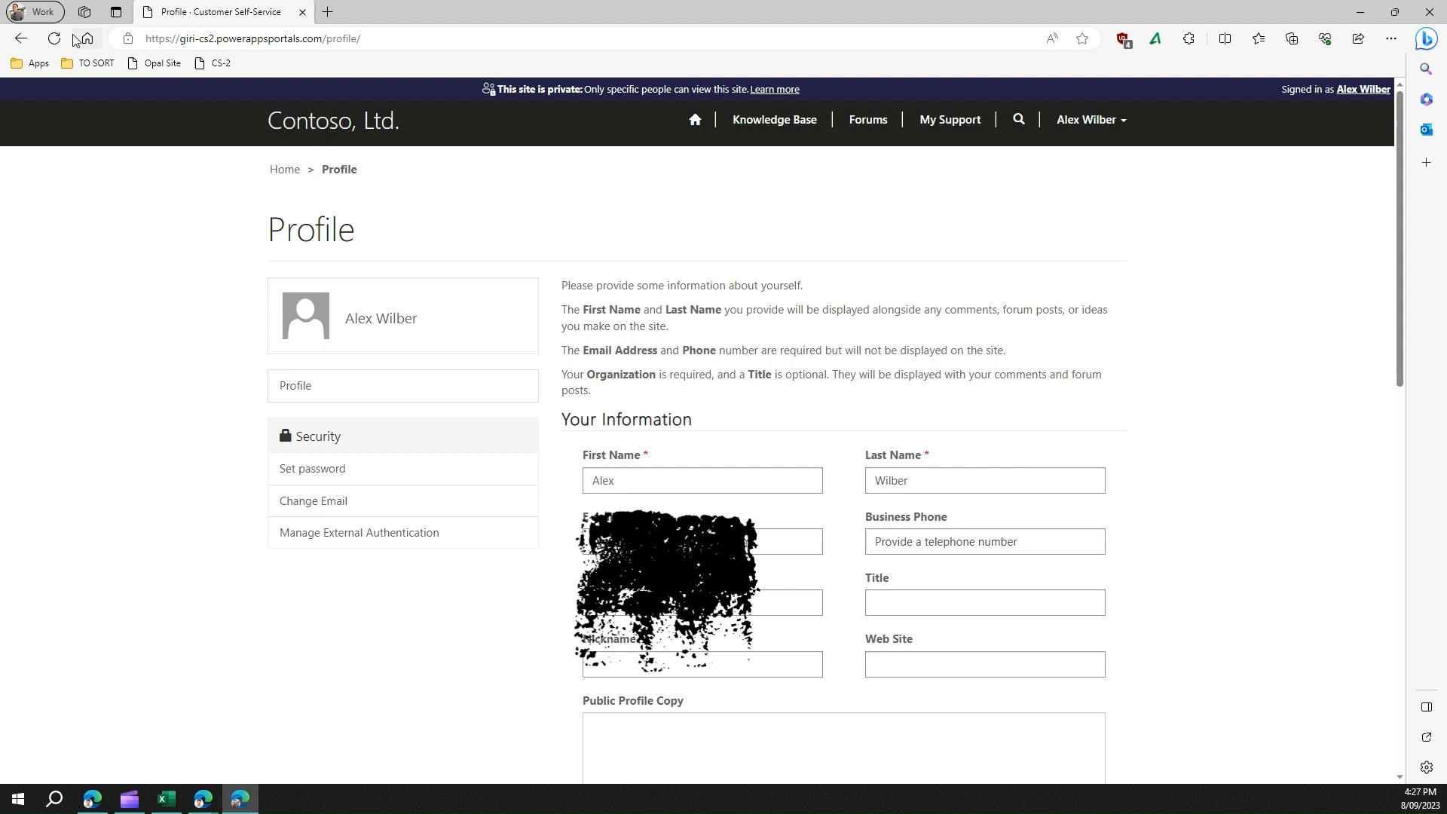
pyautogui.click(53, 39)
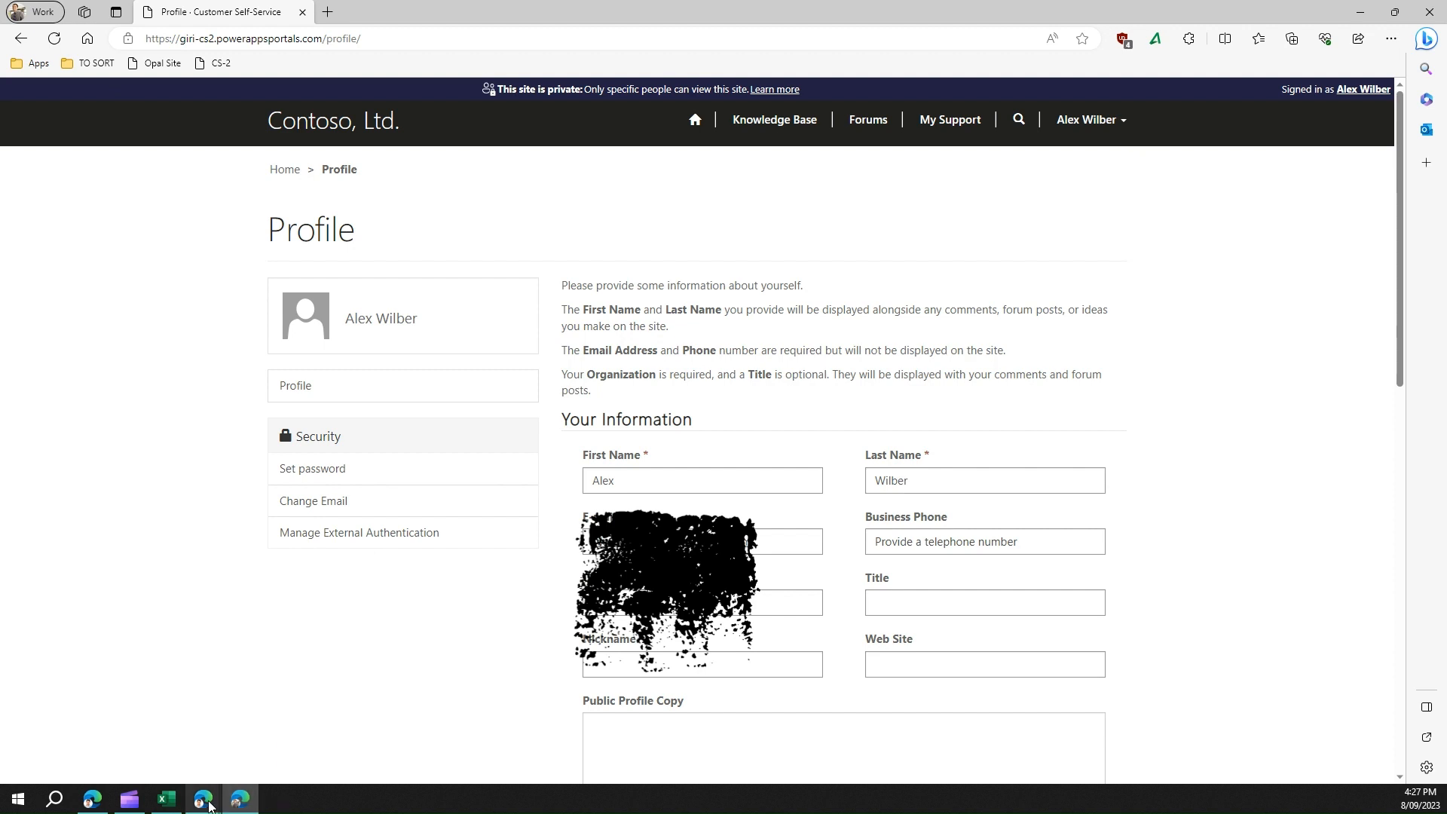
pyautogui.moveTo(202, 800)
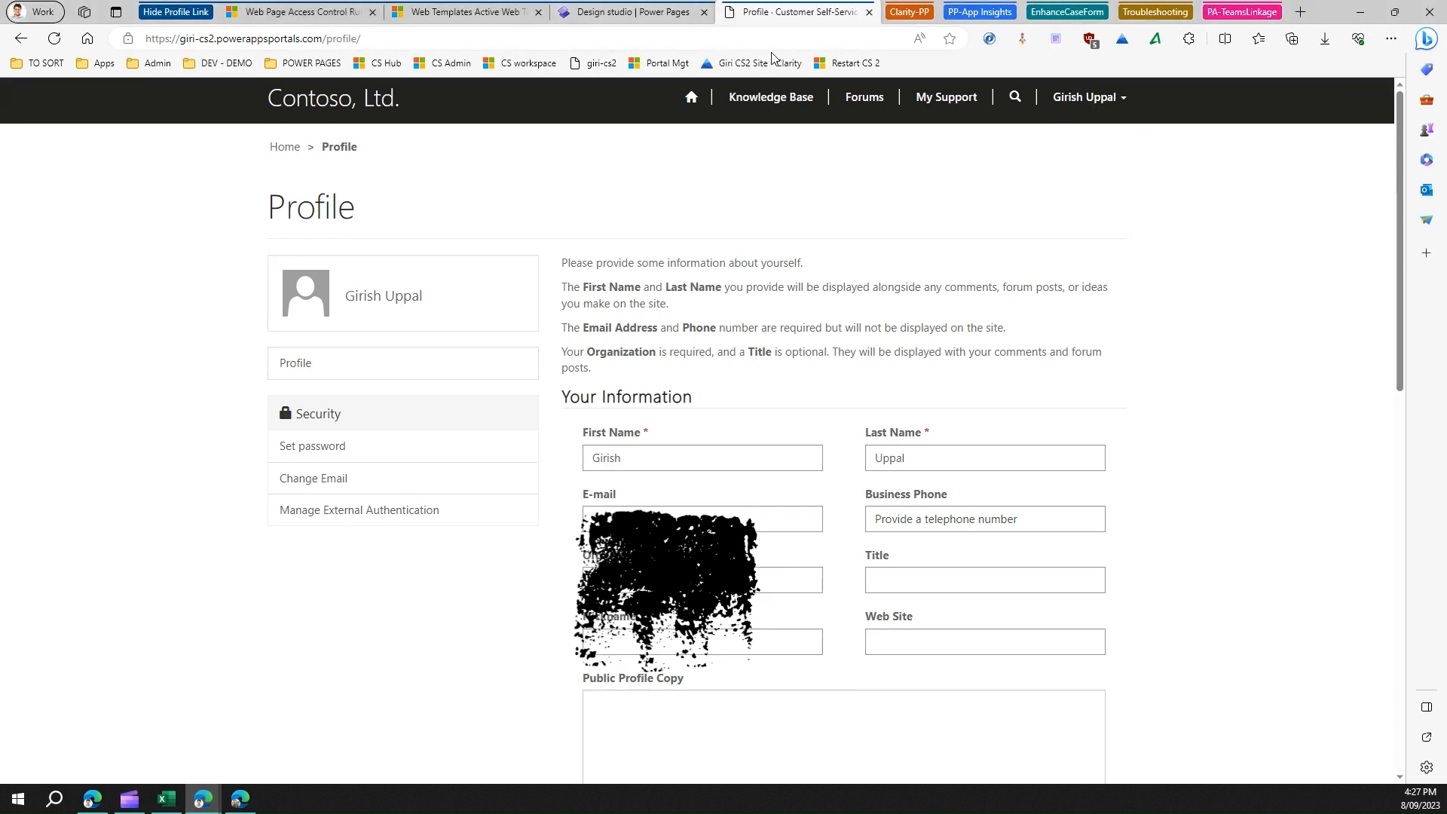
pyautogui.click(631, 12)
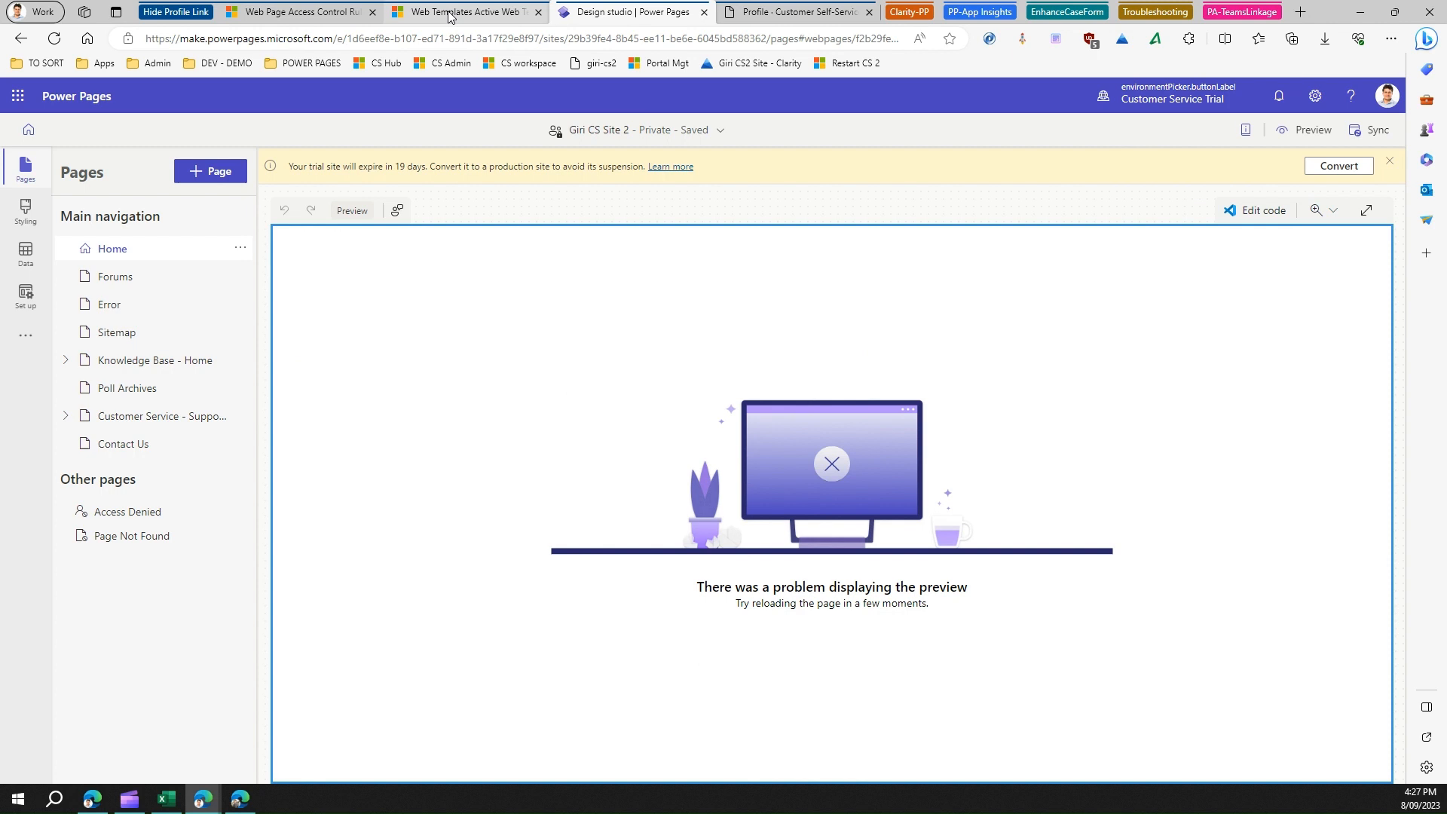
pyautogui.click(310, 12)
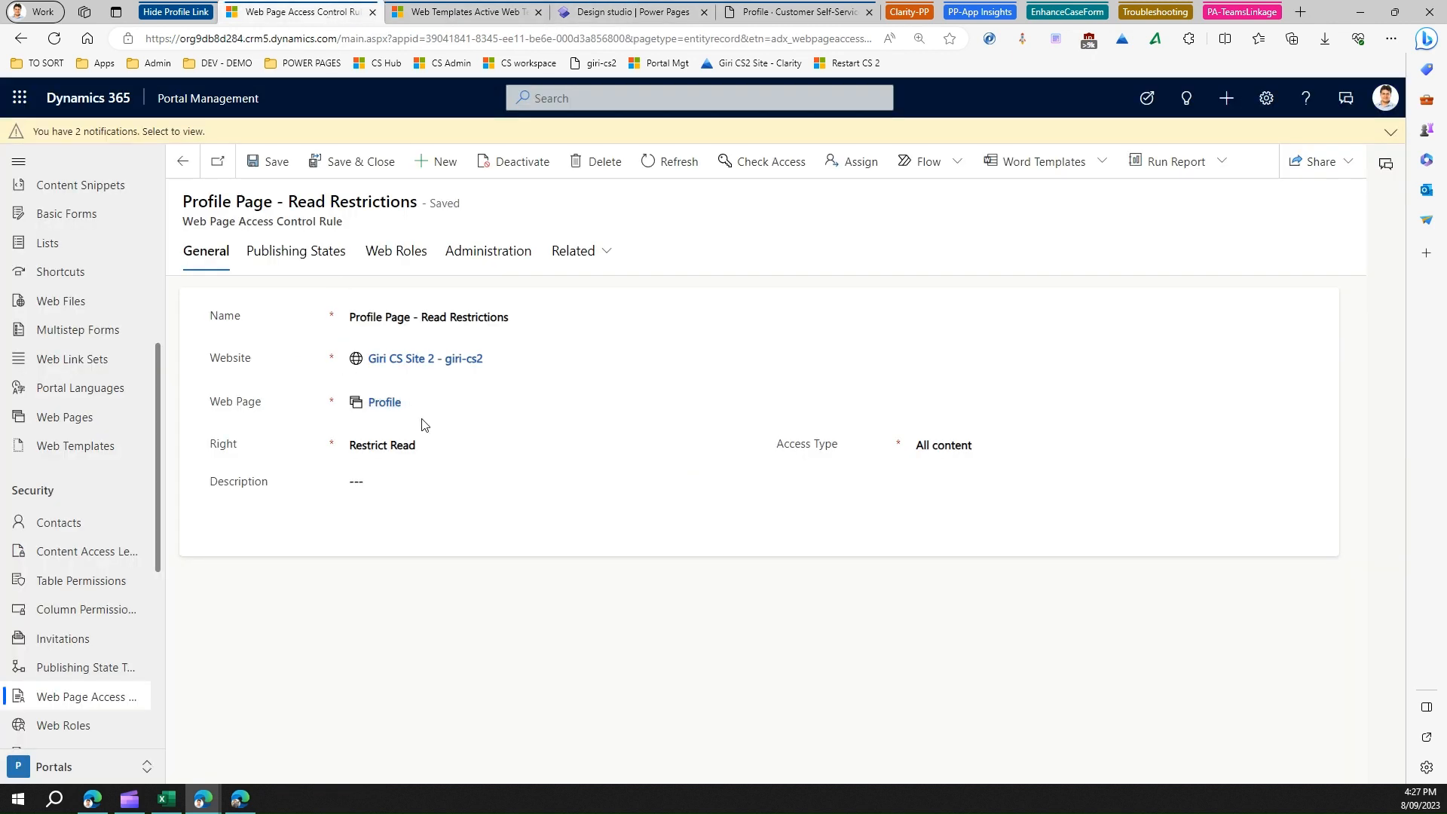
# Clear the rule's linked Web Page and open the advanced web page lookup.
pyautogui.click(384, 401)
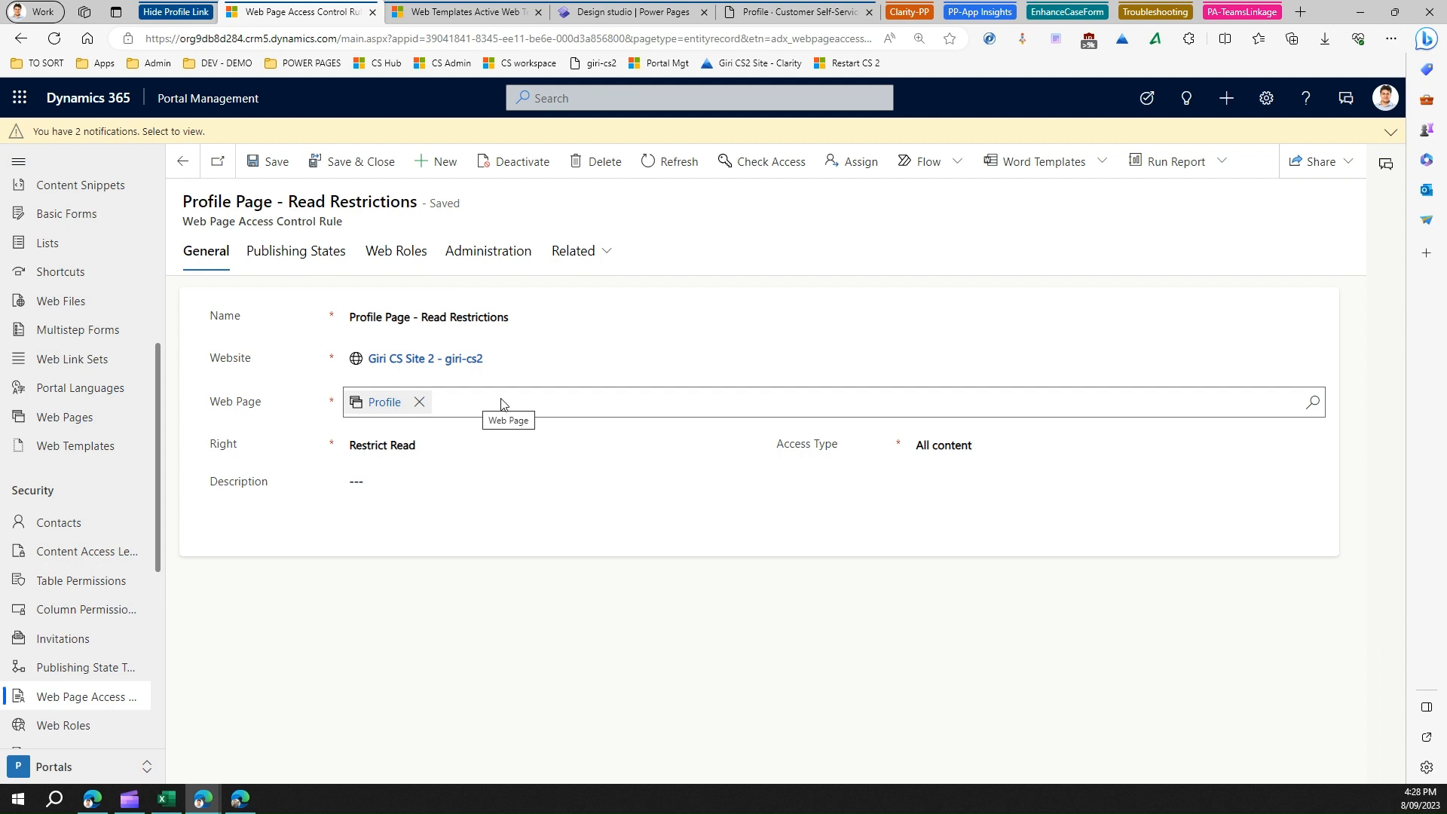
pyautogui.click(419, 402)
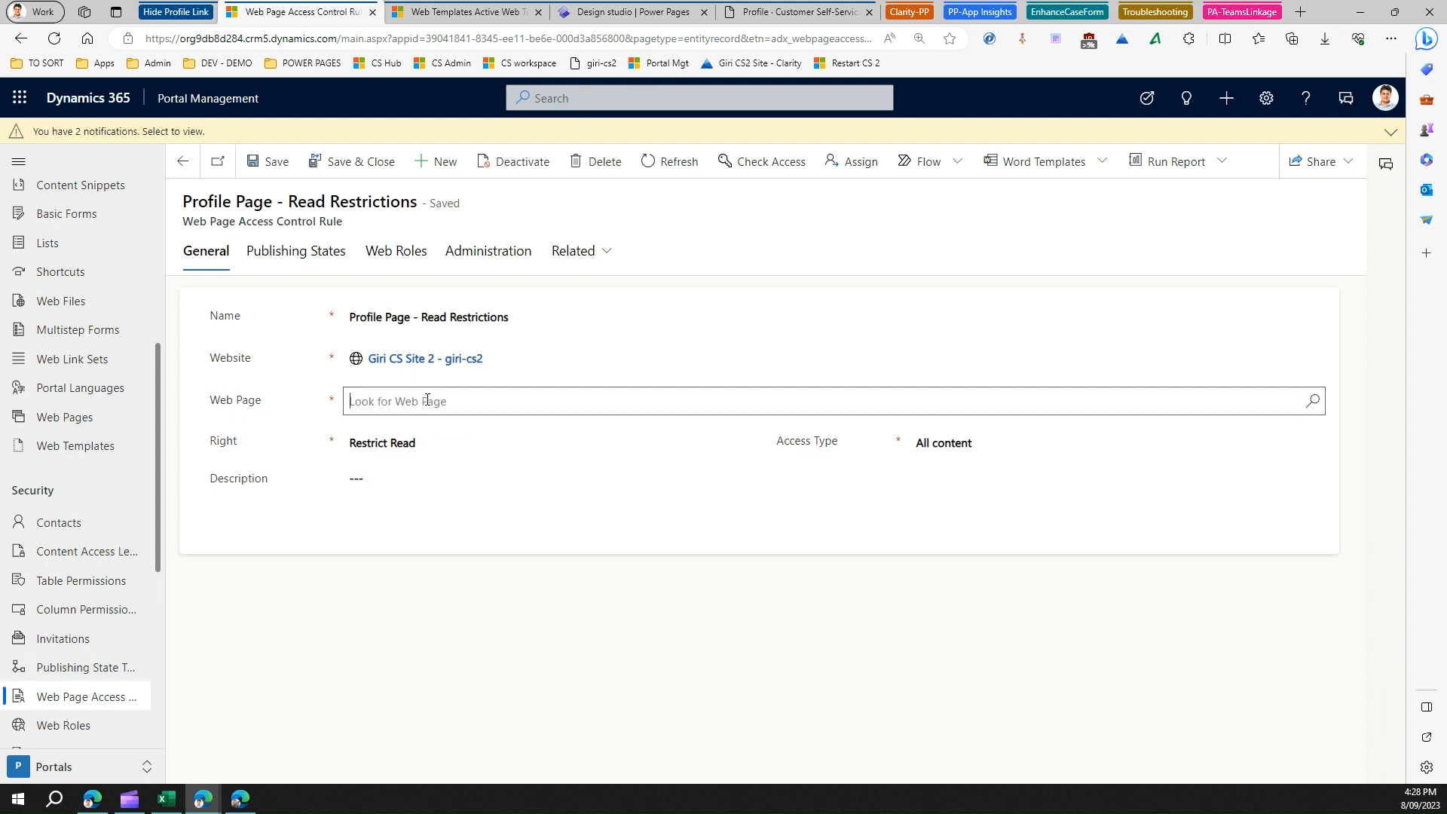
pyautogui.click(863, 402)
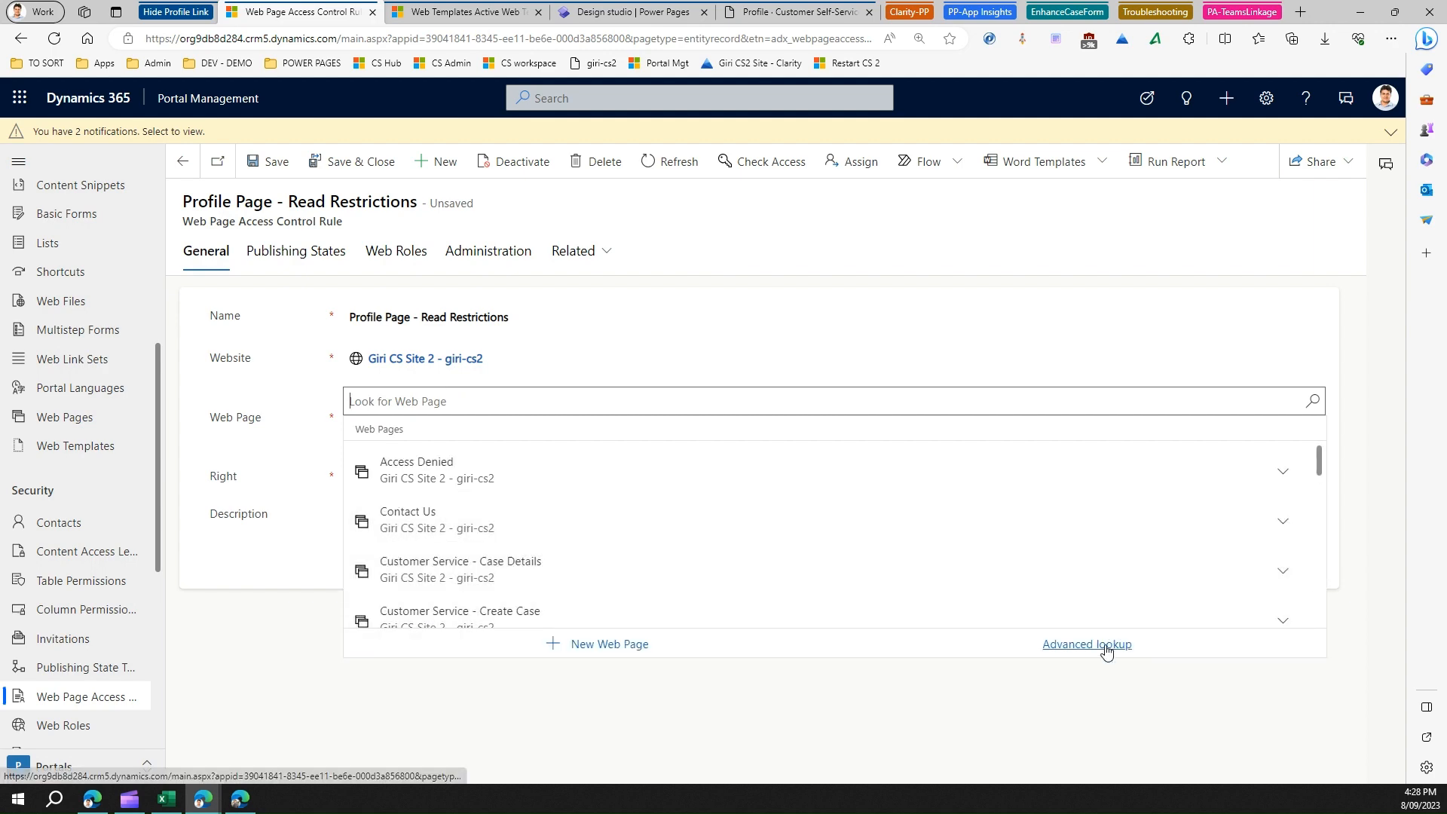
pyautogui.click(1087, 644)
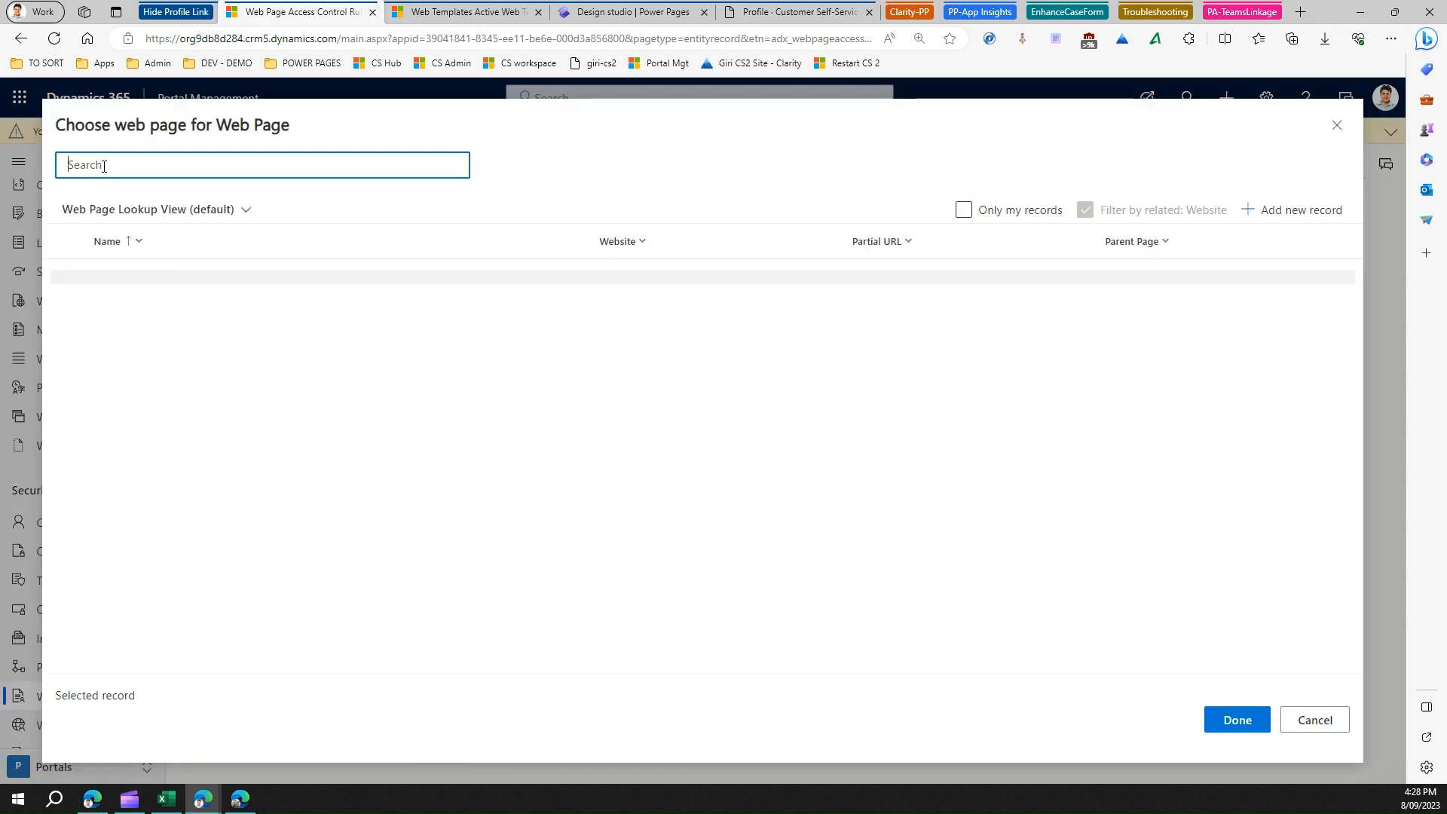
# Search 'profile', link the Profile page (partial URL profile), and save the rule.
pyautogui.write('profil')
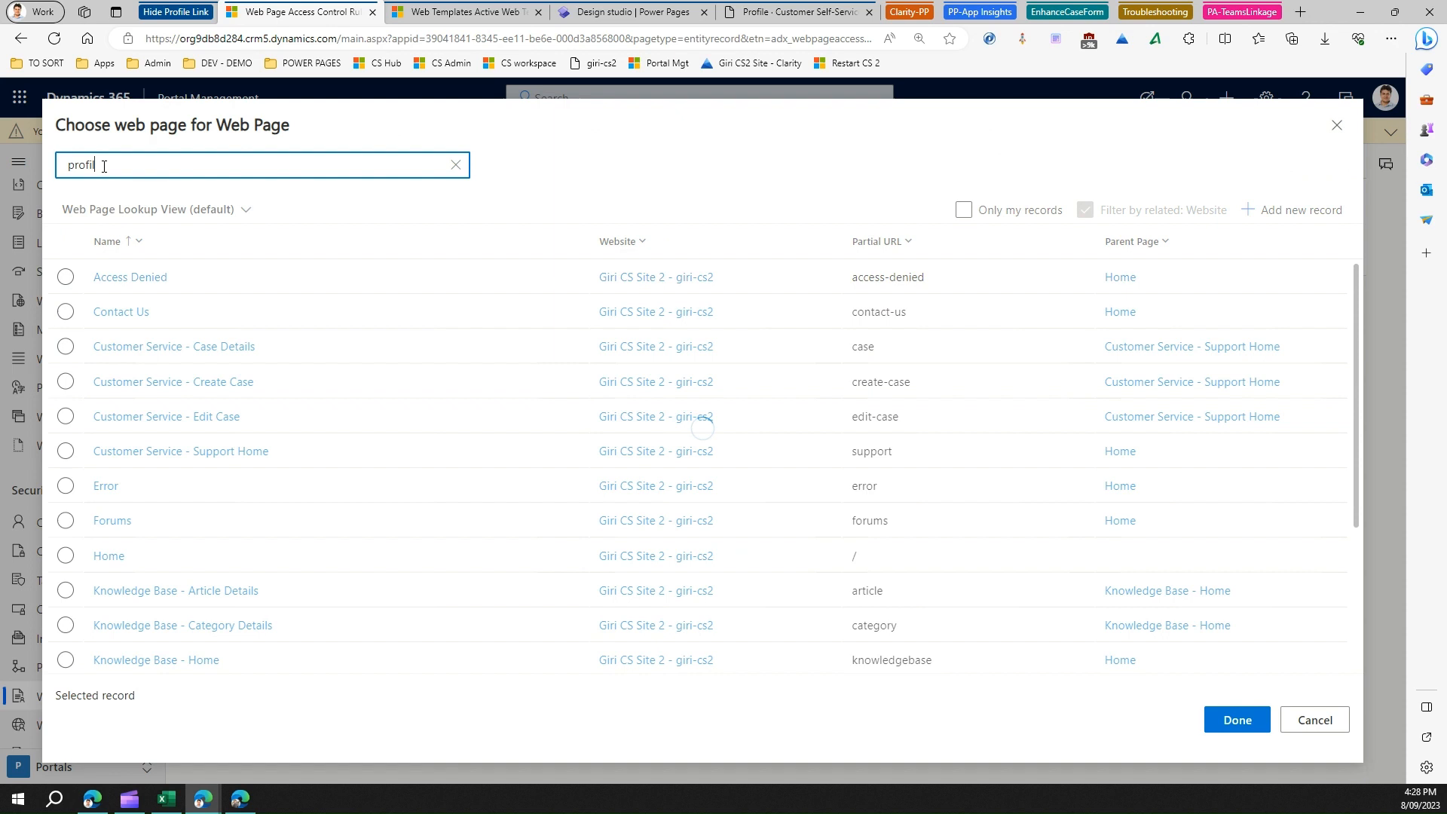
pyautogui.write('e')
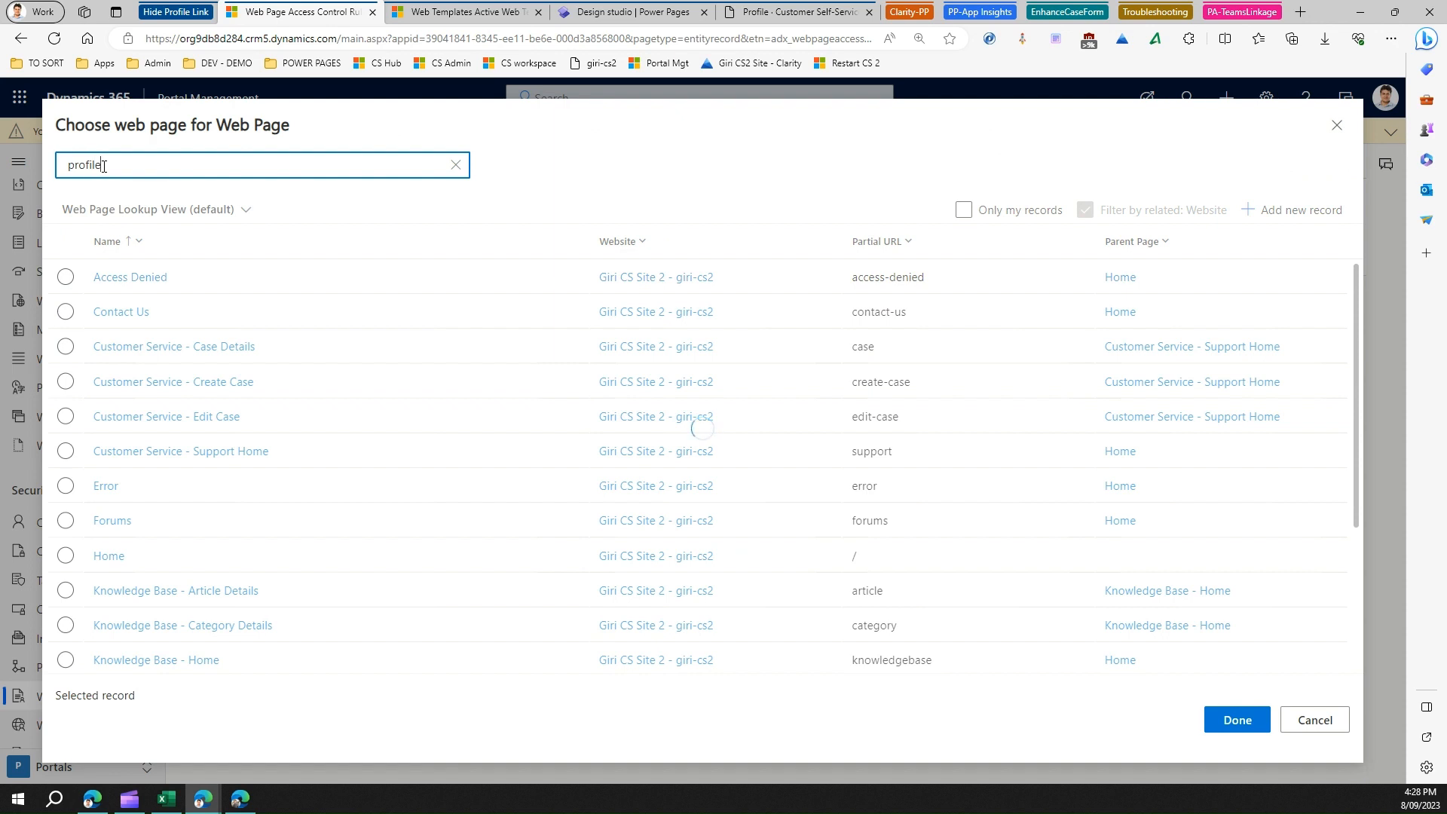
pyautogui.write('profile')
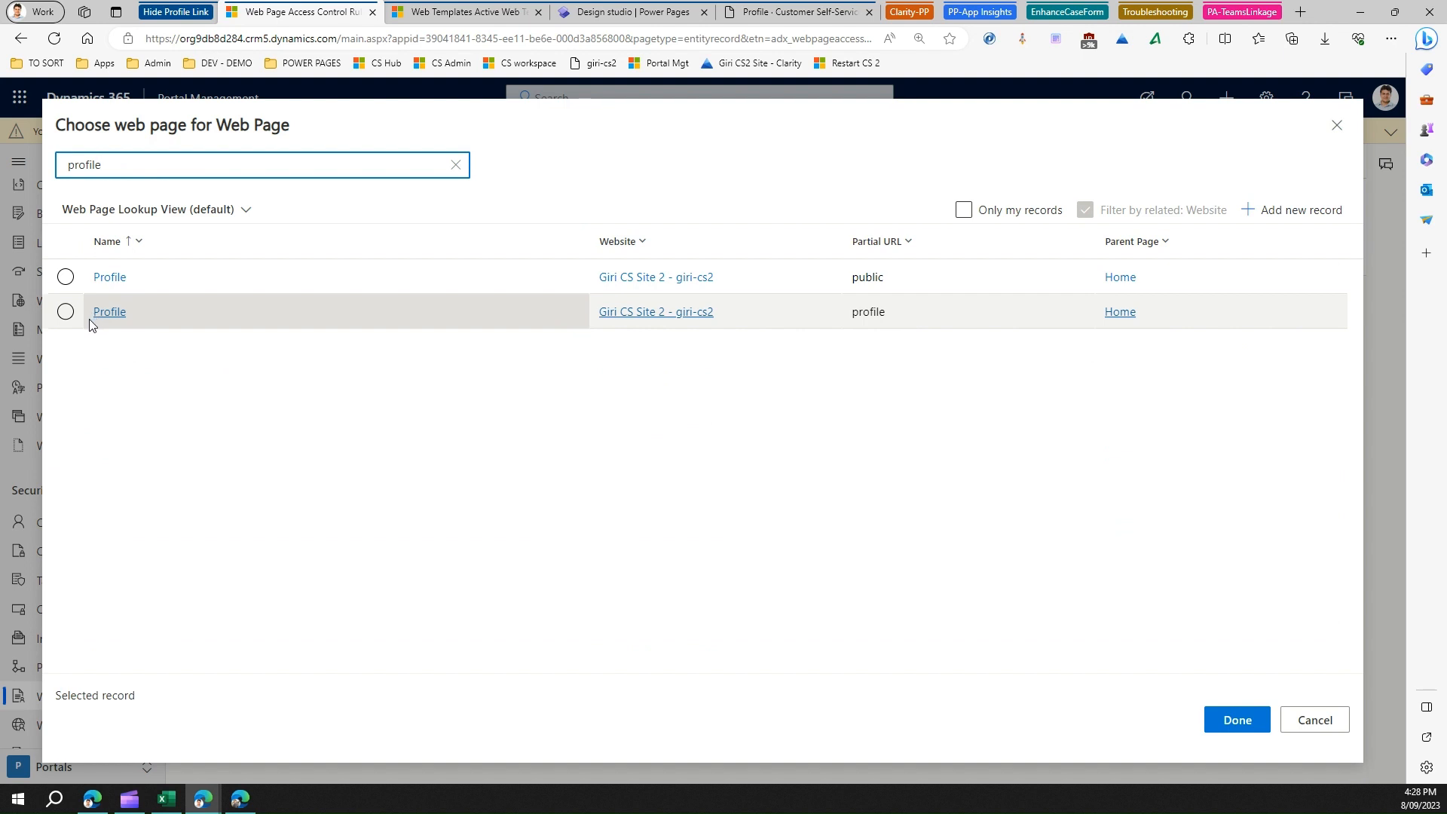
pyautogui.click(65, 311)
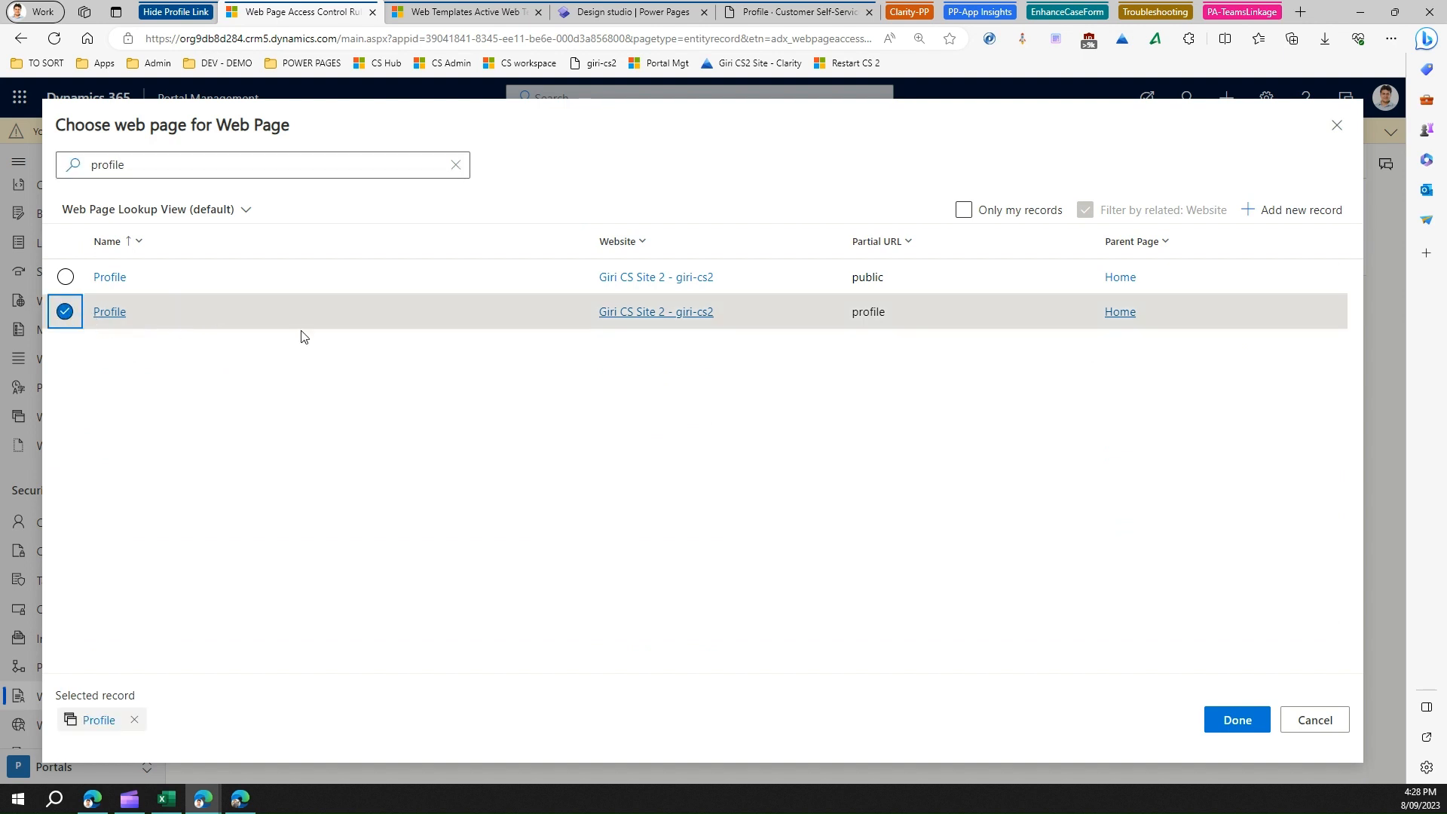
pyautogui.click(1237, 719)
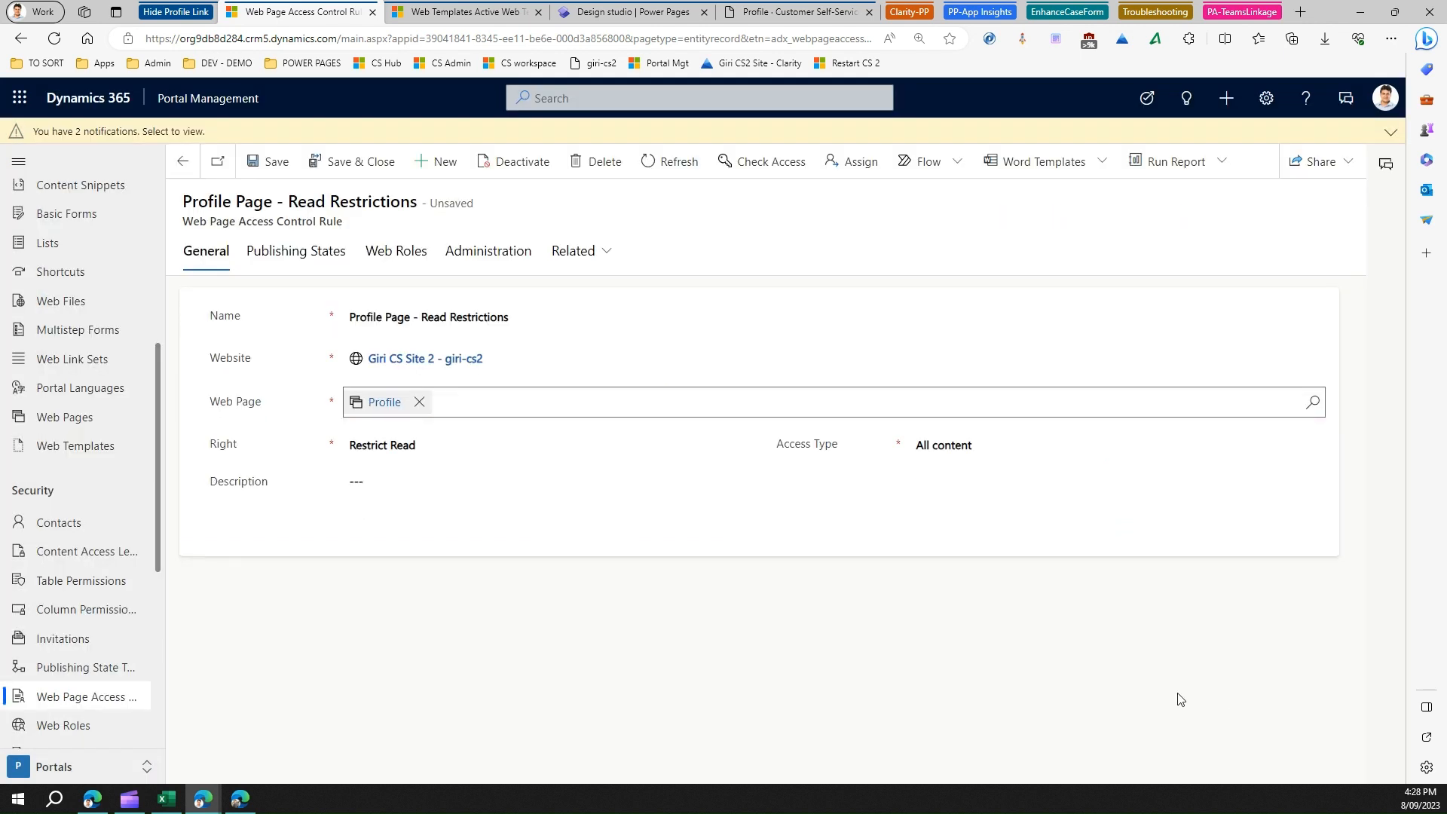
pyautogui.click(267, 161)
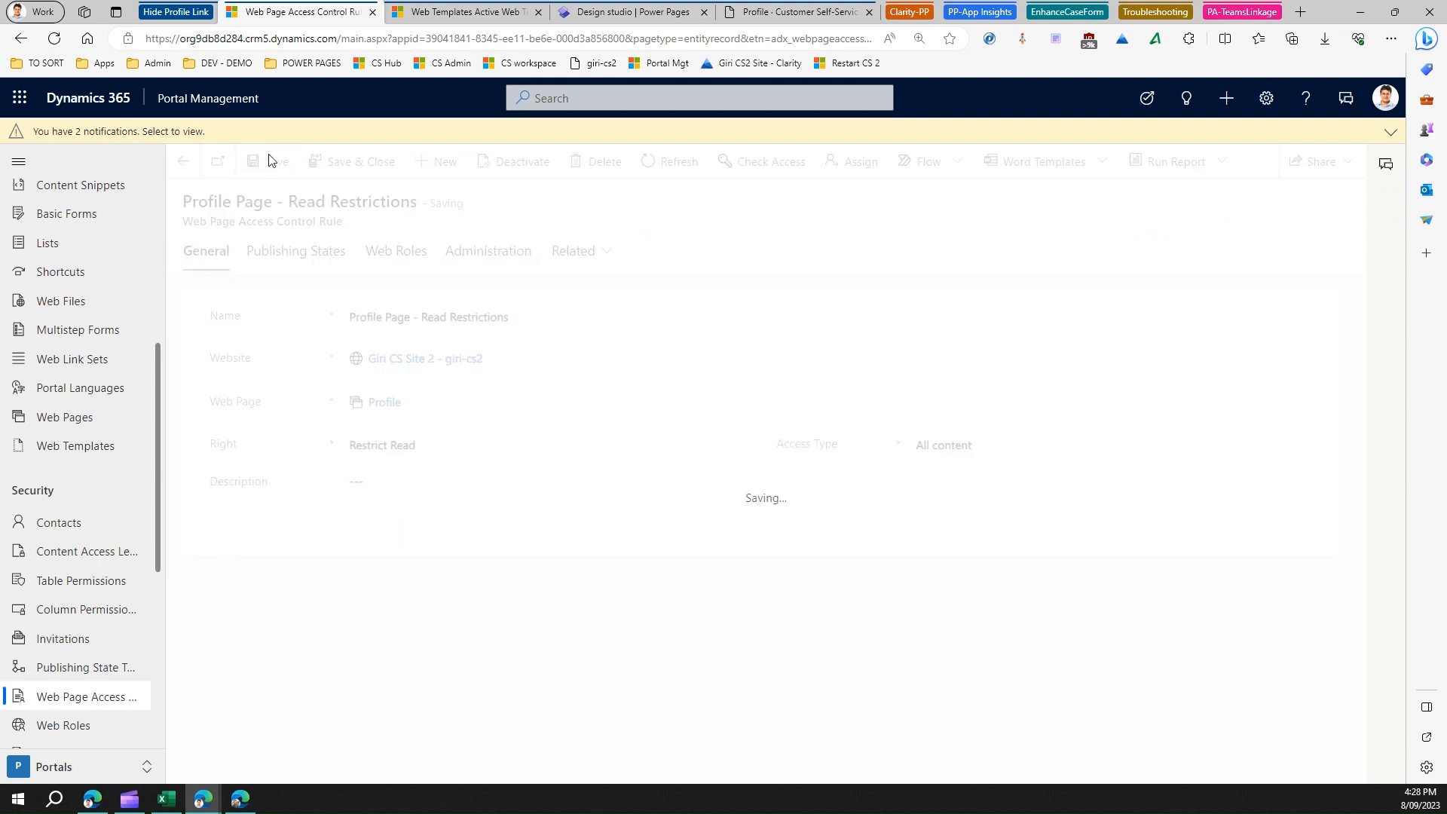
pyautogui.click(637, 12)
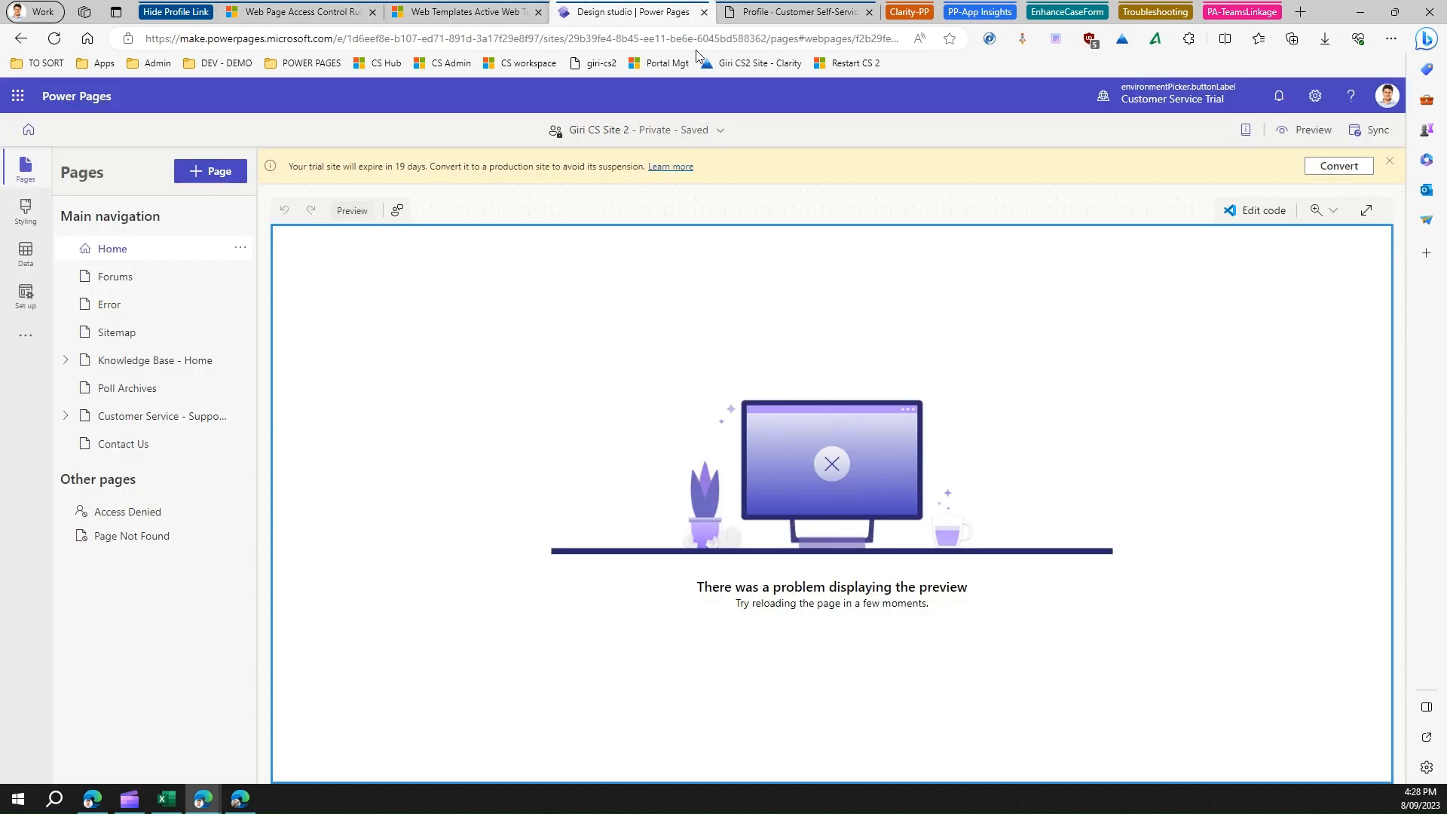
pyautogui.moveTo(1368, 130)
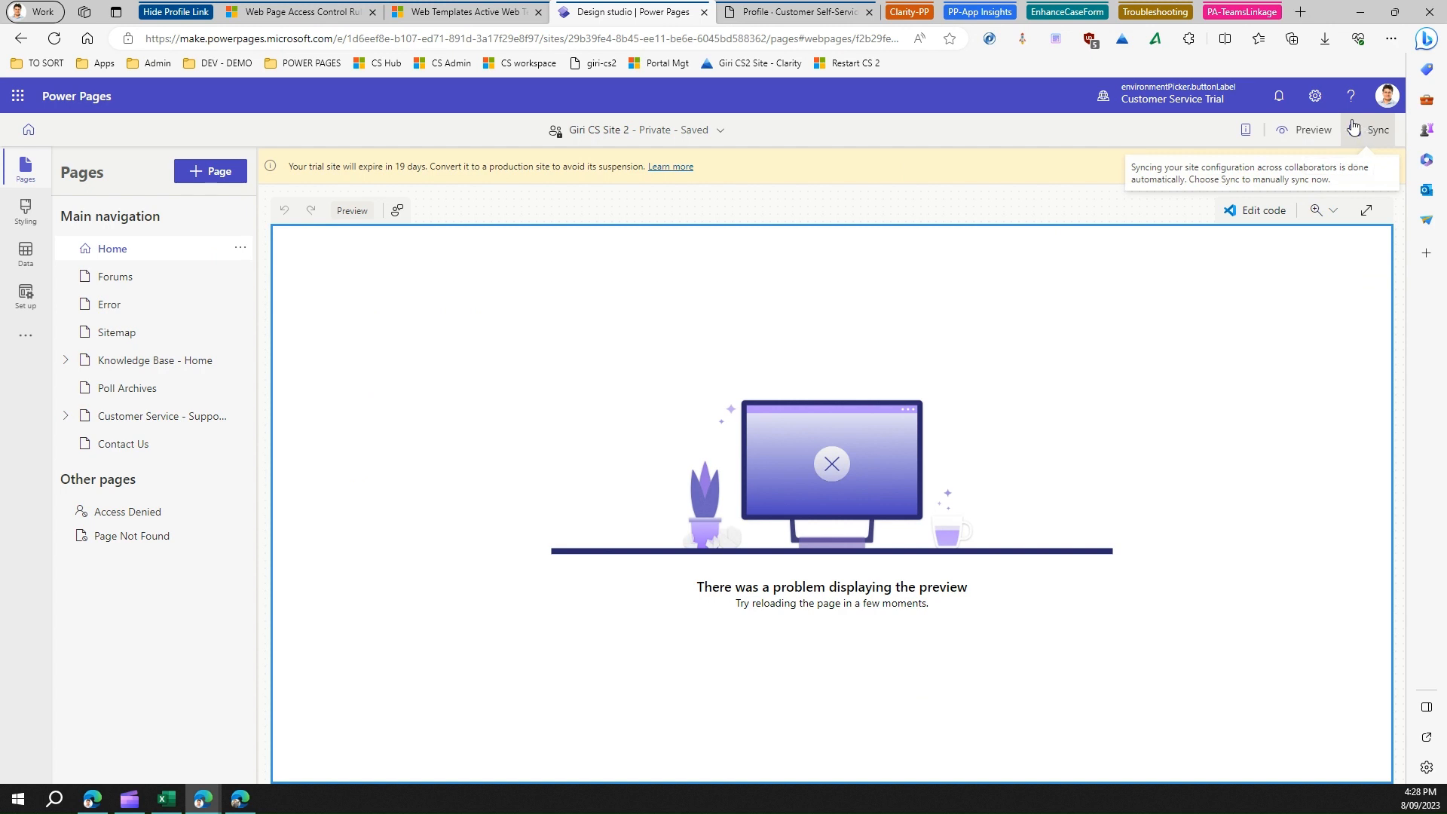
# Run a manual Sync of the site configuration from the design studio header.
pyautogui.click(1378, 130)
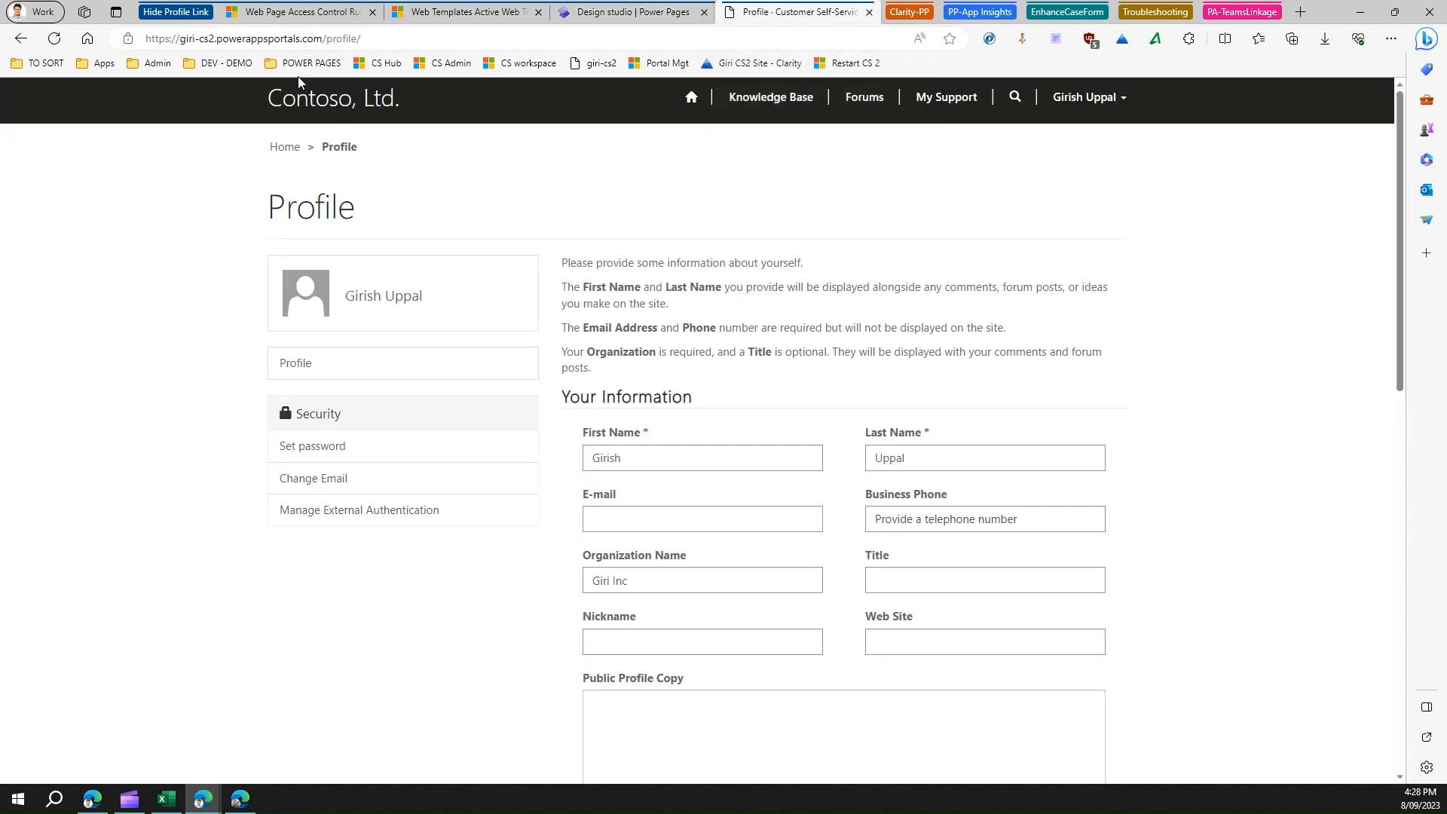
# Refresh the /profile/ page as the first signed-in user.
pyautogui.click(284, 147)
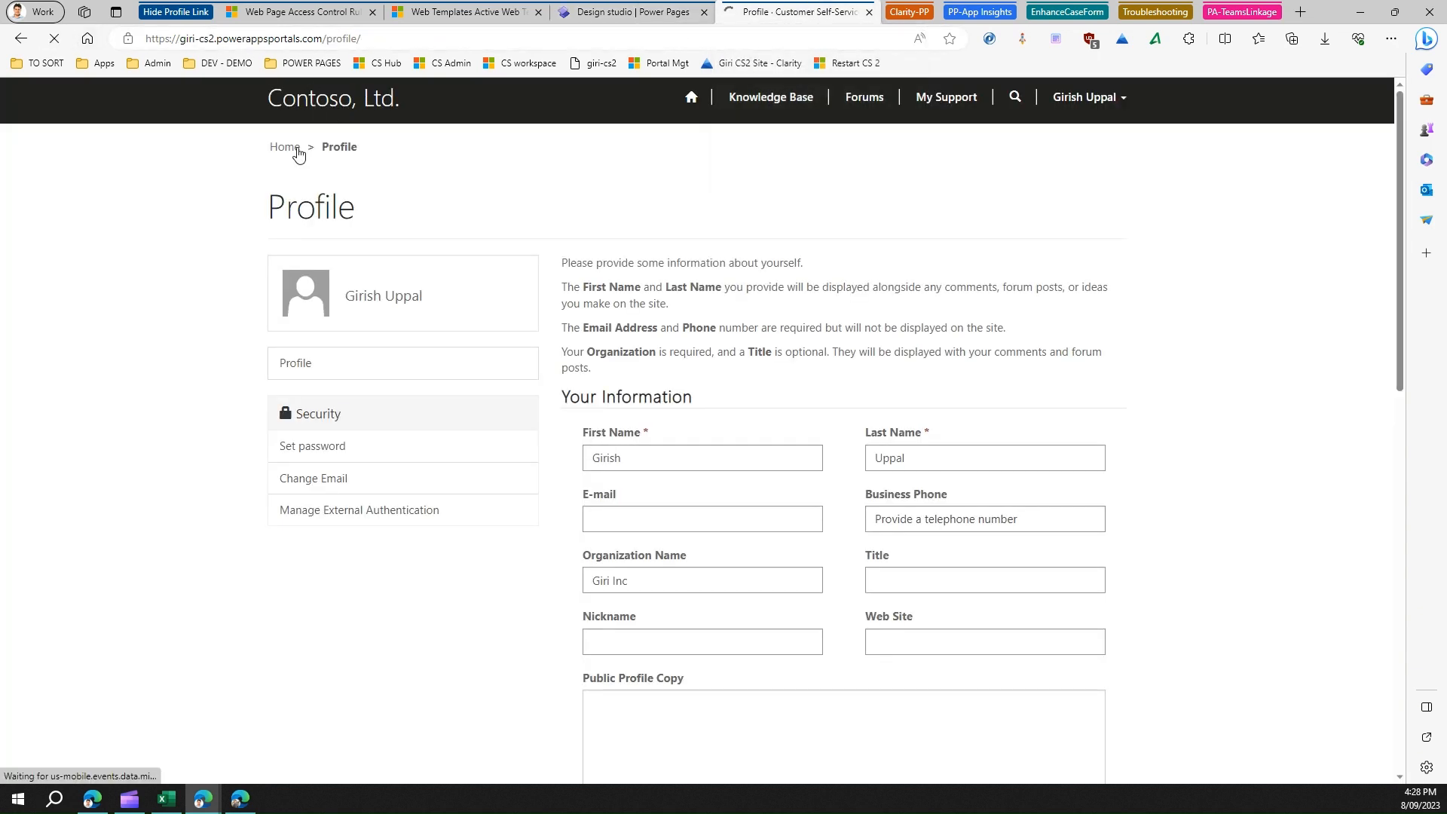
pyautogui.moveTo(1014, 233)
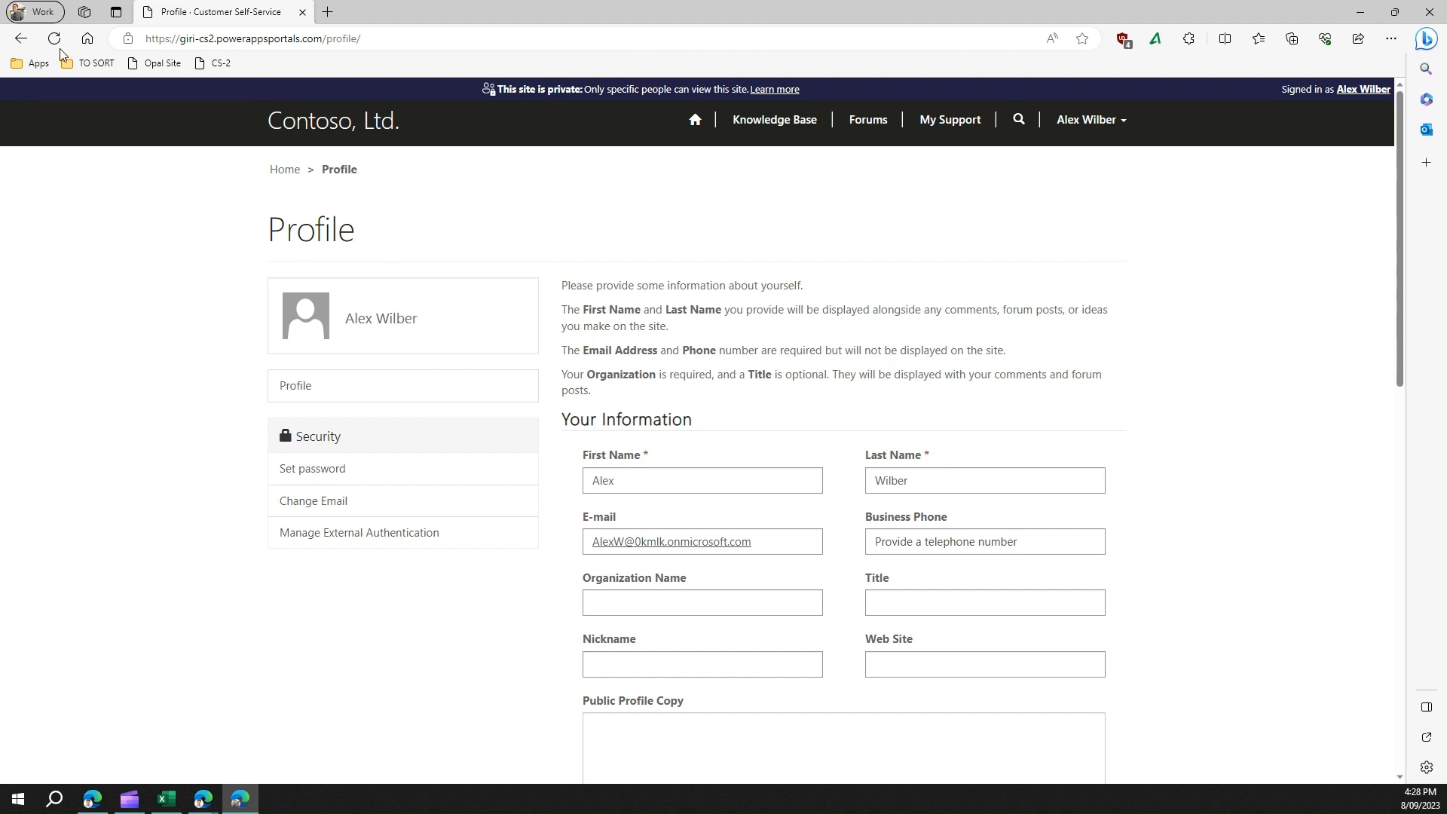
# As the second user, confirm Profile shows Access Denied and account options list only Sign out.
pyautogui.click(52, 39)
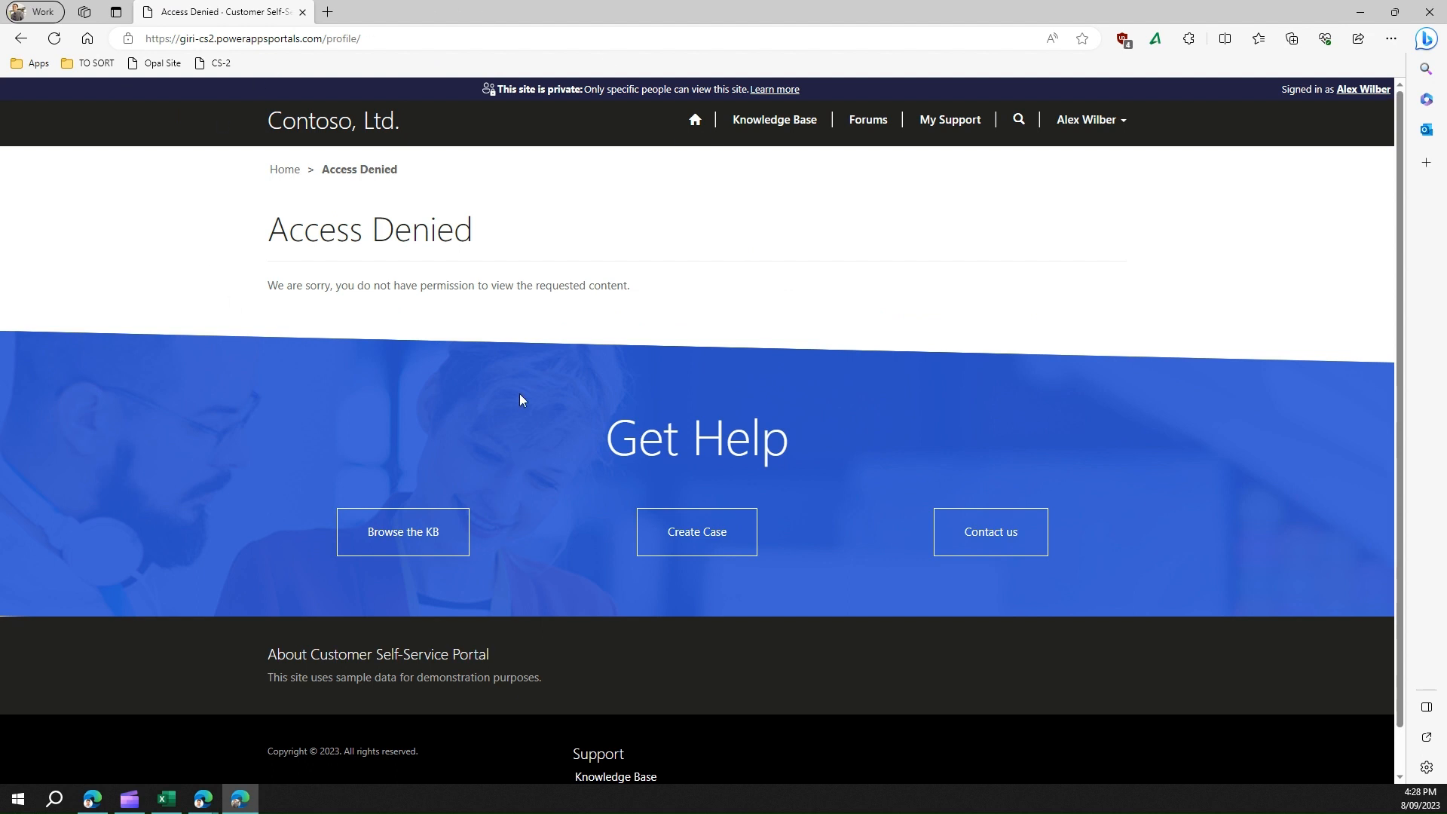
pyautogui.click(694, 119)
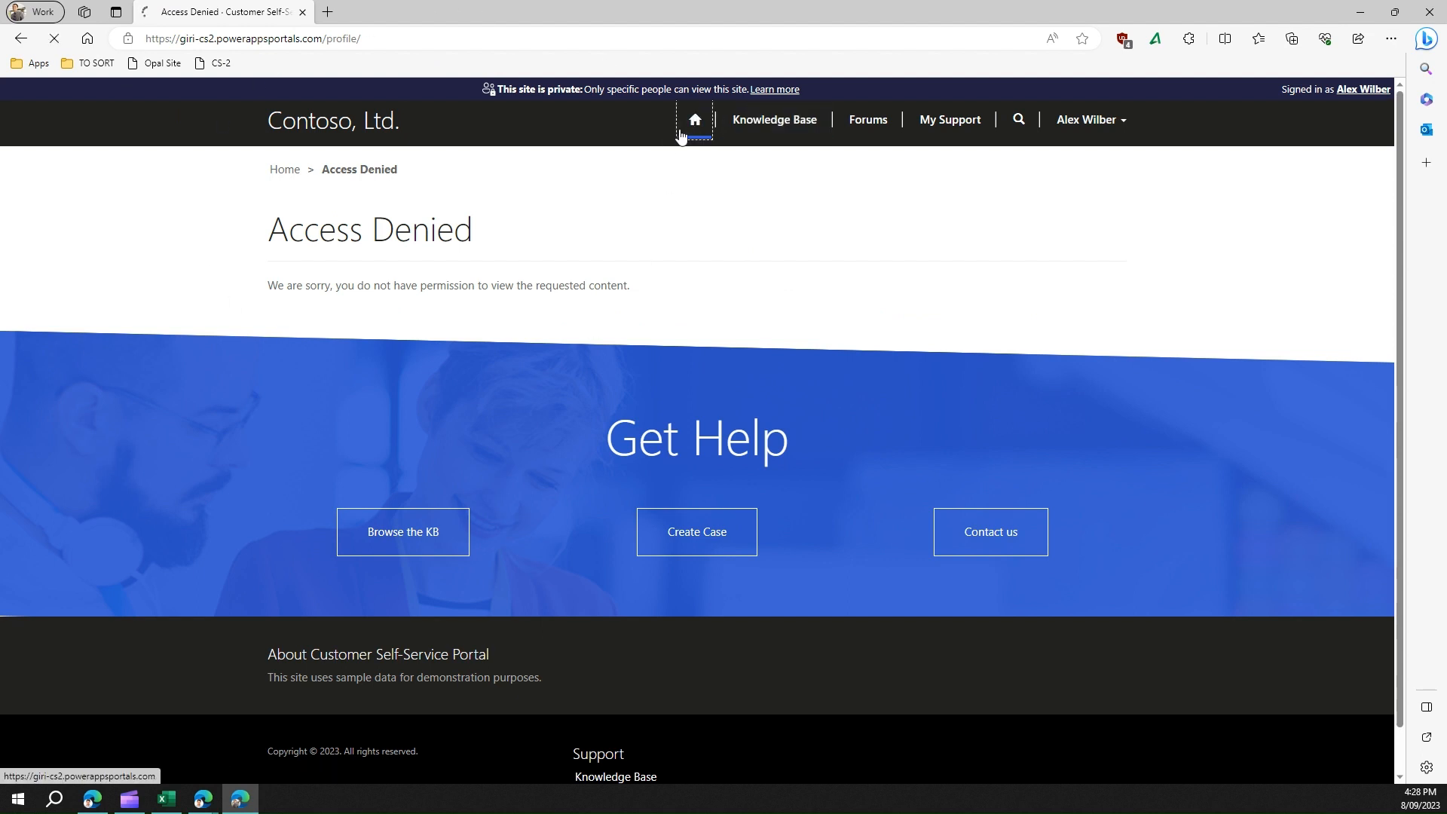
pyautogui.click(695, 119)
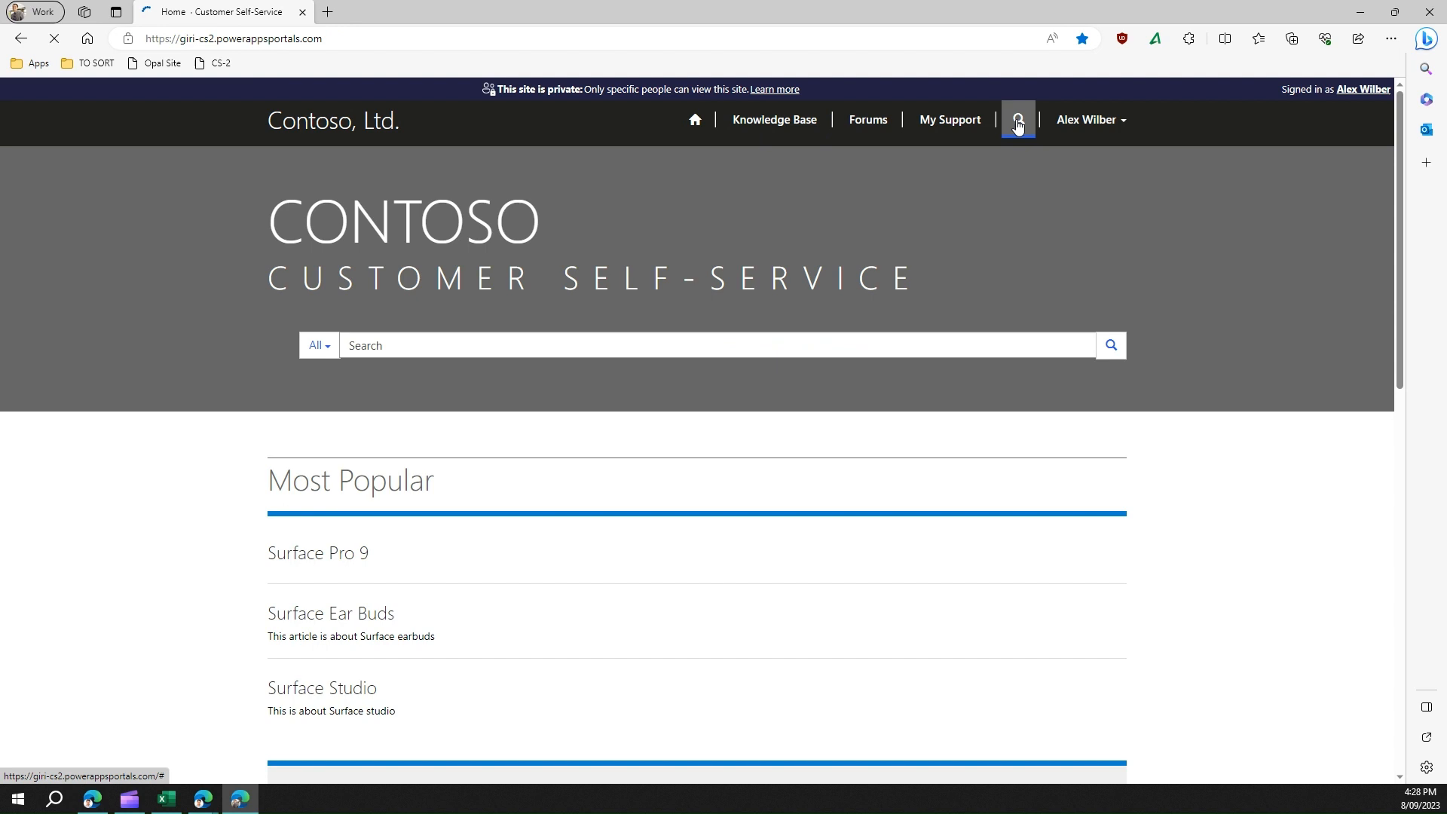
pyautogui.click(1088, 119)
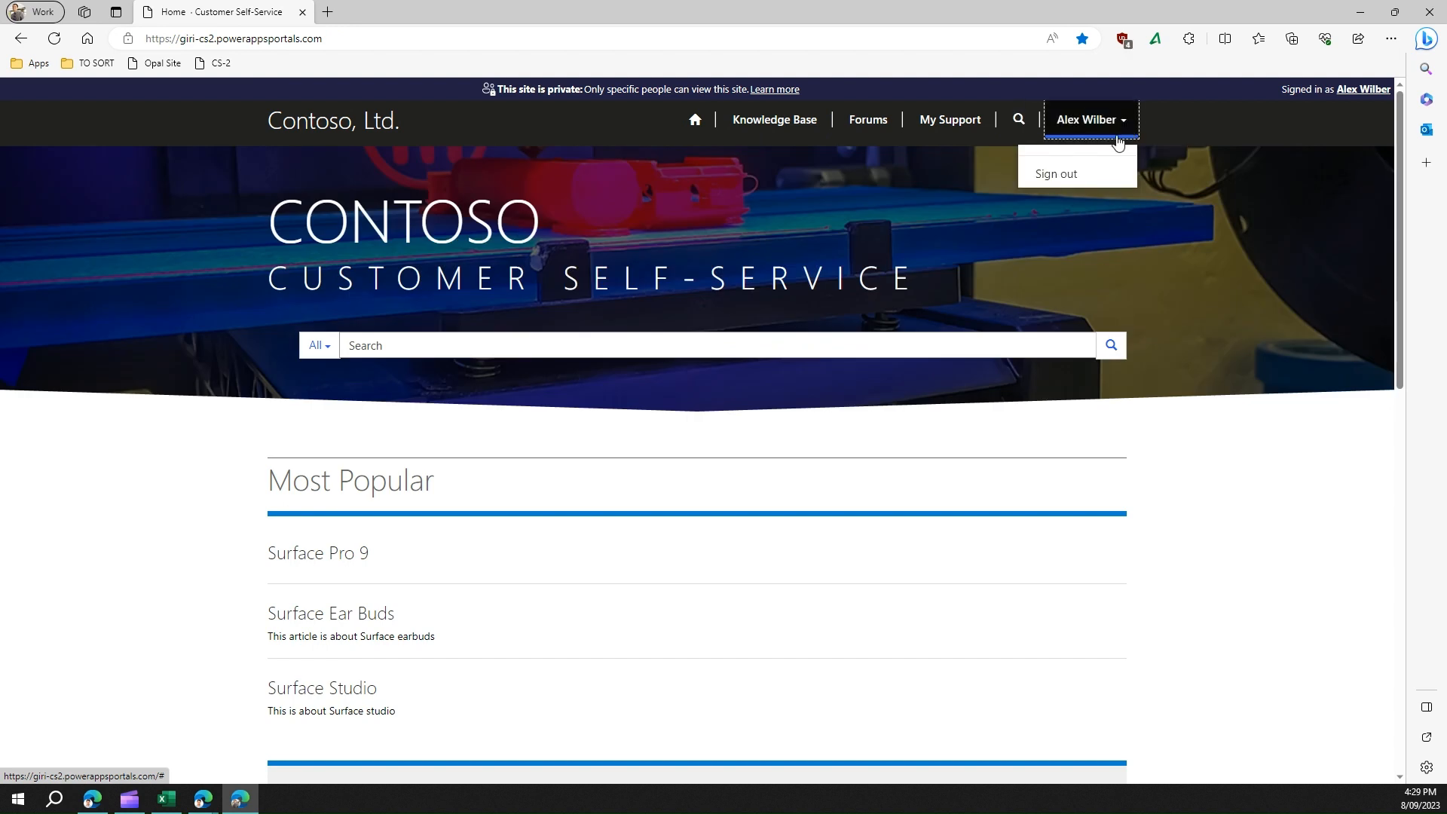
pyautogui.moveTo(1054, 156)
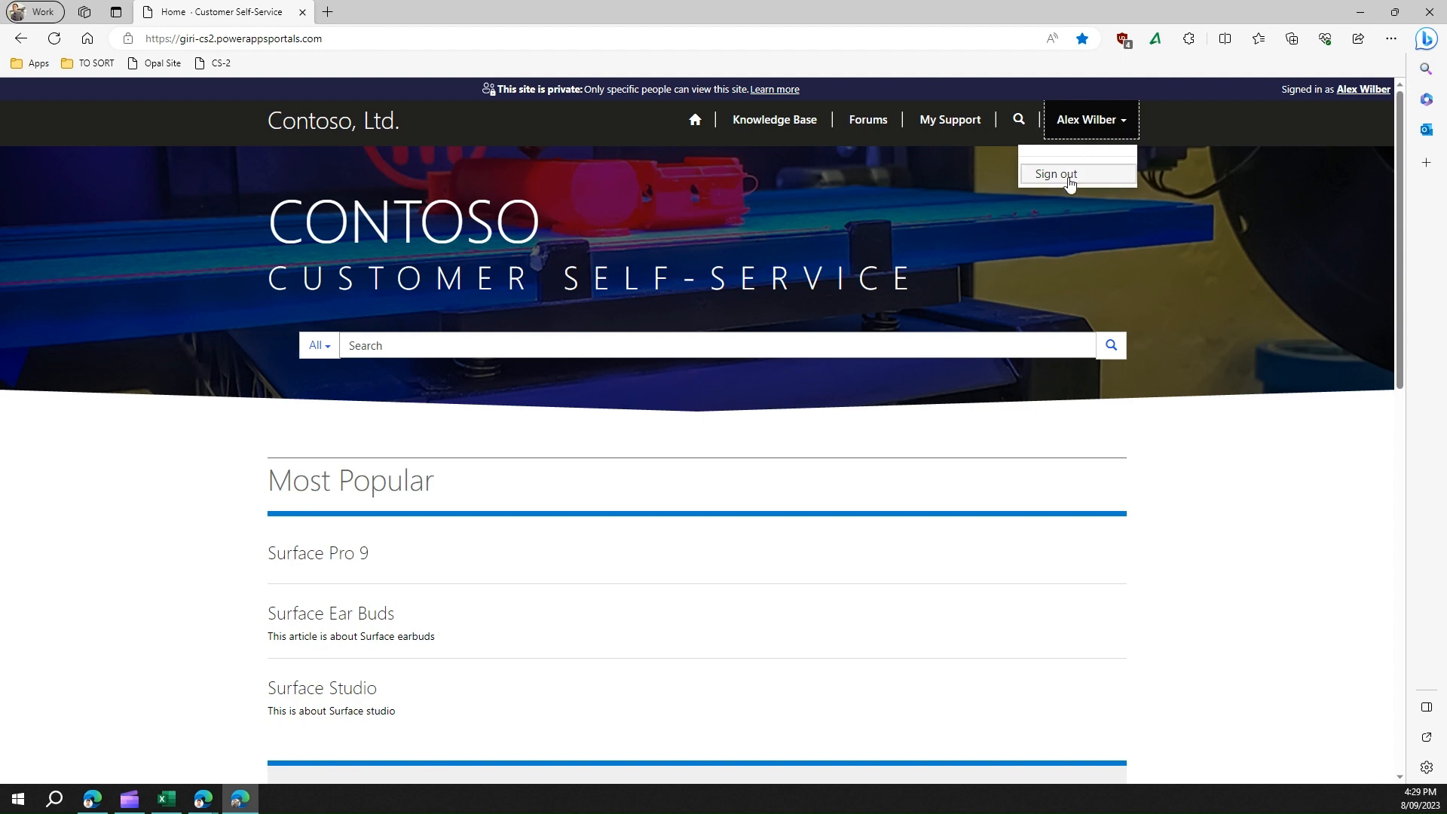
pyautogui.moveTo(985, 515)
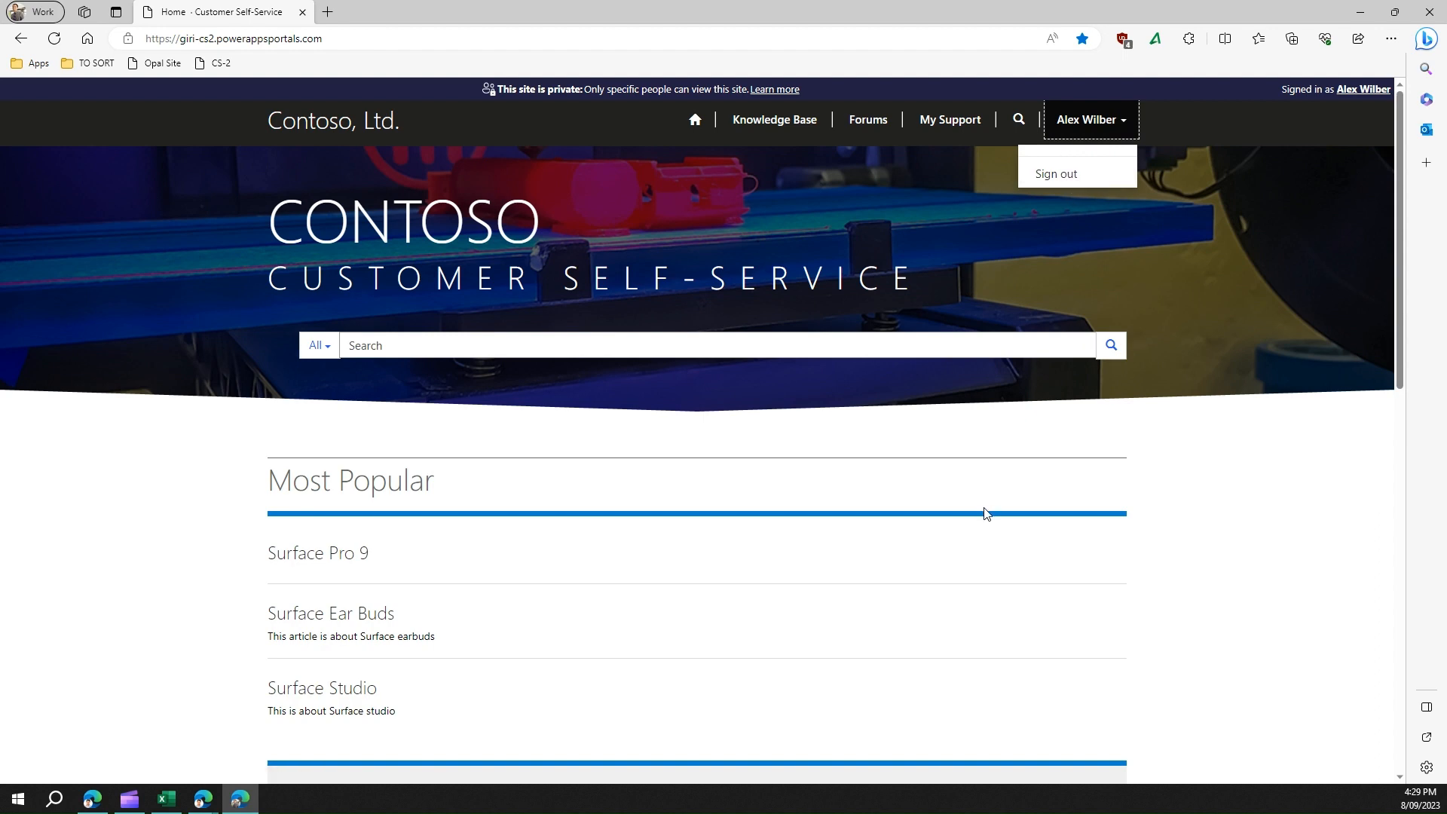
pyautogui.moveTo(973, 508)
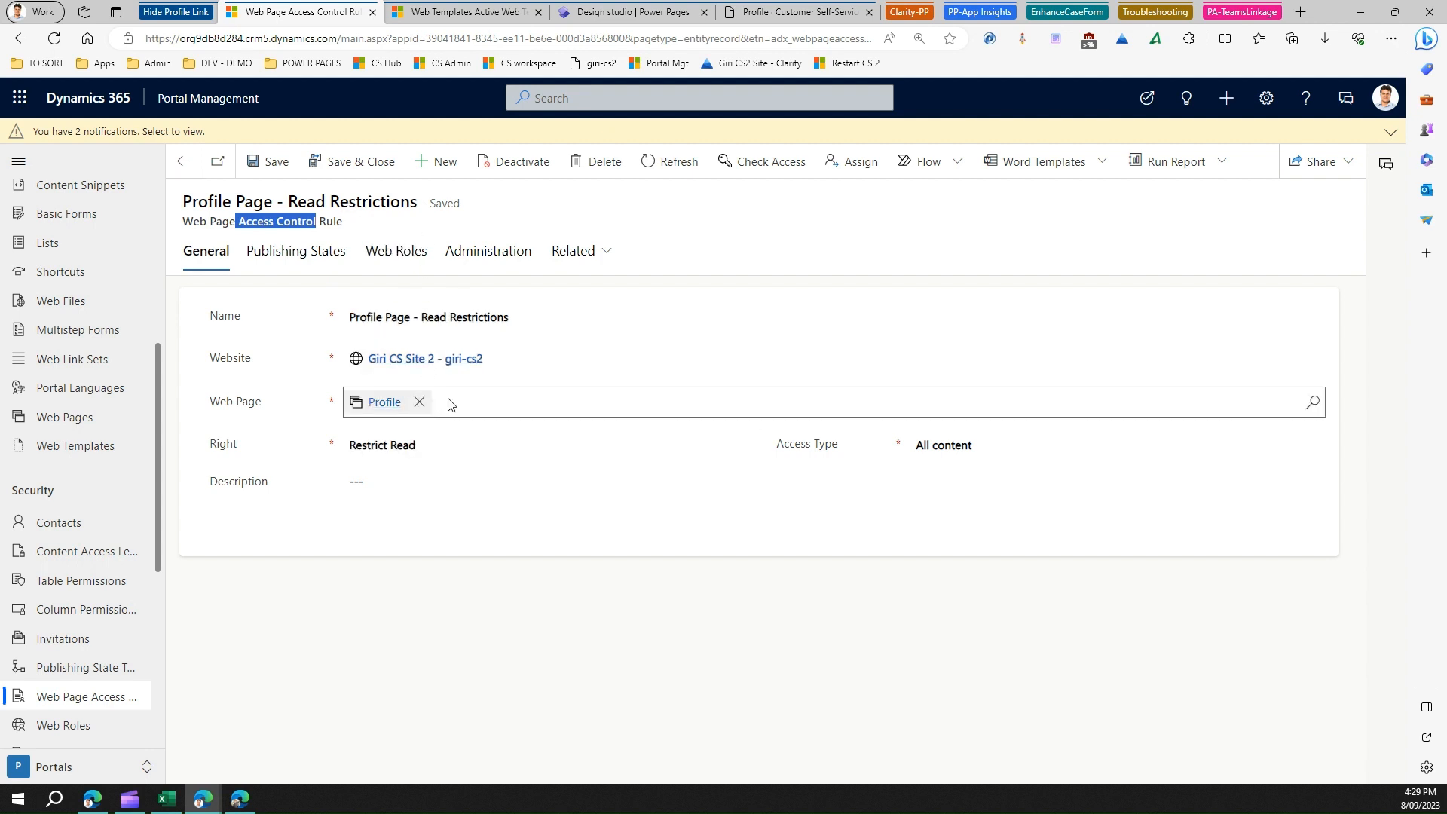
pyautogui.moveTo(465, 404)
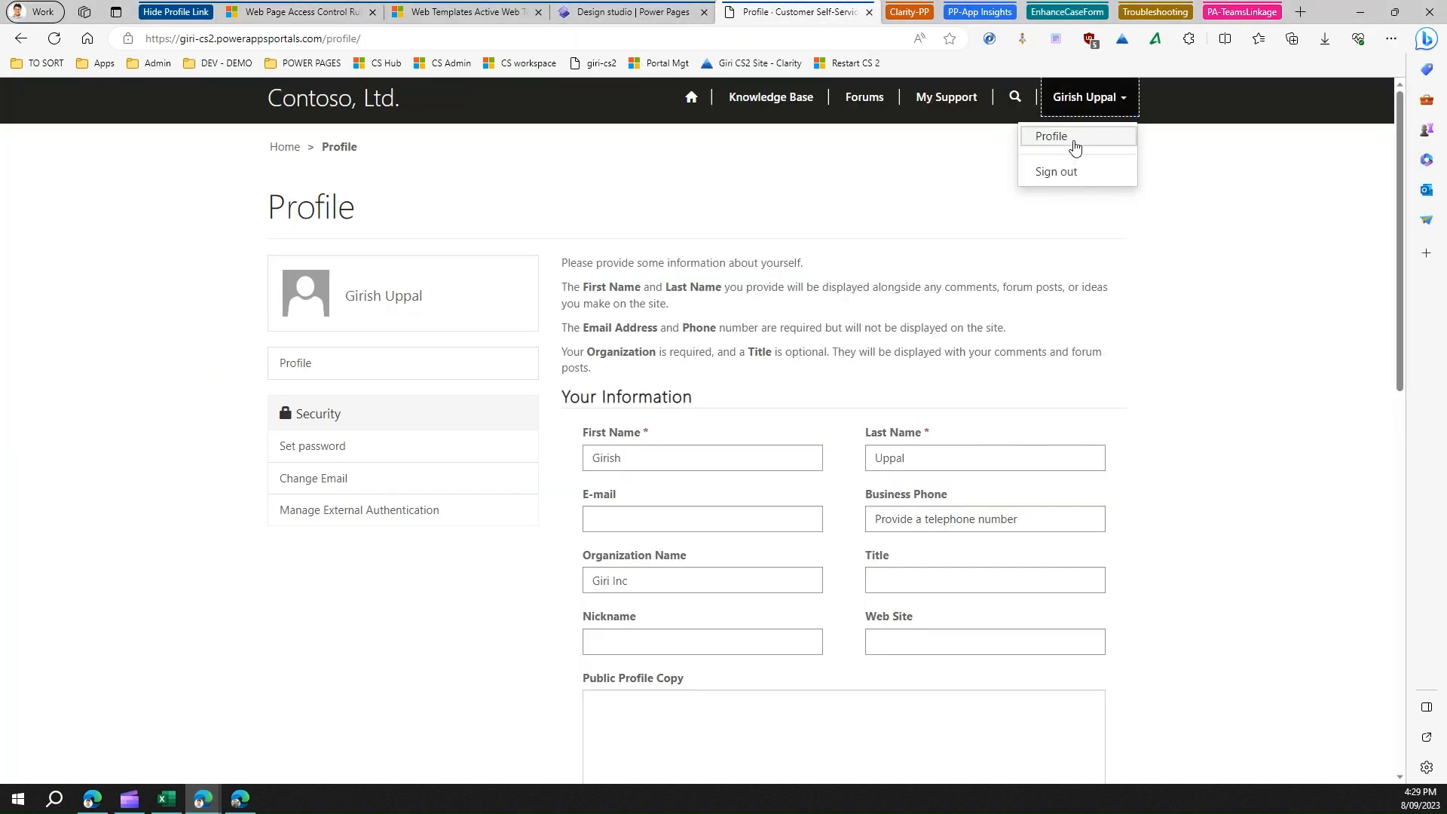
# Open the first user's Profile page and confirm the account options still list Profile.
pyautogui.click(1050, 136)
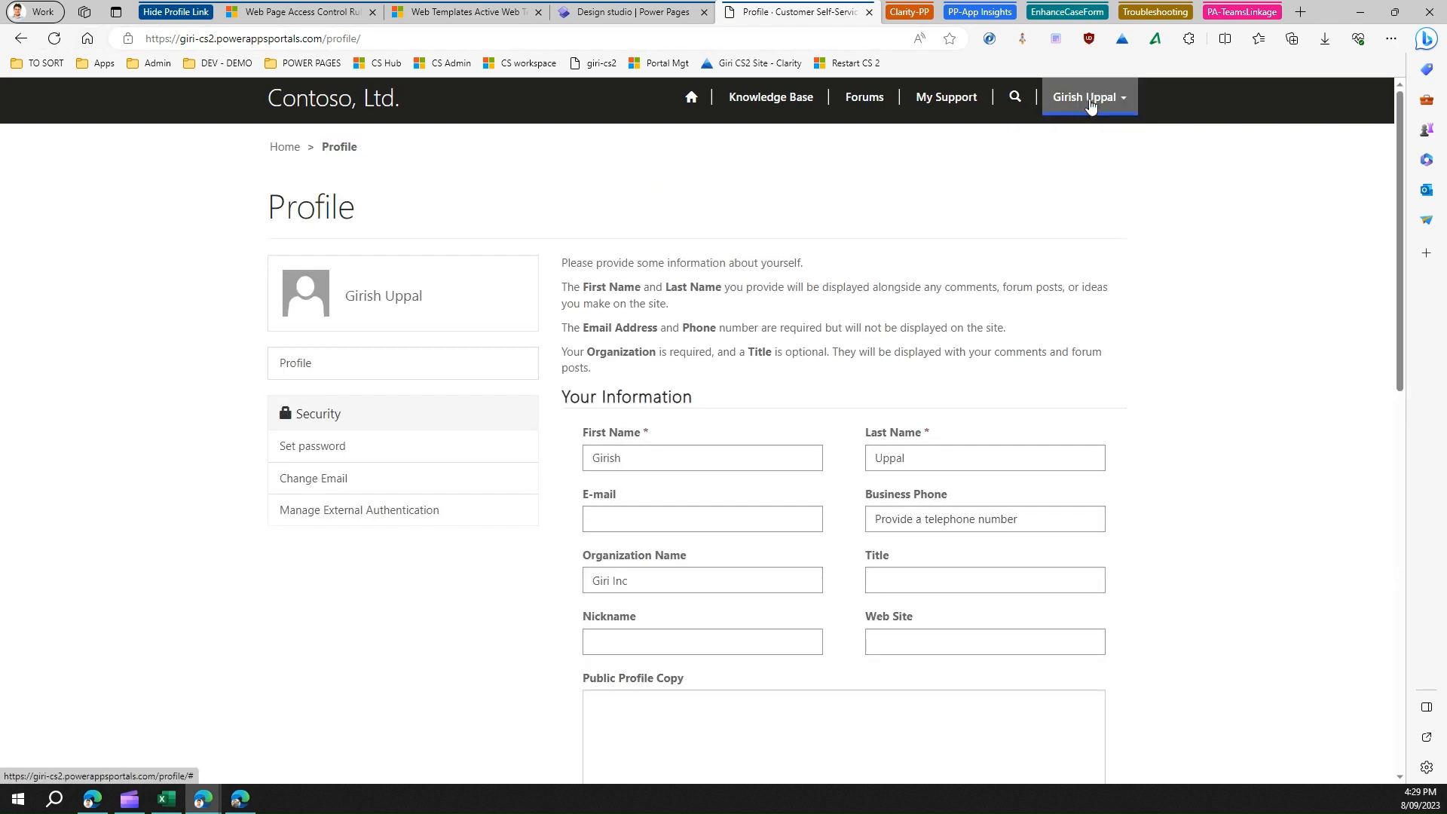
pyautogui.click(1089, 97)
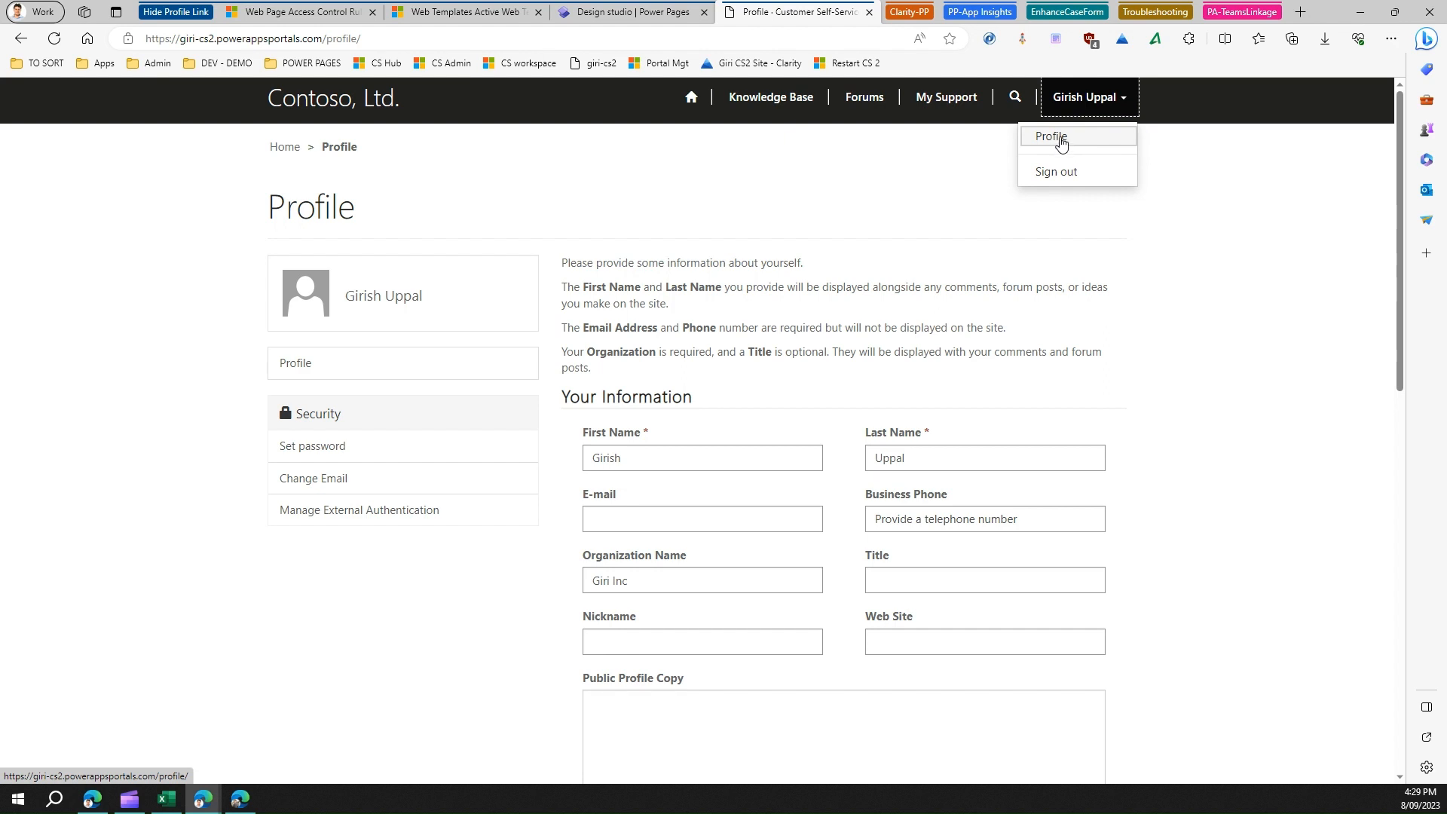
pyautogui.moveTo(1055, 142)
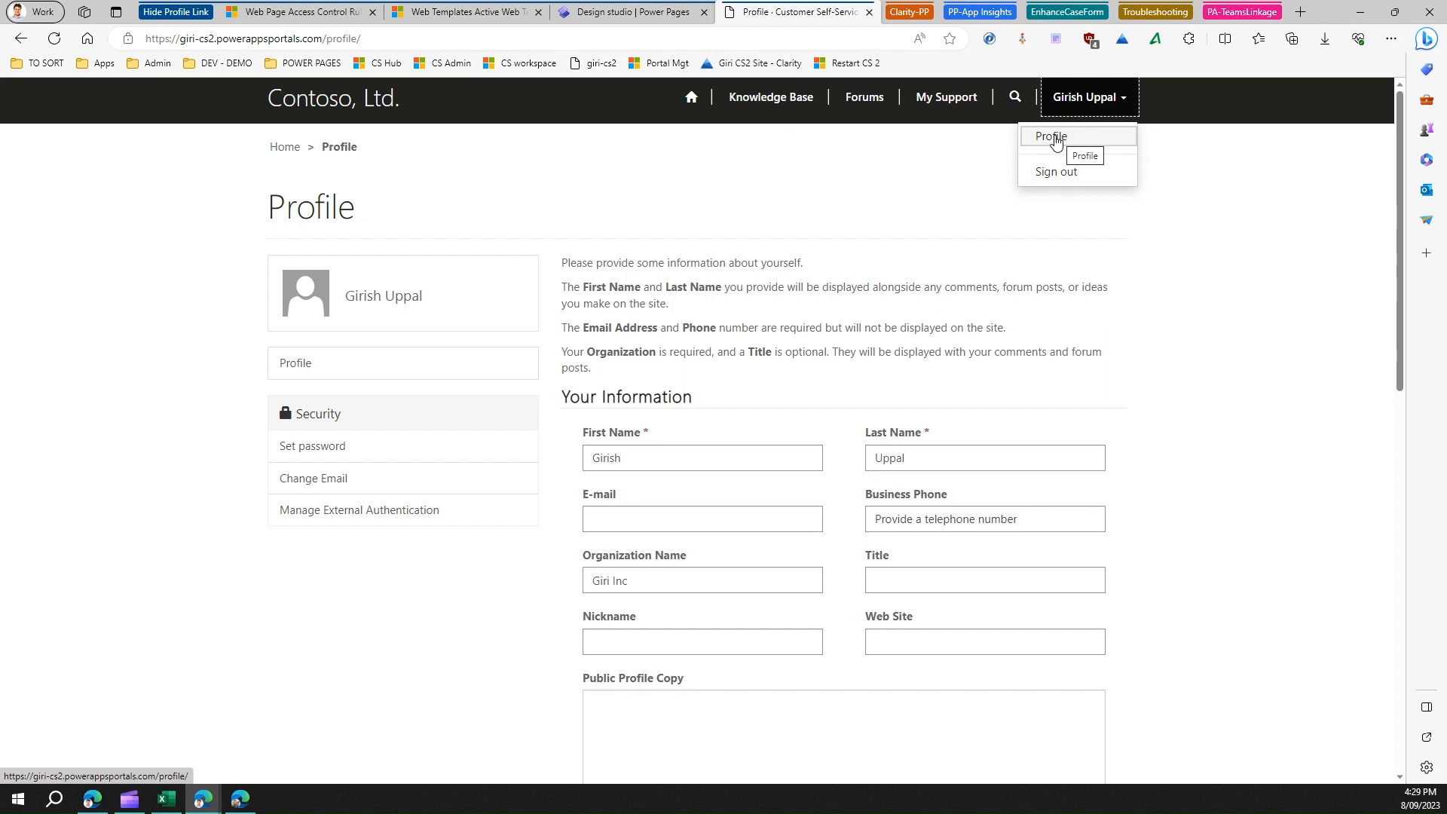
pyautogui.moveTo(898, 164)
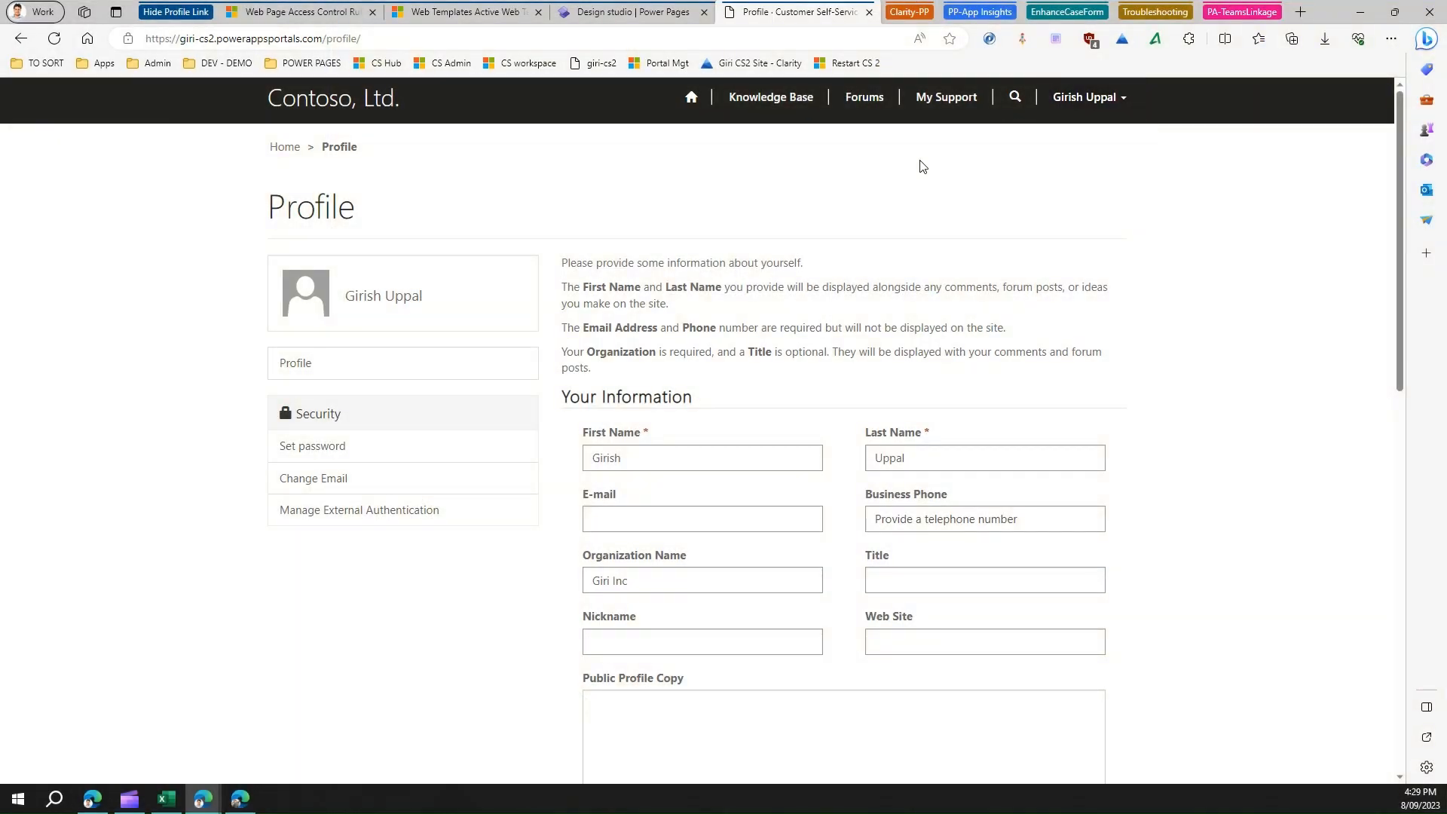
pyautogui.click(464, 12)
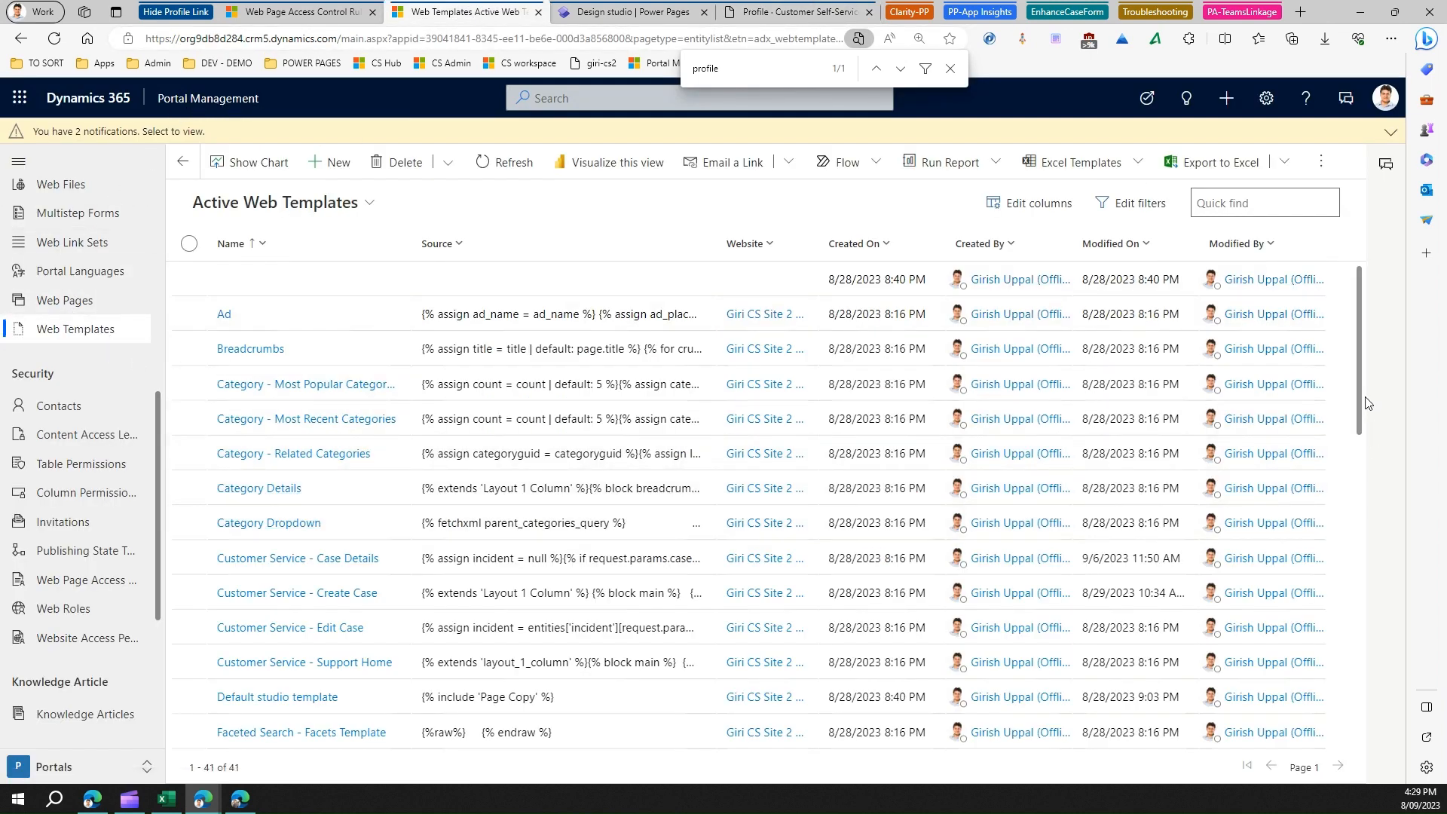
# Scroll the Active Web Templates list down to locate the Header record.
pyautogui.scroll(-3)
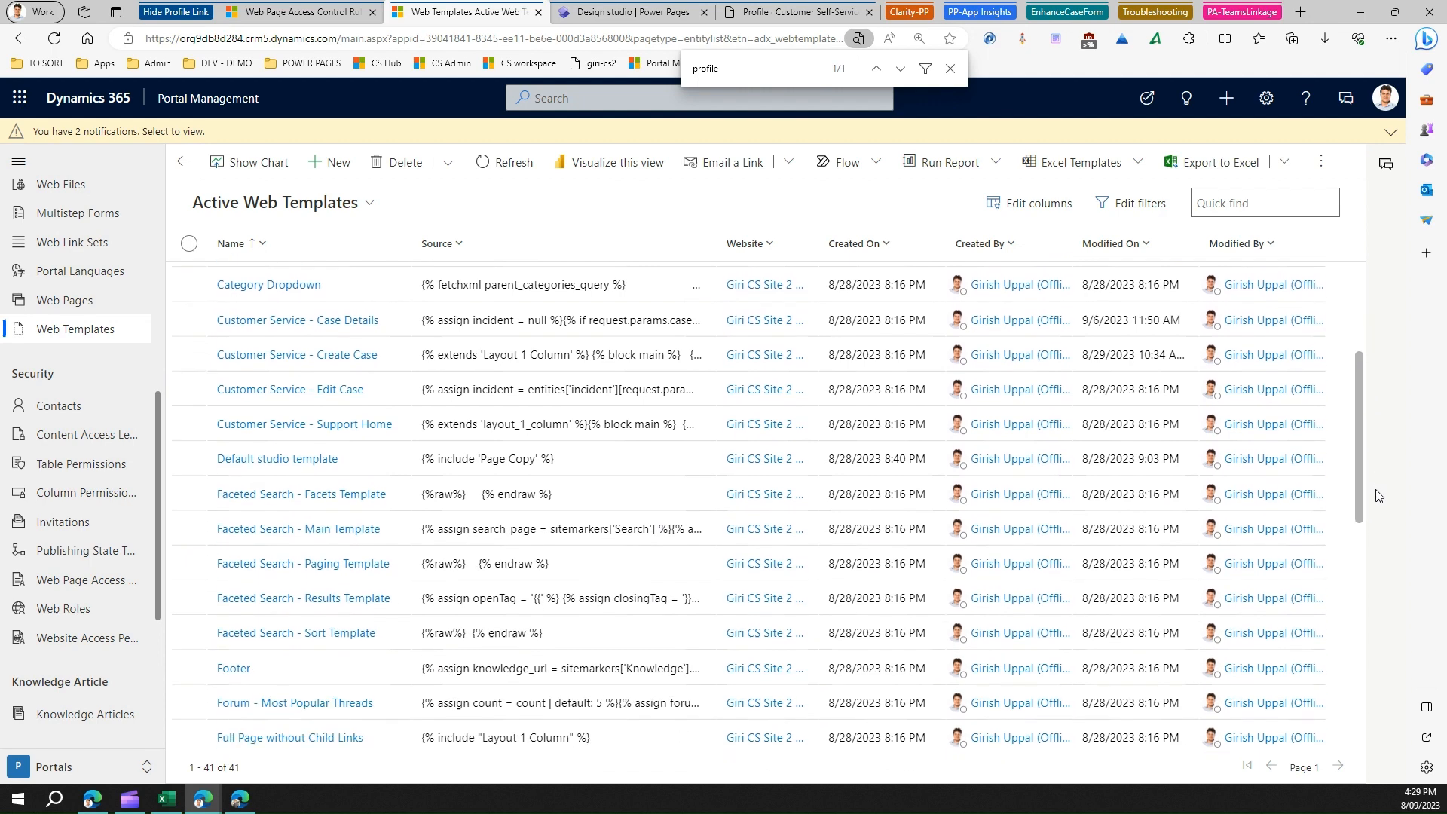
pyautogui.scroll(-3)
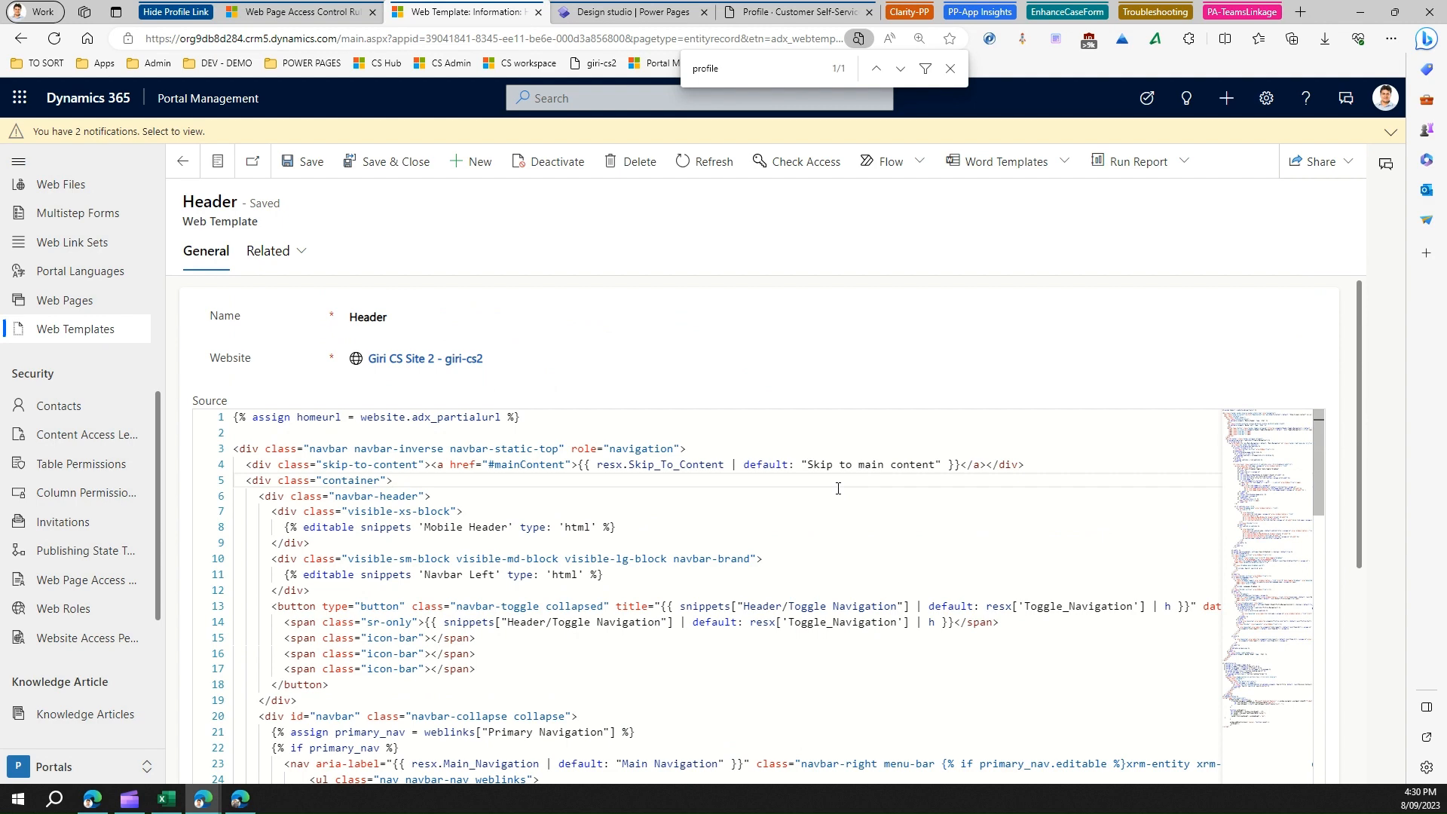
# Find 'profile' in the Header source and wrap lines 130–143 in <!-- --> comment markers.
pyautogui.write('pr')
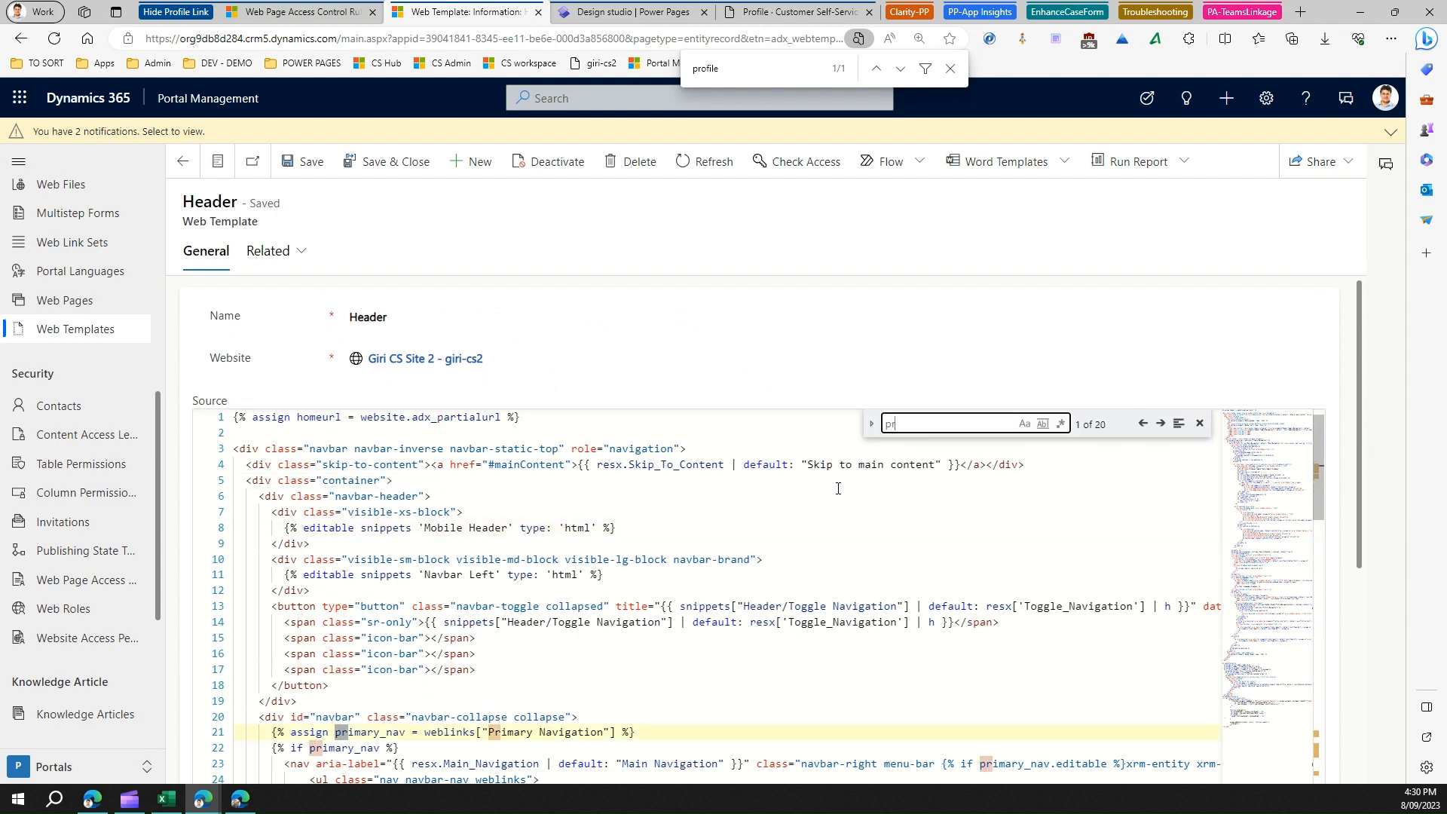
pyautogui.write('profile')
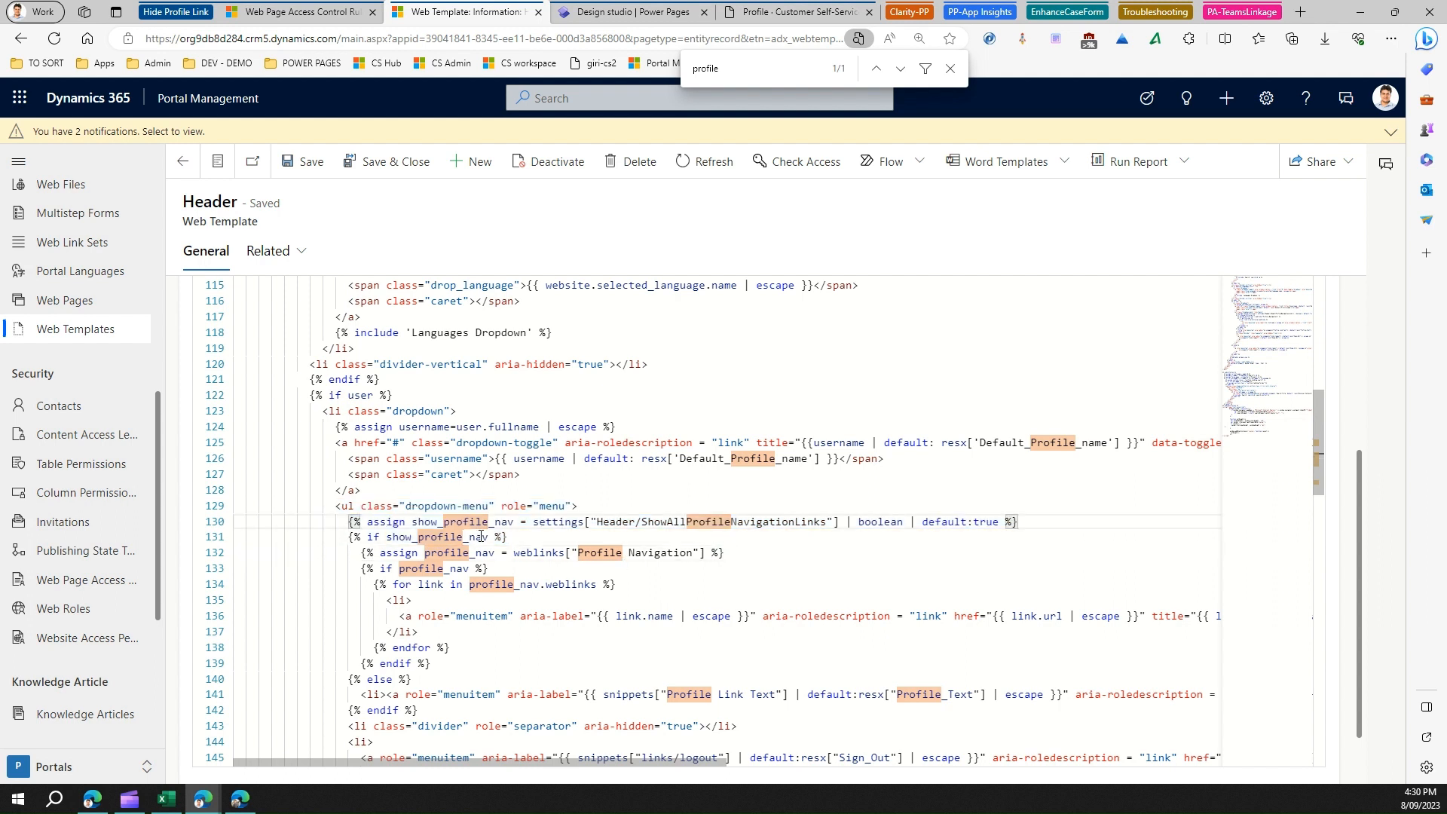
pyautogui.moveTo(350, 521); pyautogui.dragTo(431, 663)
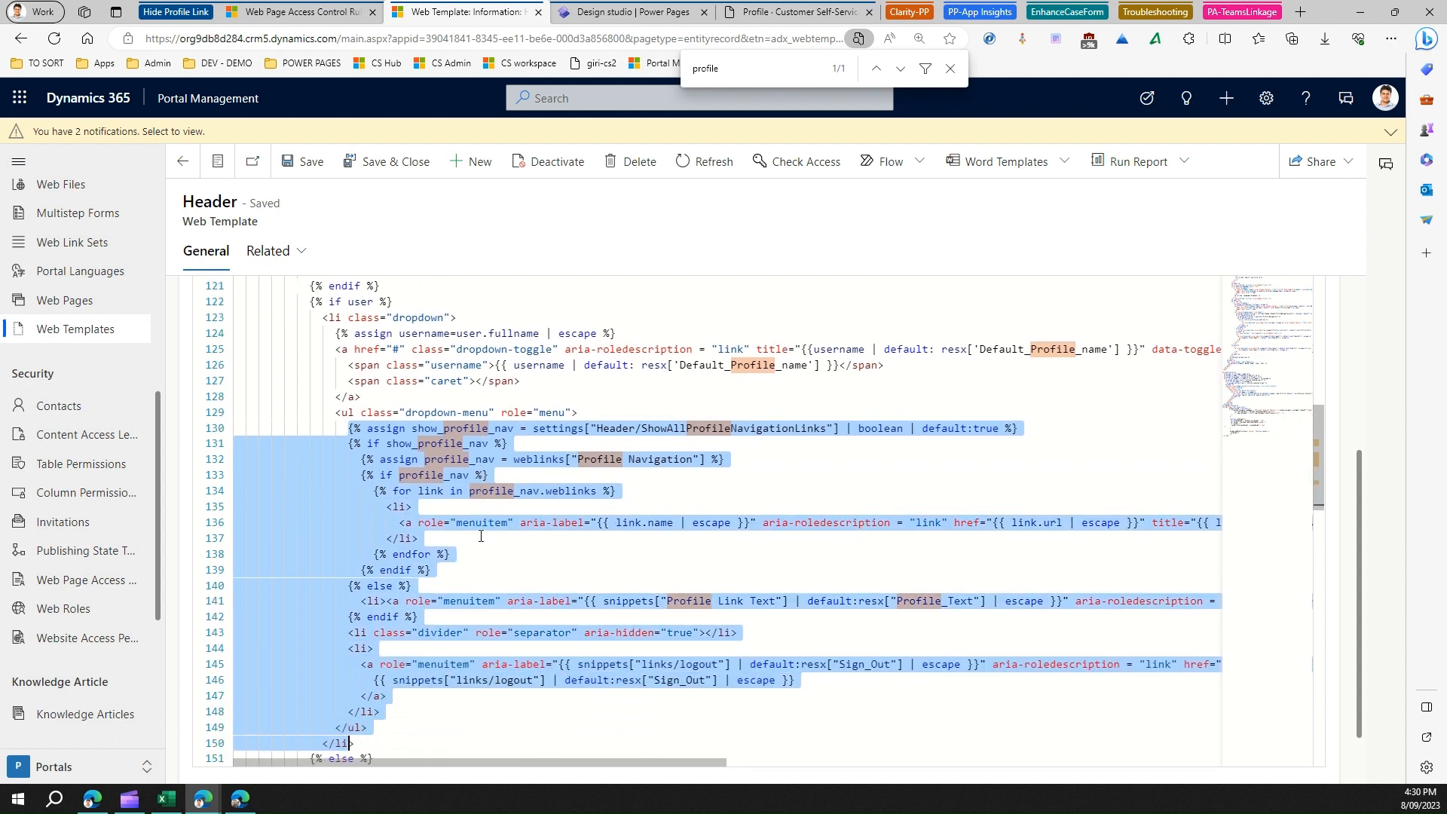
pyautogui.scroll(-3)
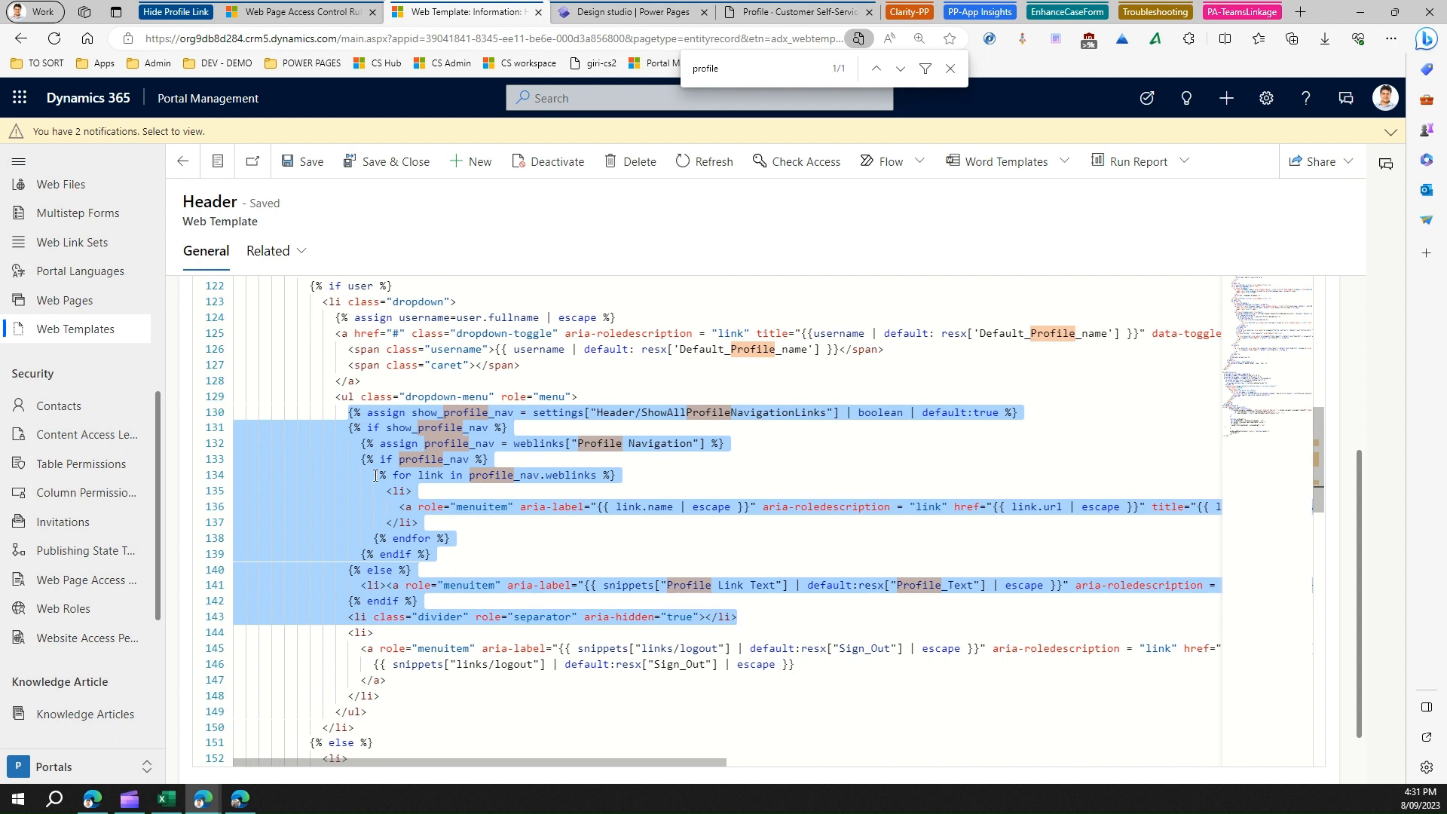
pyautogui.click(348, 412)
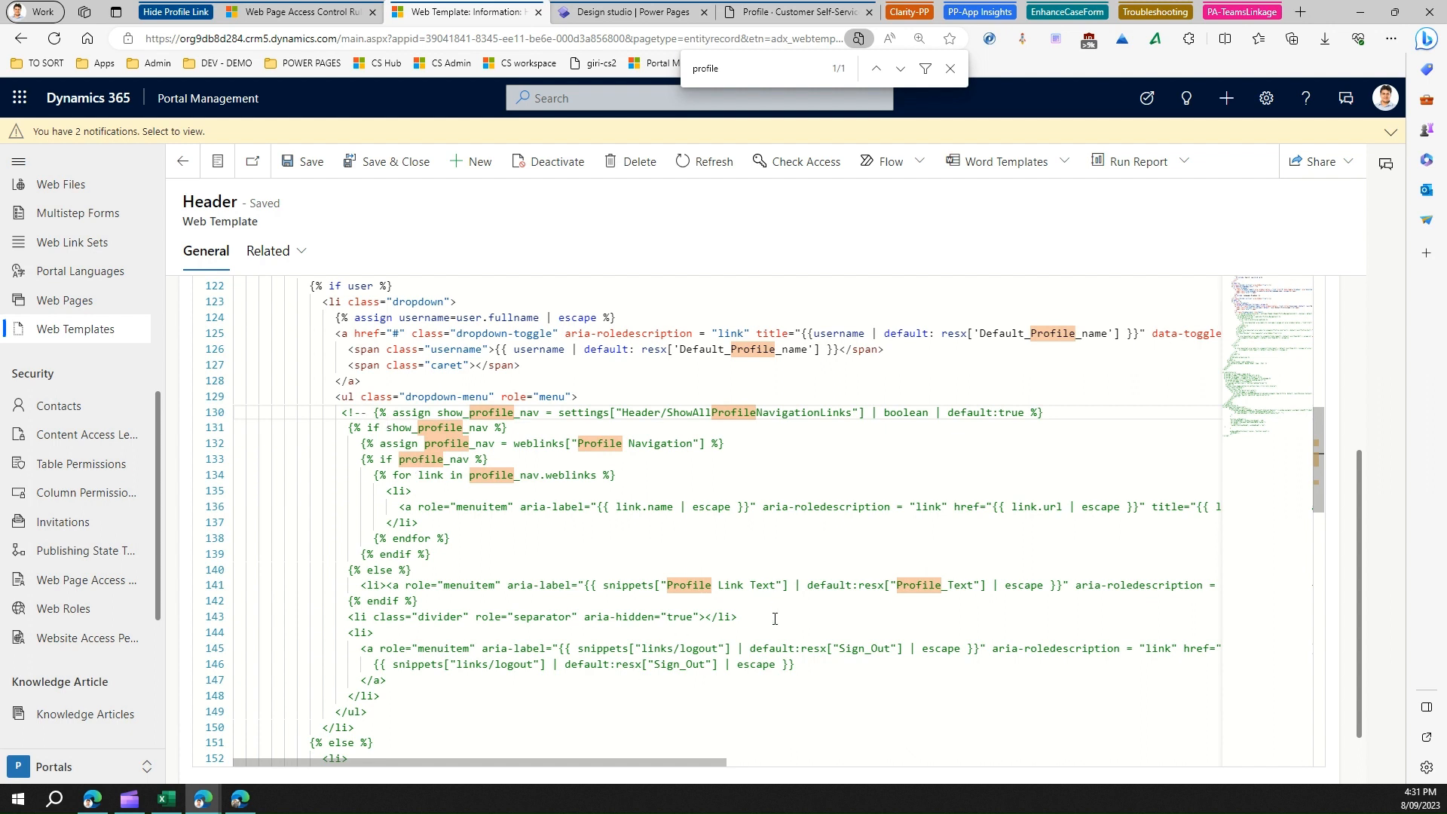
pyautogui.write('-->')
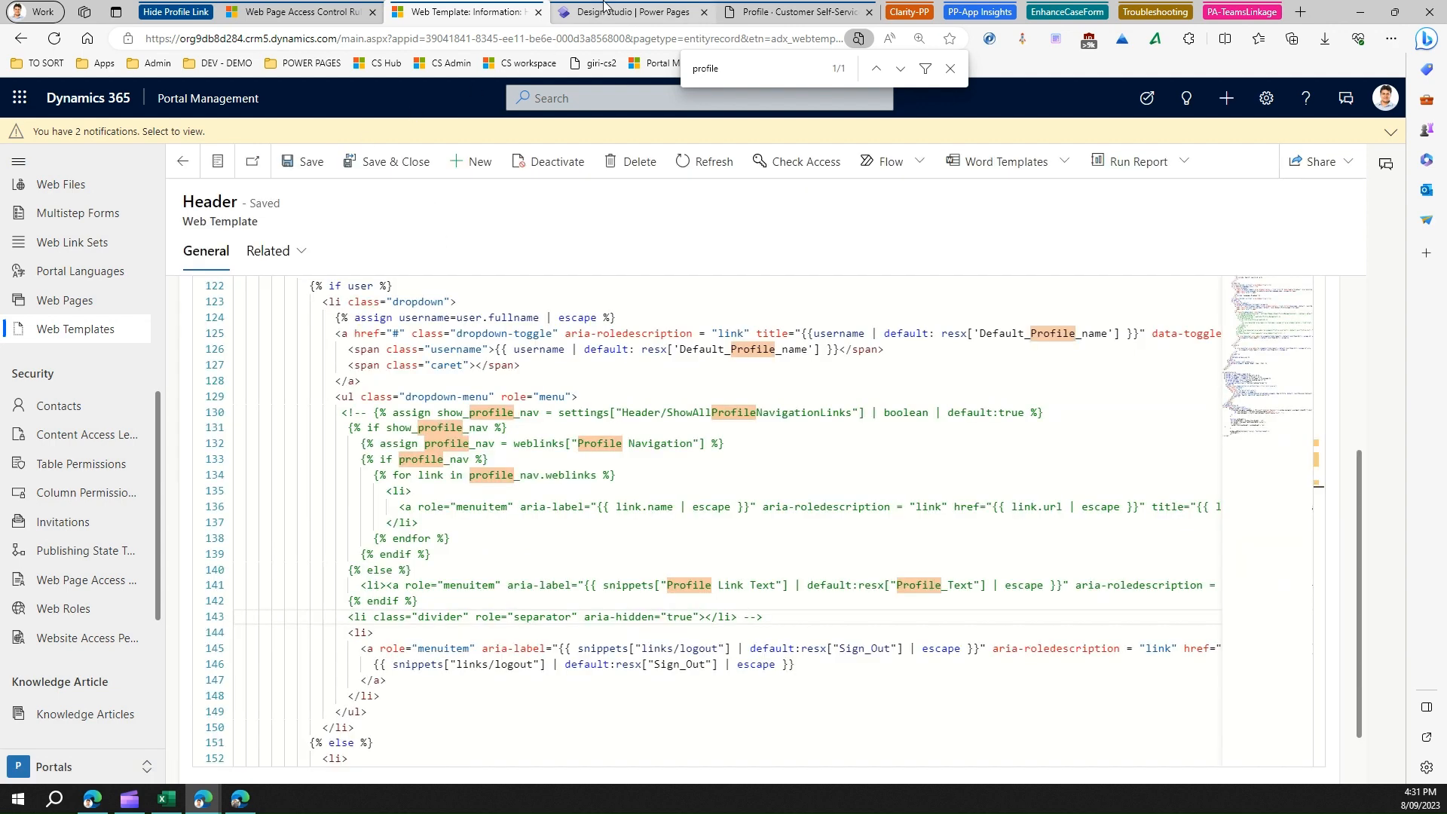
# Sync the site from the design studio toolbar, then return to the portal Profile page.
pyautogui.click(639, 12)
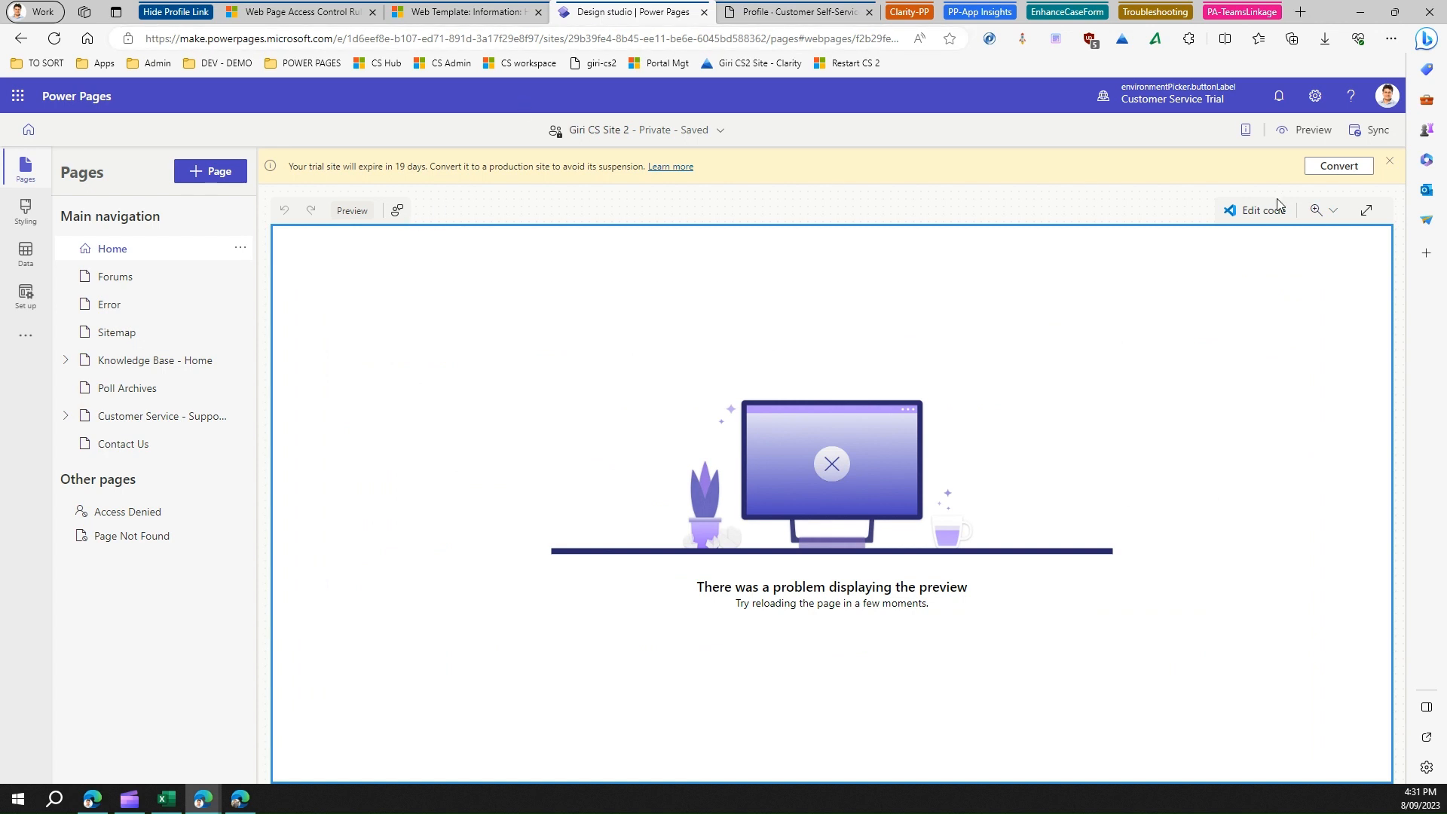
pyautogui.moveTo(1376, 130)
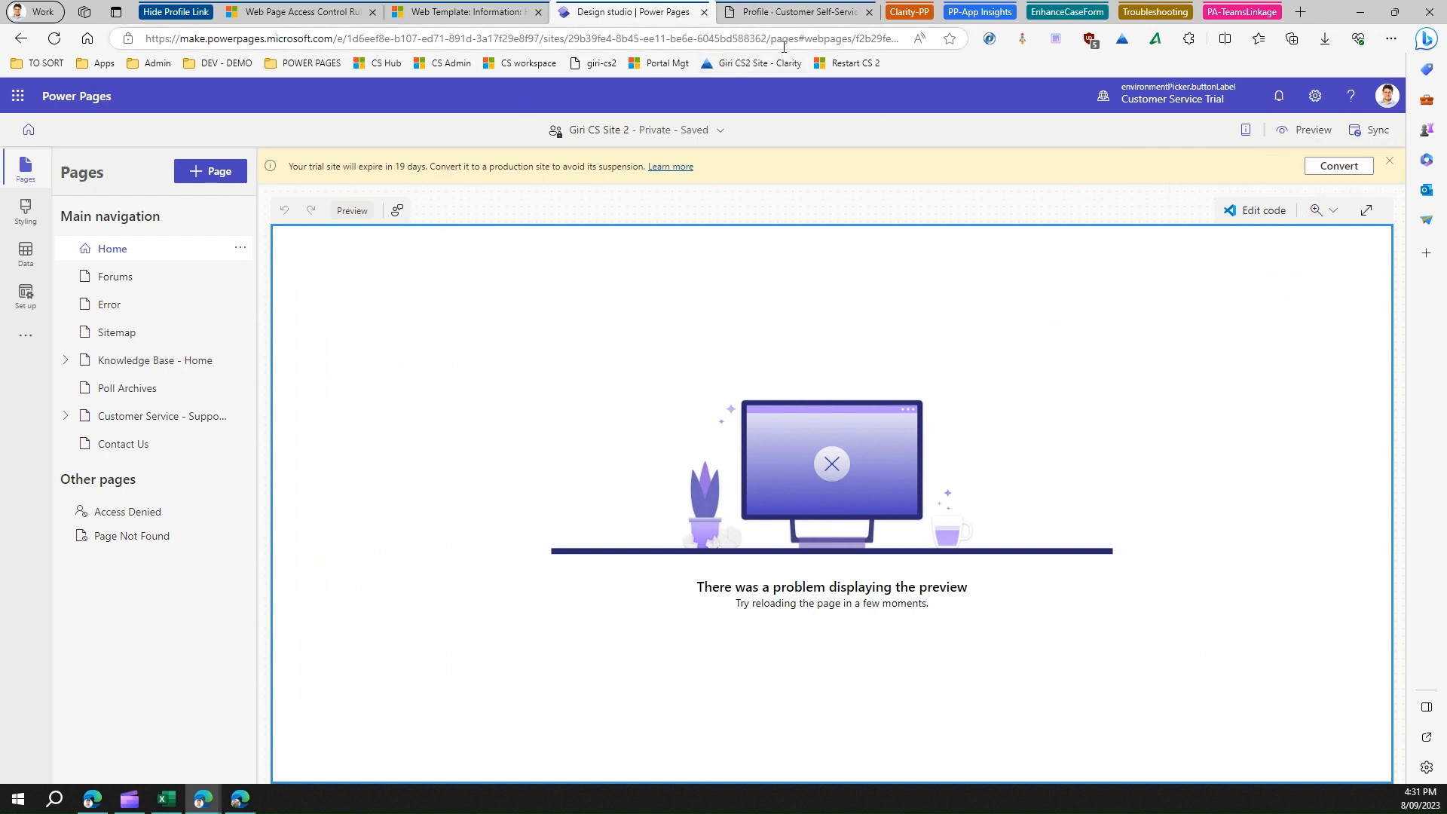
pyautogui.click(1376, 130)
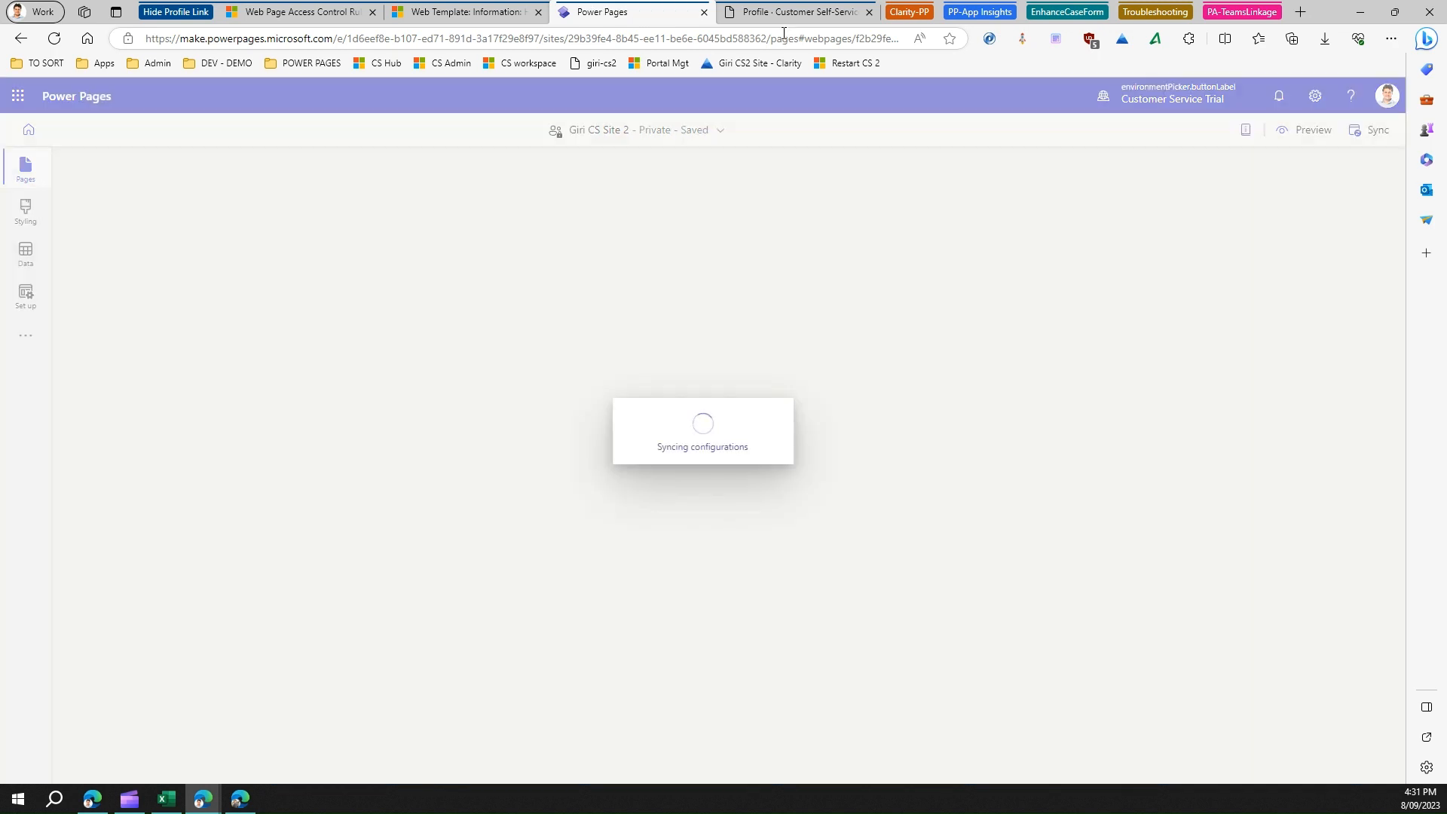
pyautogui.moveTo(787, 17)
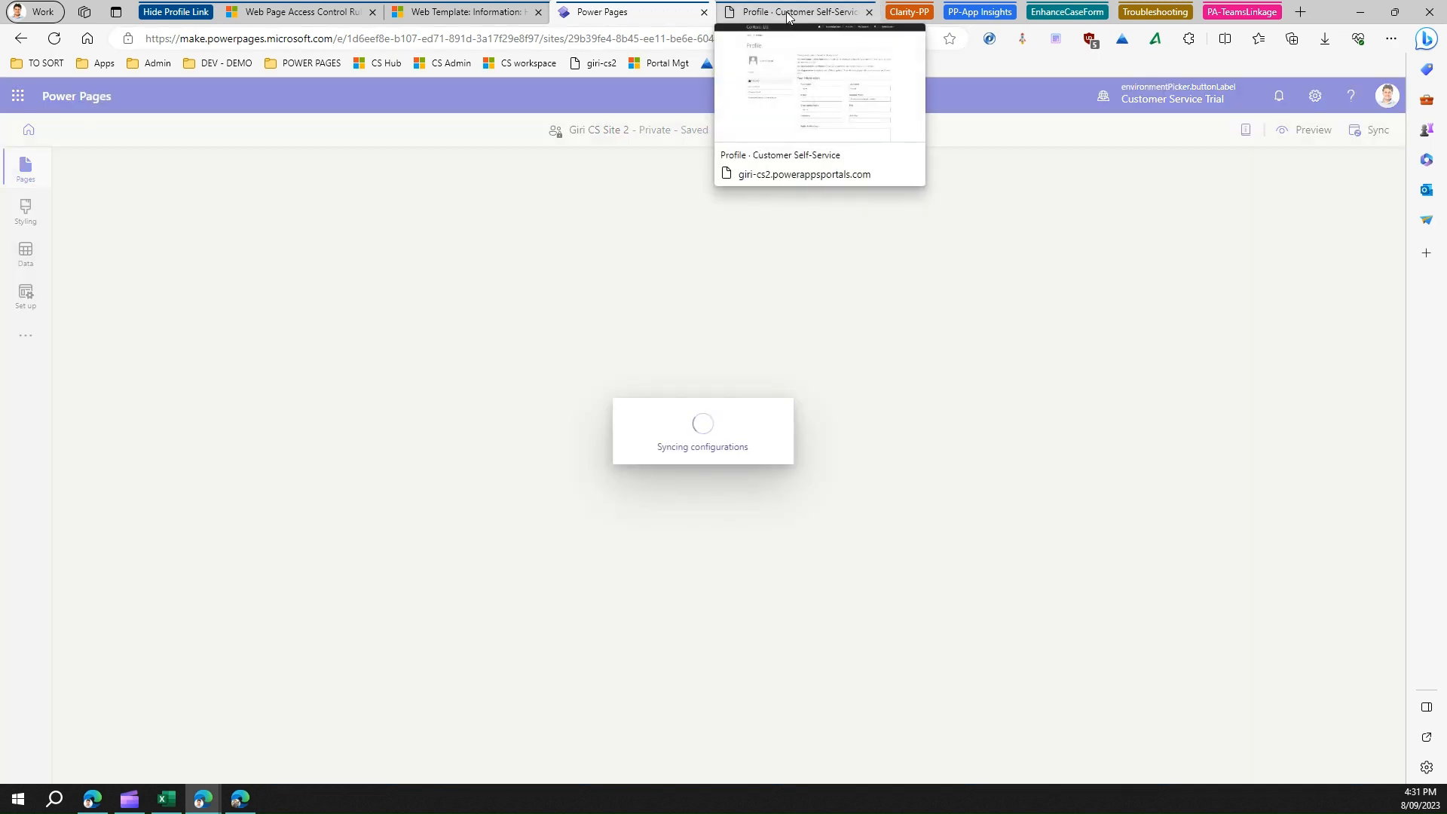
pyautogui.click(607, 11)
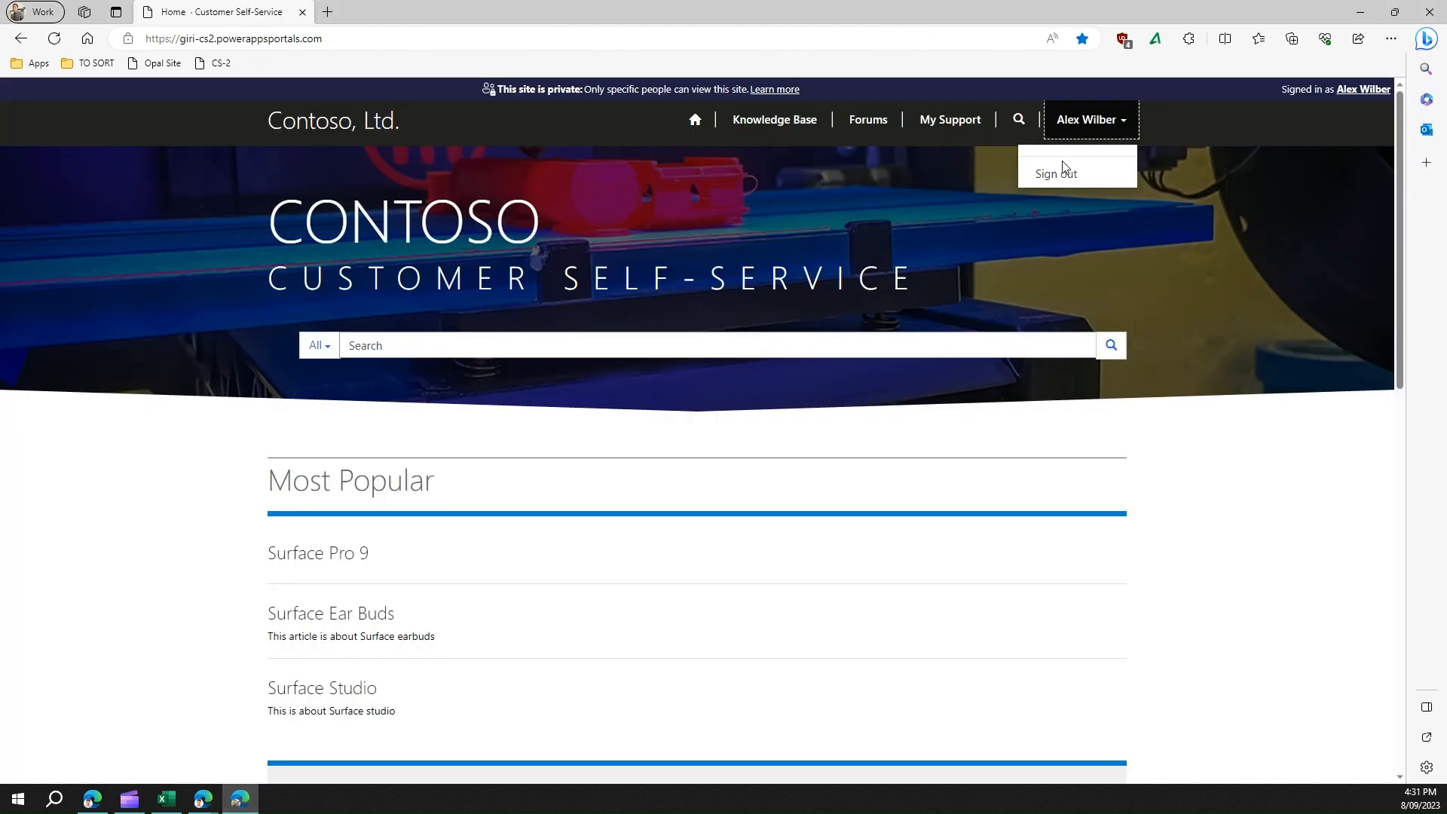
pyautogui.moveTo(1073, 164)
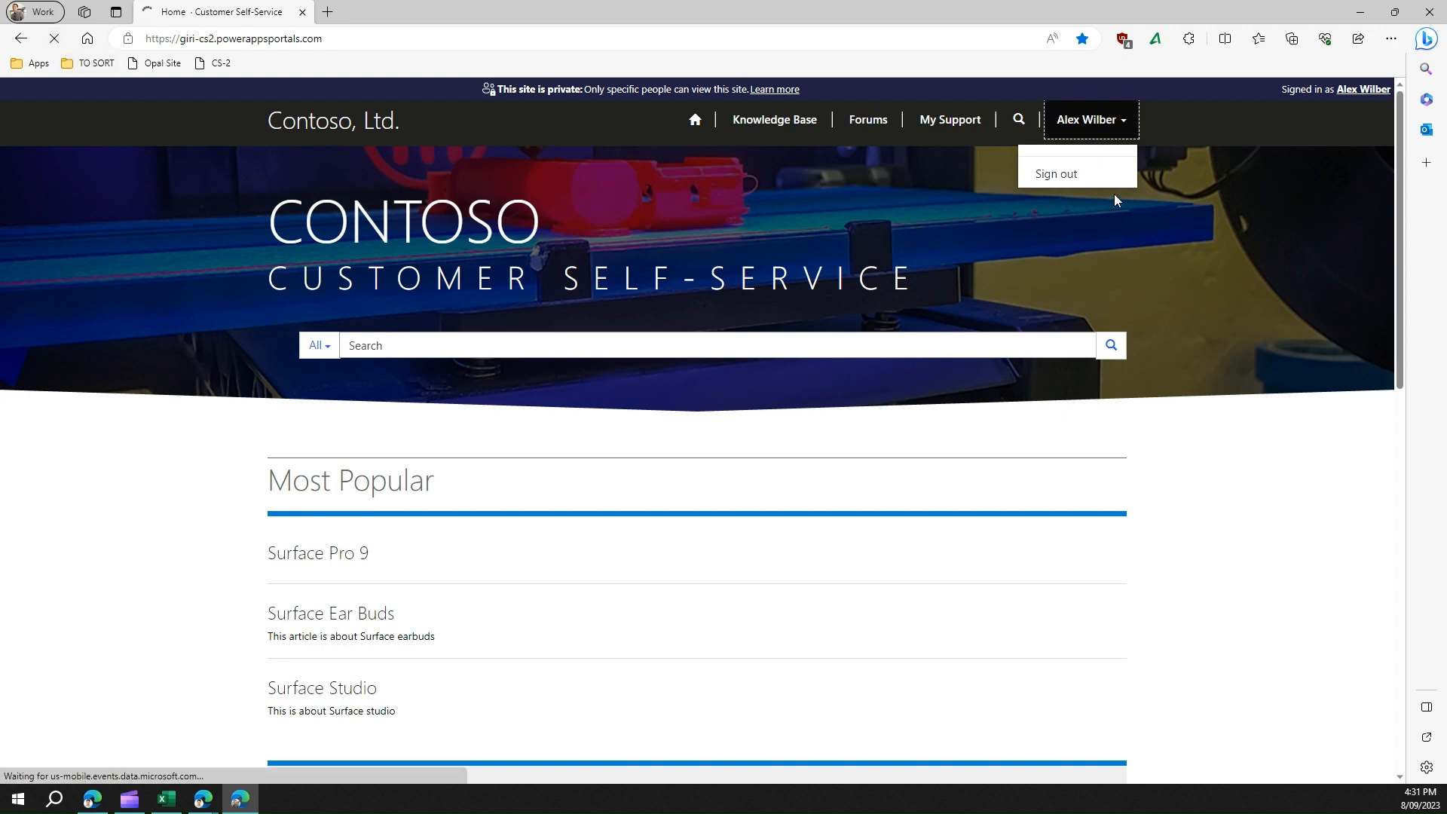
pyautogui.moveTo(1119, 134)
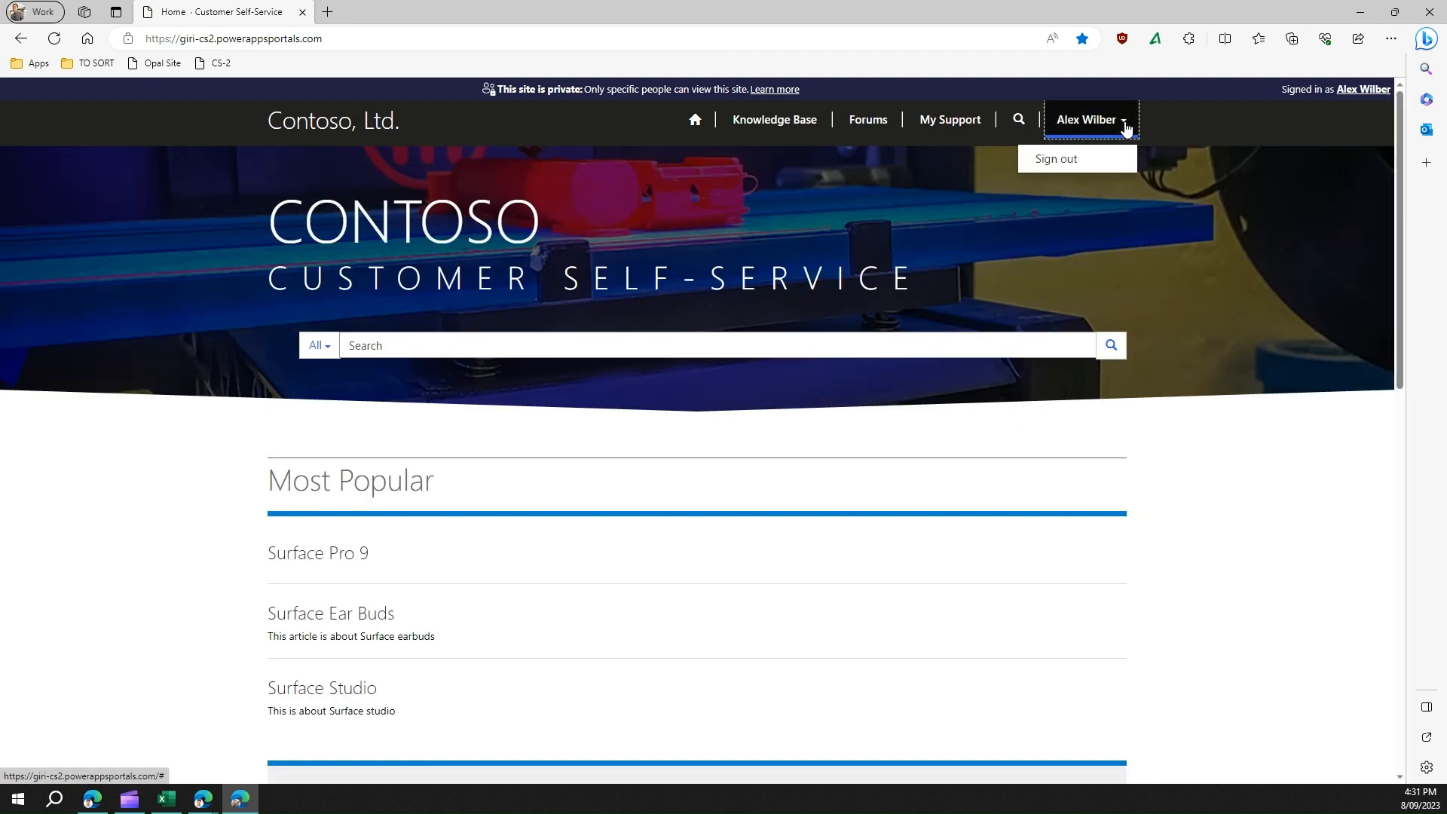
pyautogui.moveTo(1071, 159)
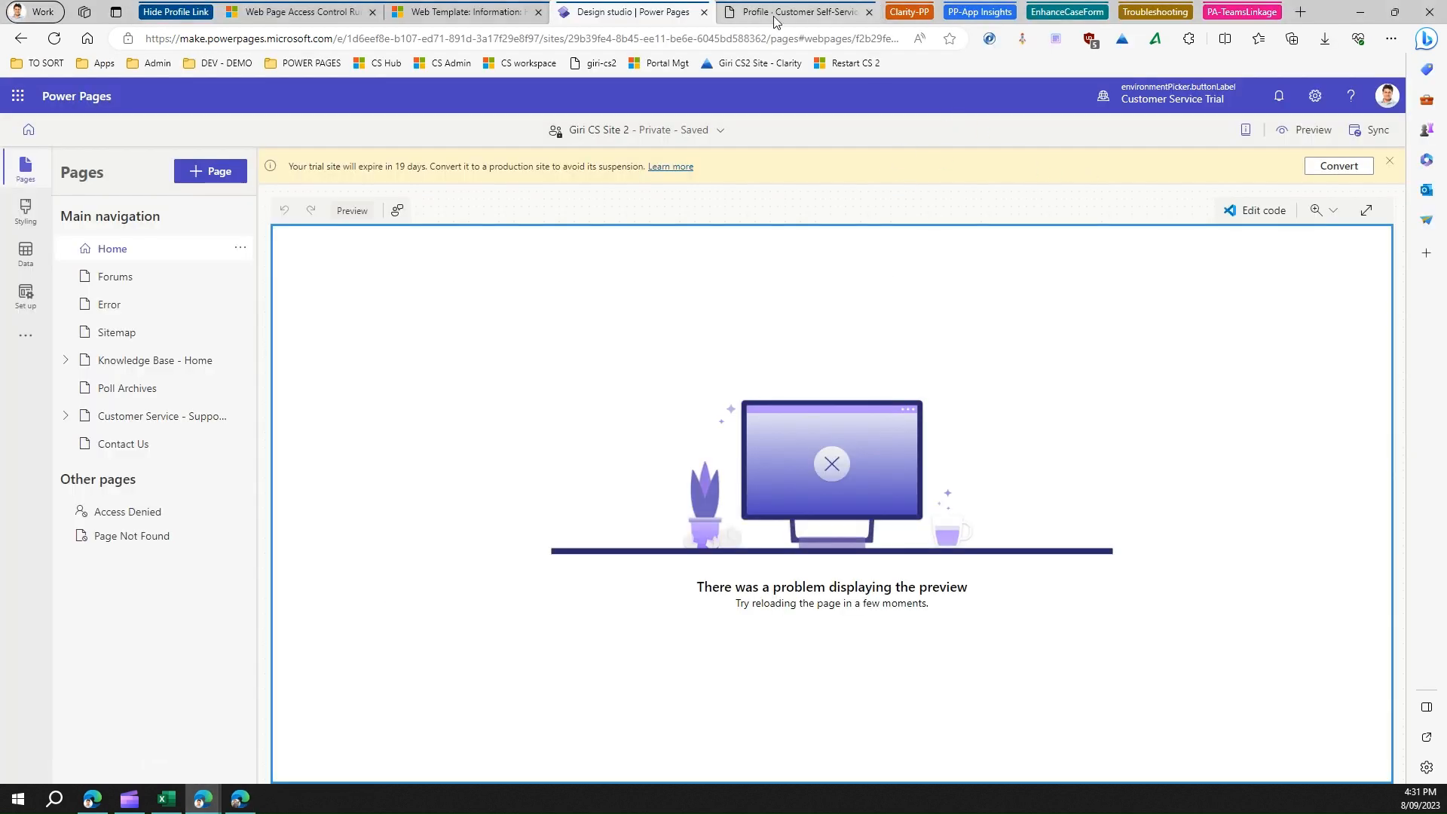
# Go to the portal home page and verify the user dropdown lists only Sign out.
pyautogui.click(795, 12)
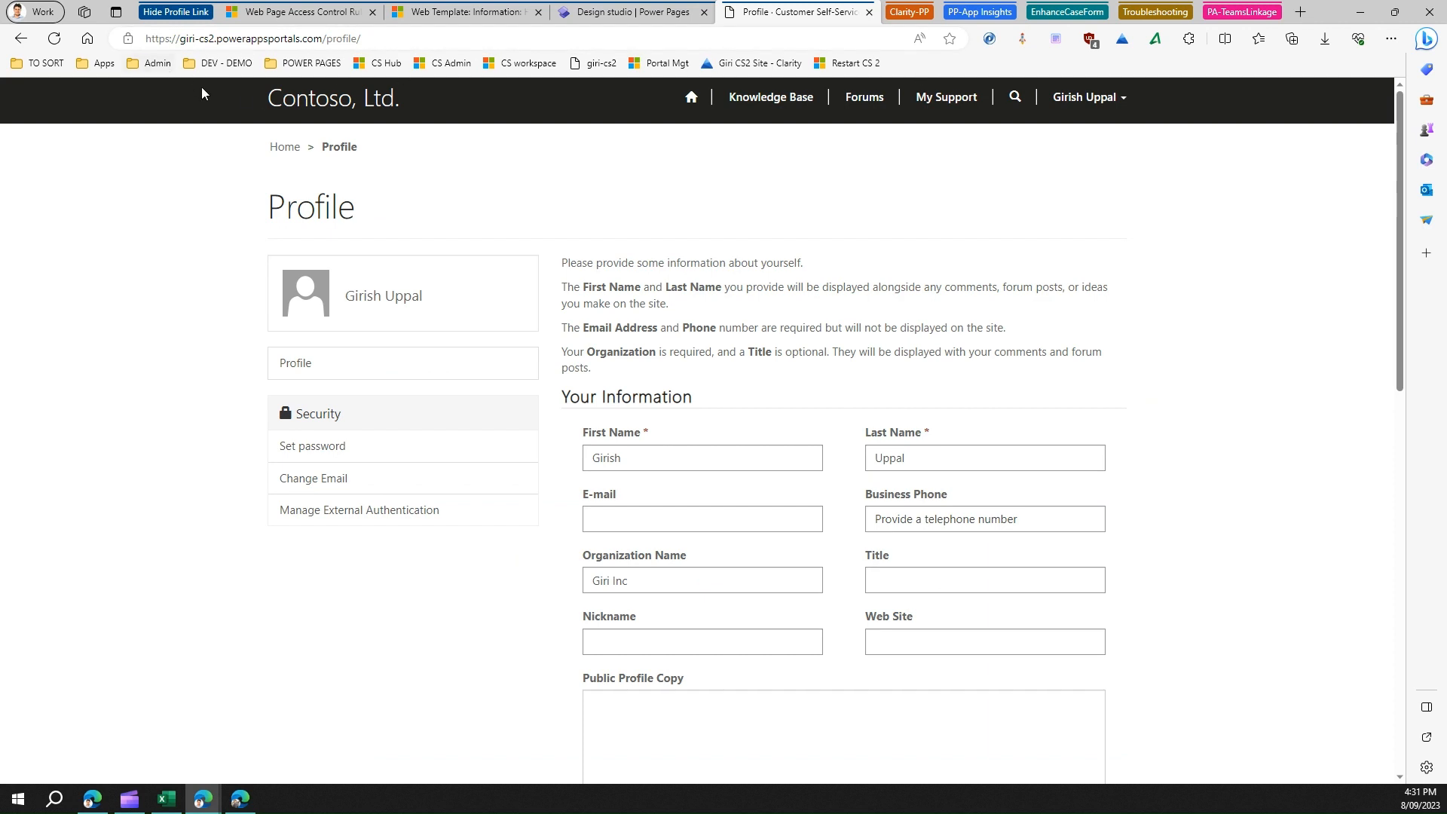
pyautogui.click(691, 97)
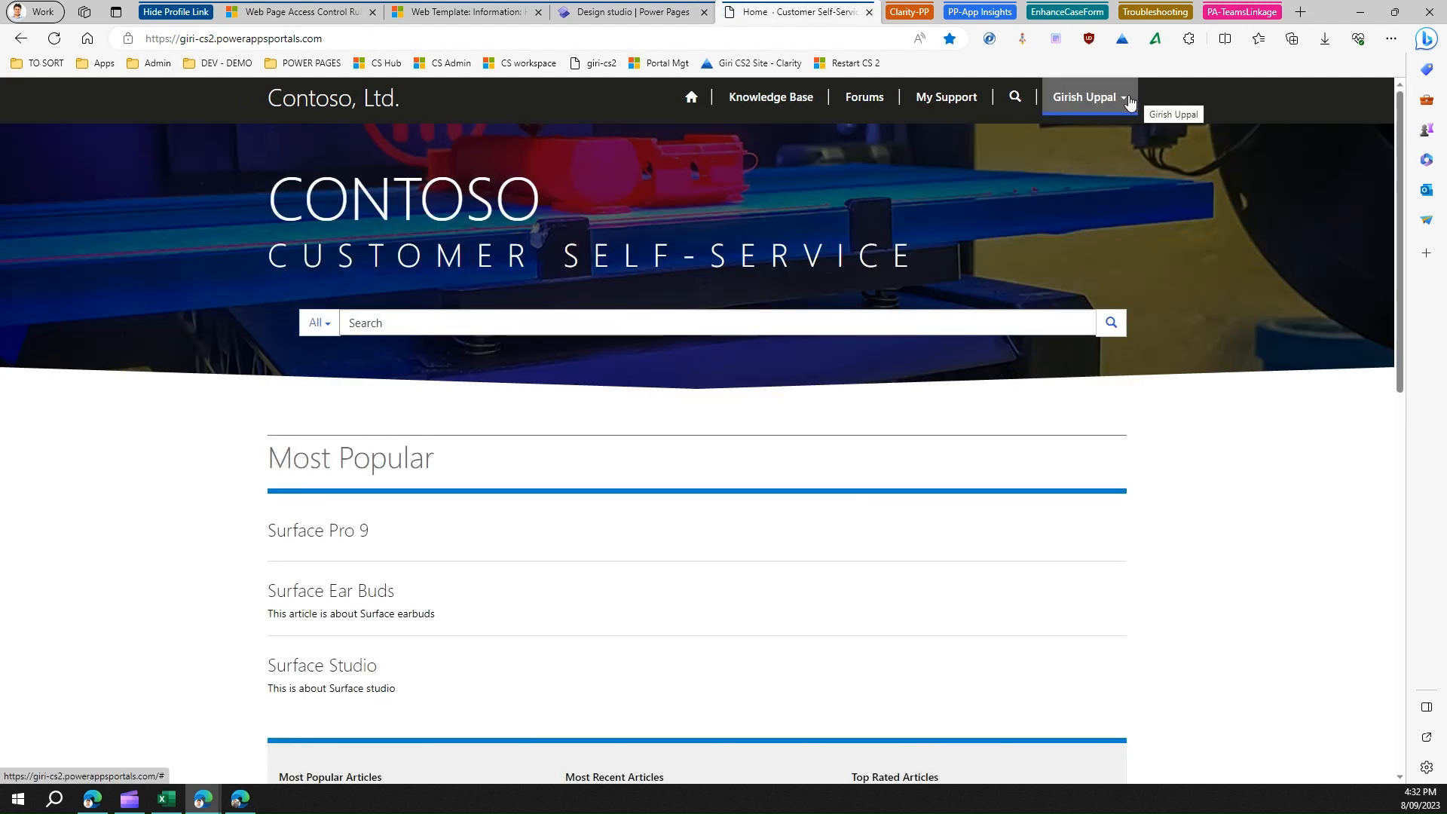
pyautogui.click(1087, 96)
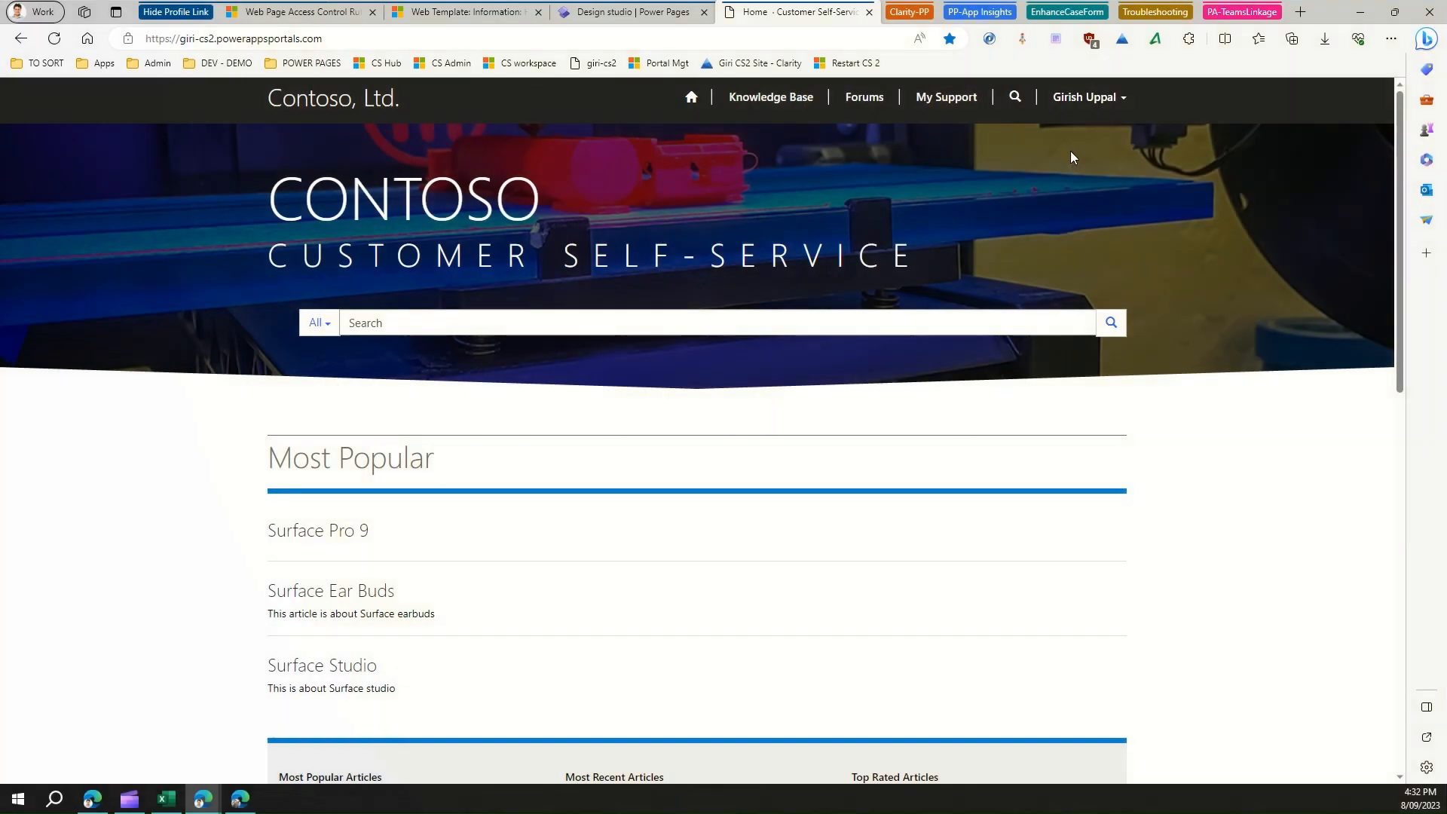
pyautogui.click(1089, 97)
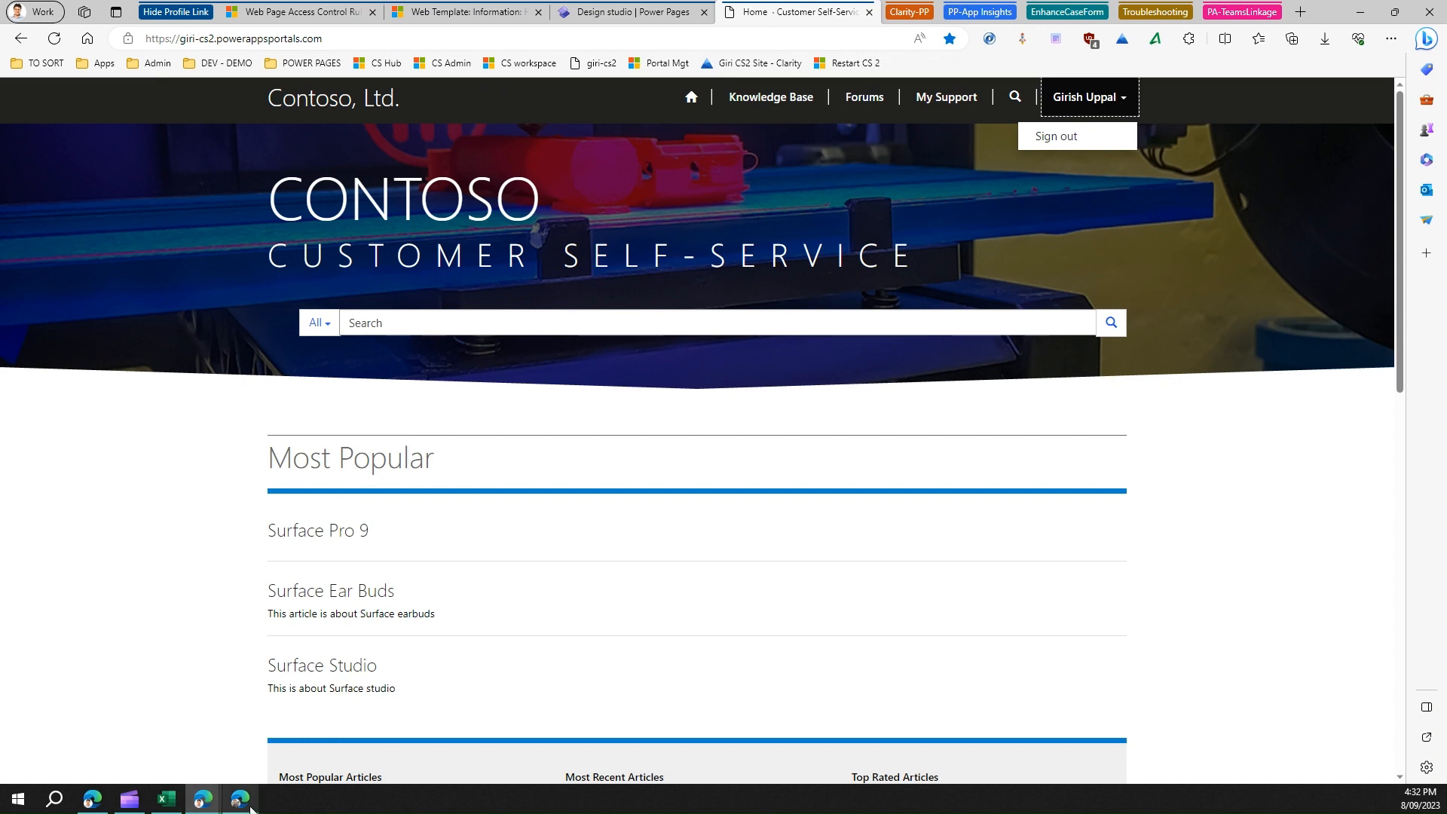
pyautogui.moveTo(197, 799)
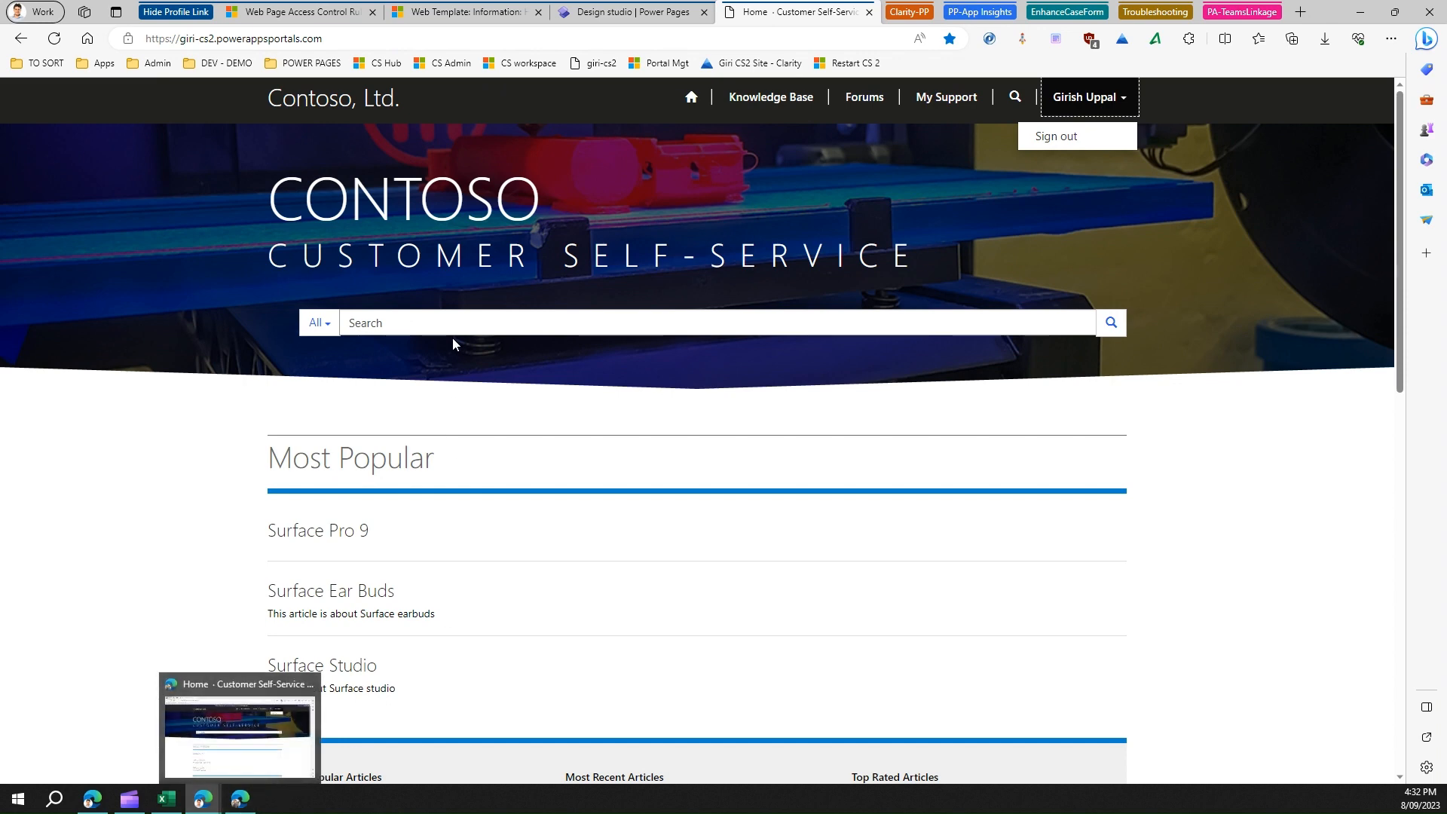